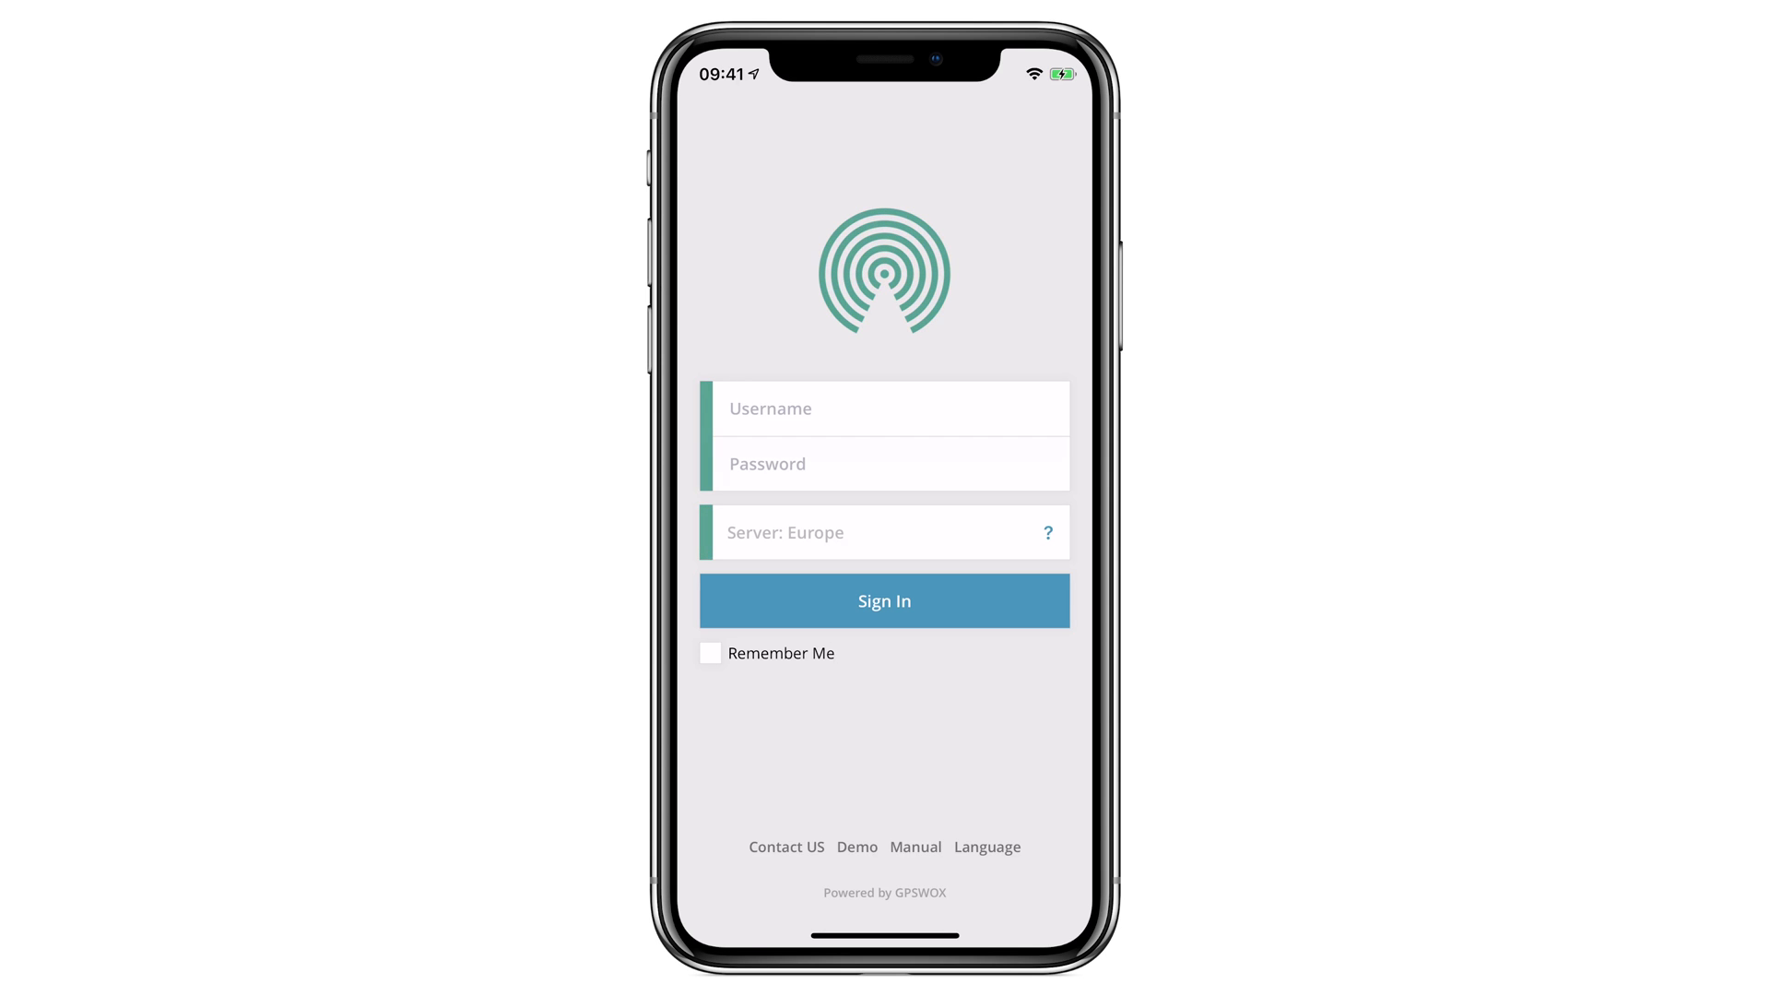
Step: Log in to the GPSWOX demo account
{"action": "left_click", "coordinate": [887, 408]}
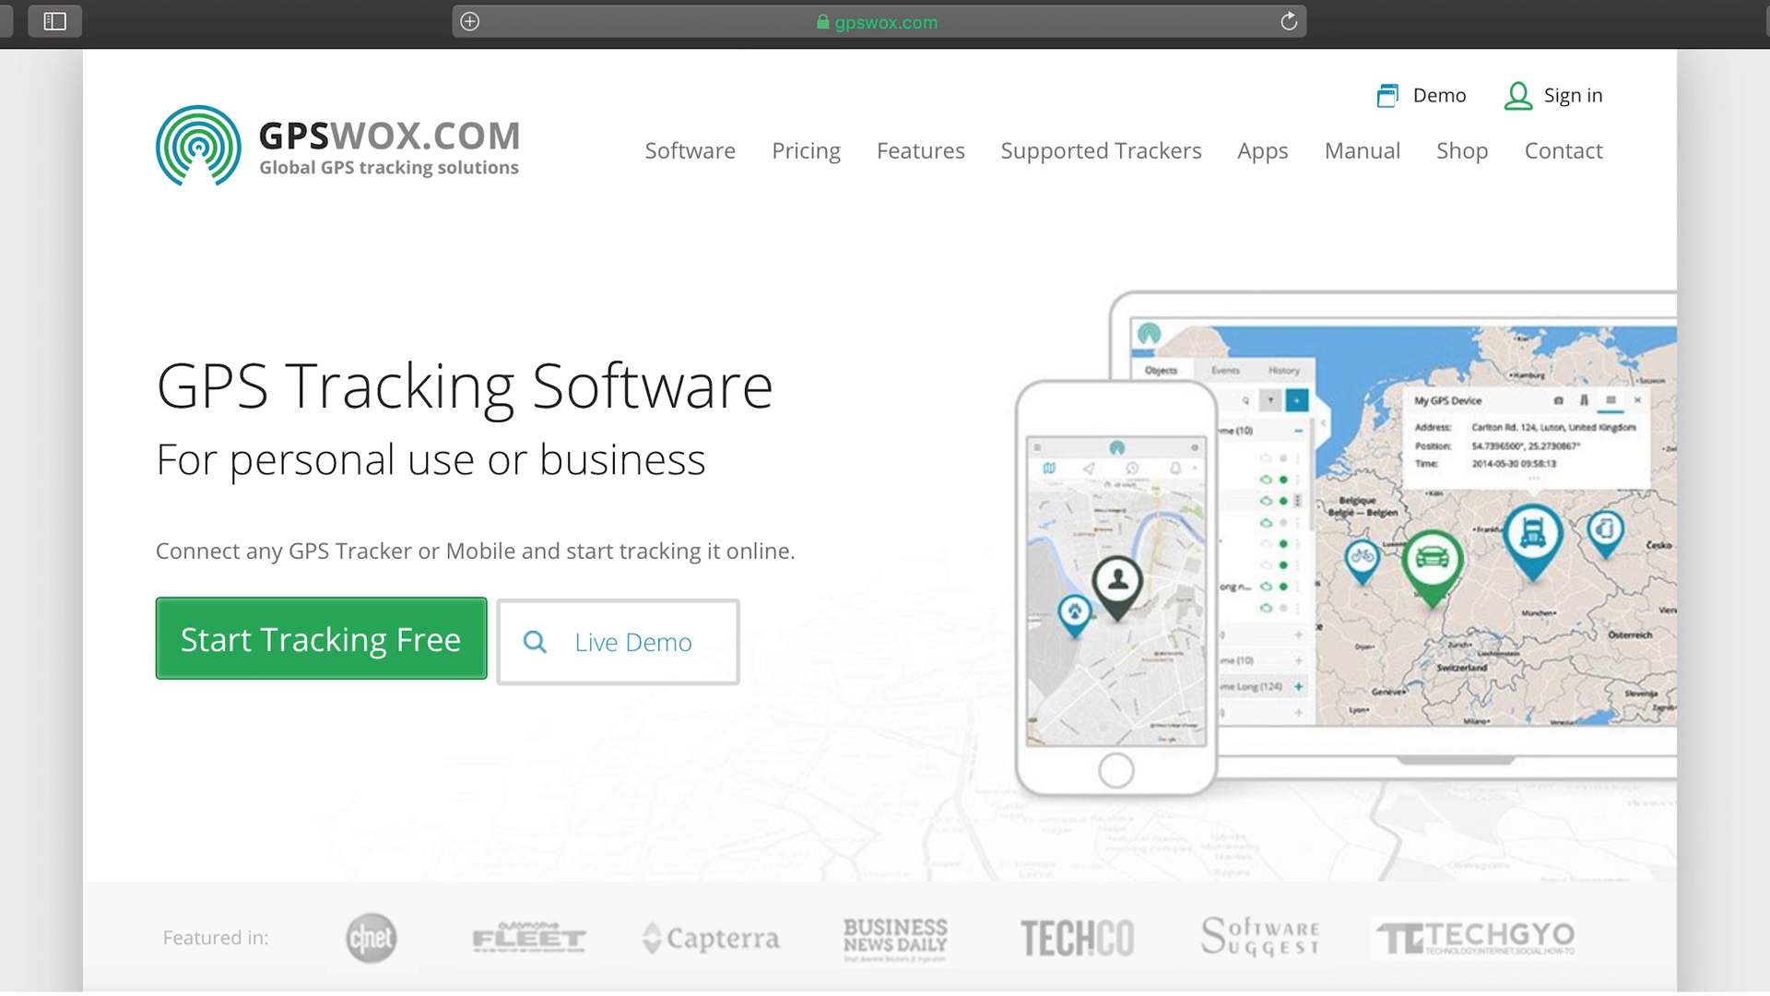
{"action": "left_click", "coordinate": [1570, 94]}
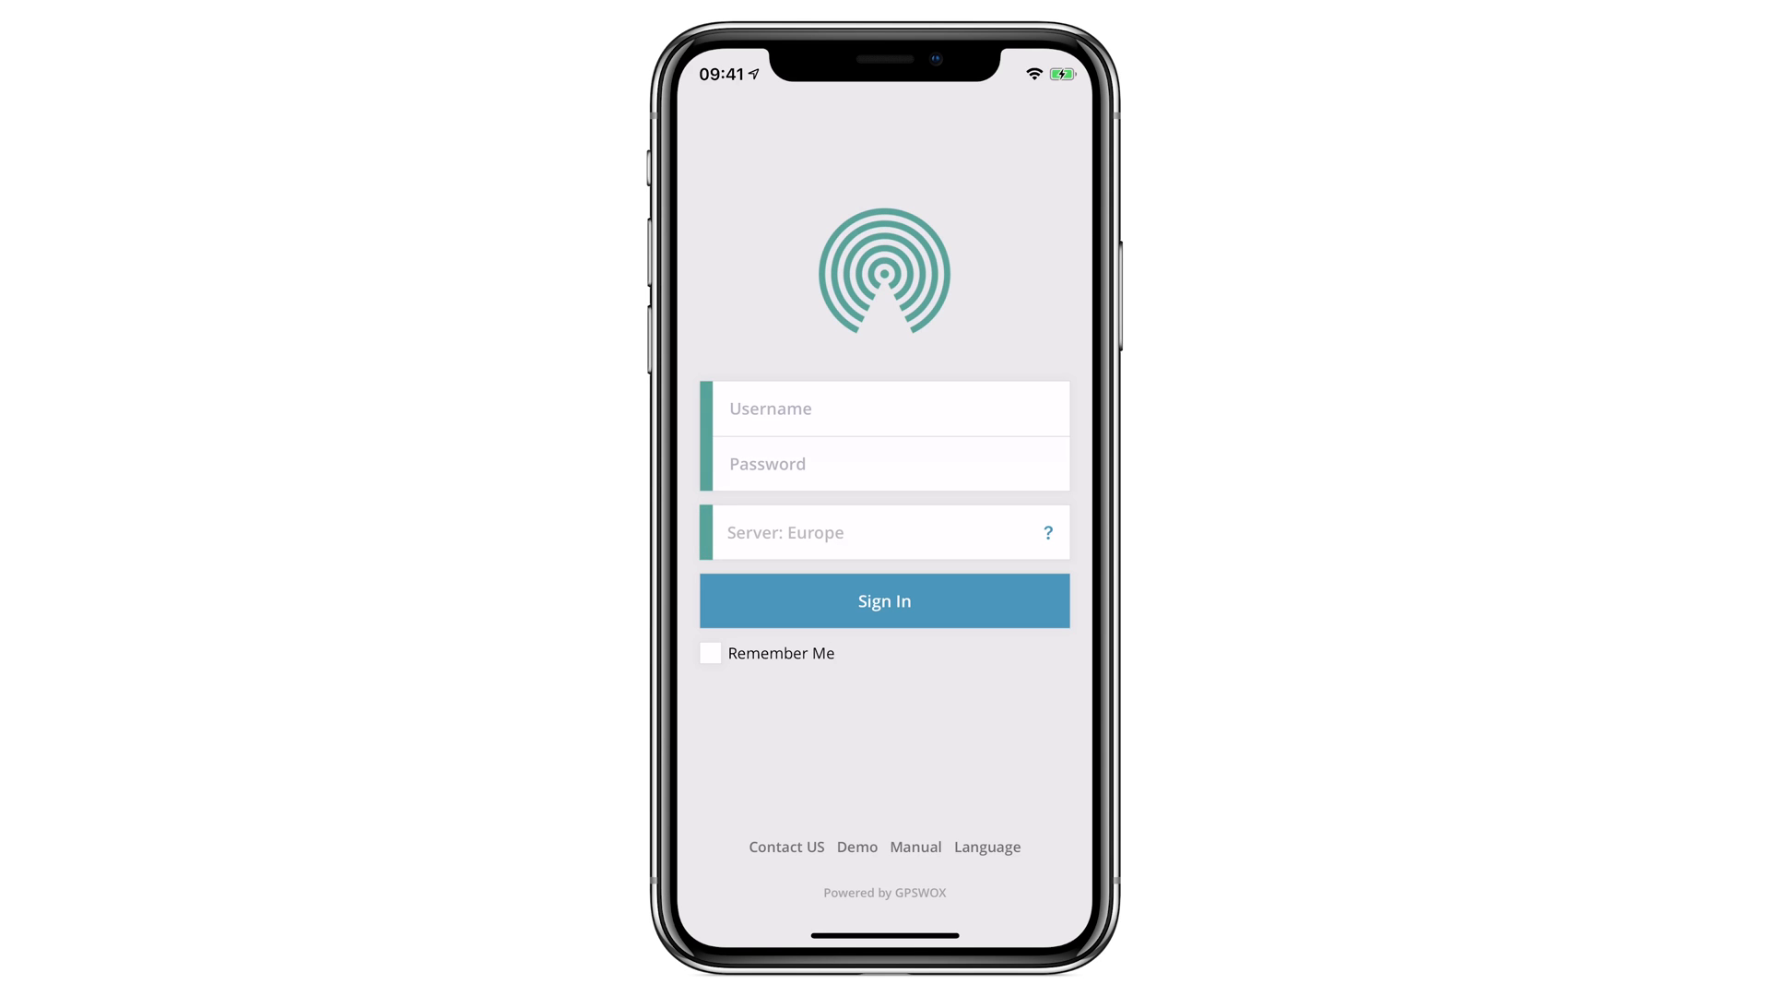
{"action": "left_click", "coordinate": [857, 847]}
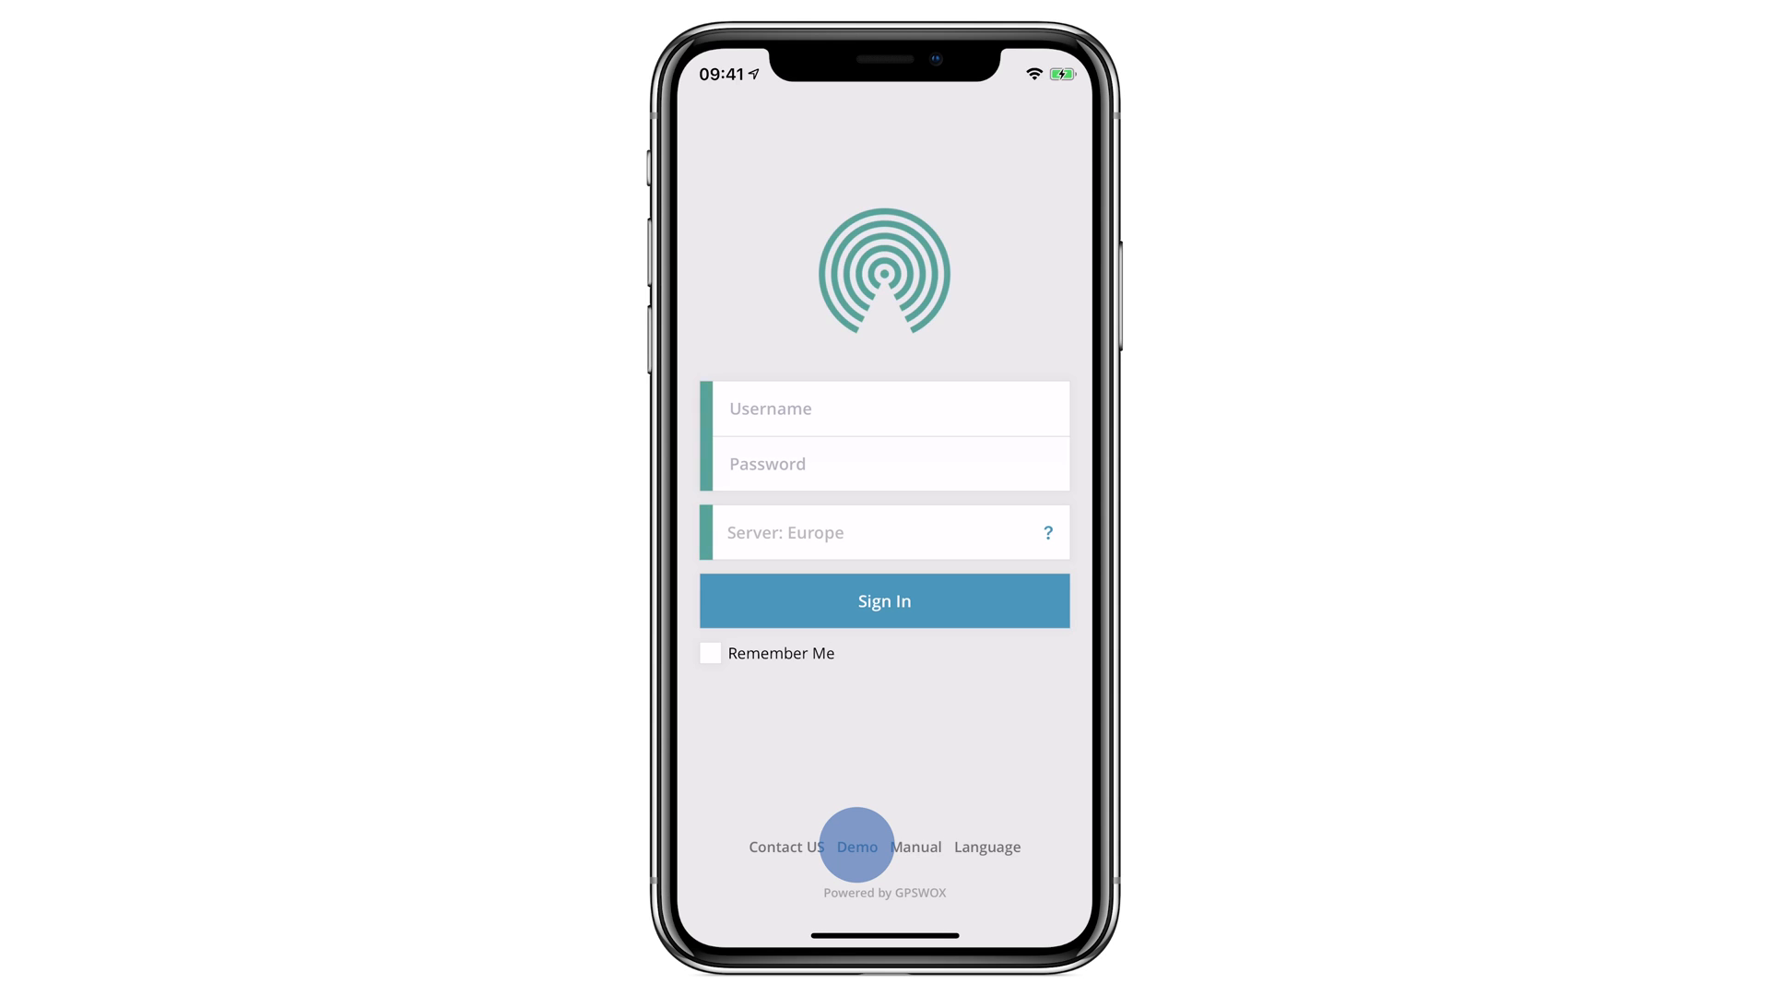
{"action": "left_click", "coordinate": [858, 846]}
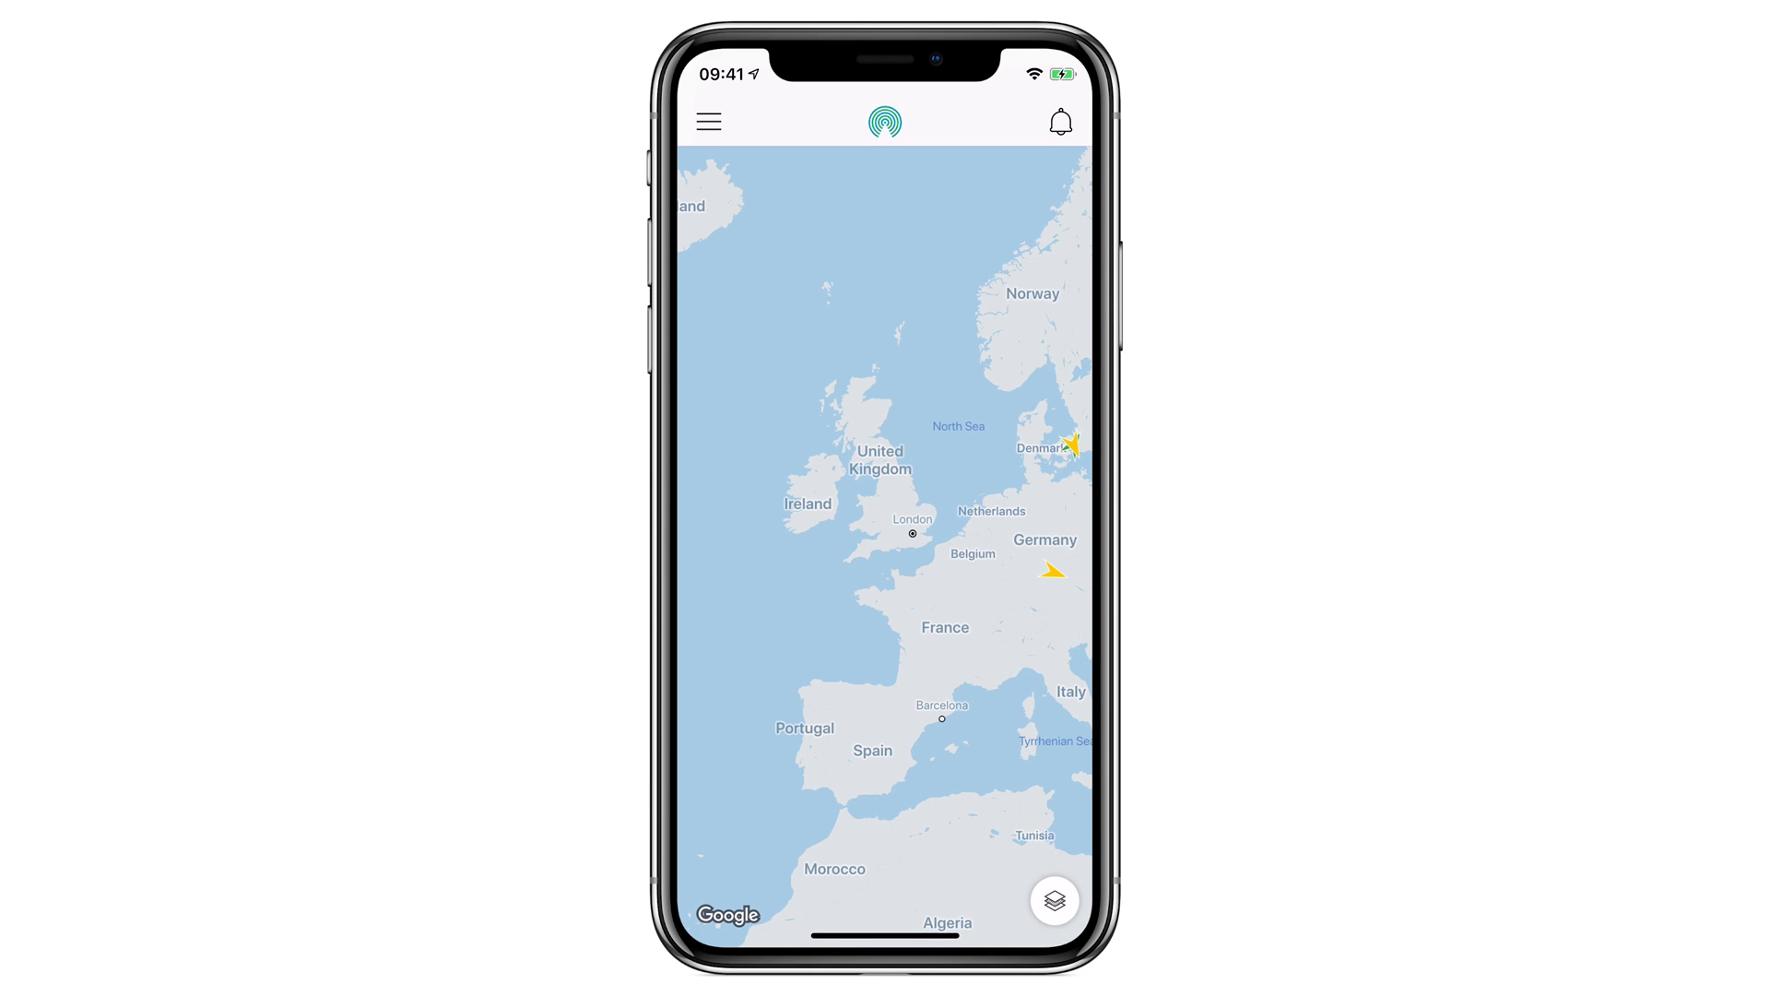
Step: Expand the Ungrouped (2) group in the side menu to list BMW M5 and Citroen Jumper
{"action": "left_click", "coordinate": [708, 122]}
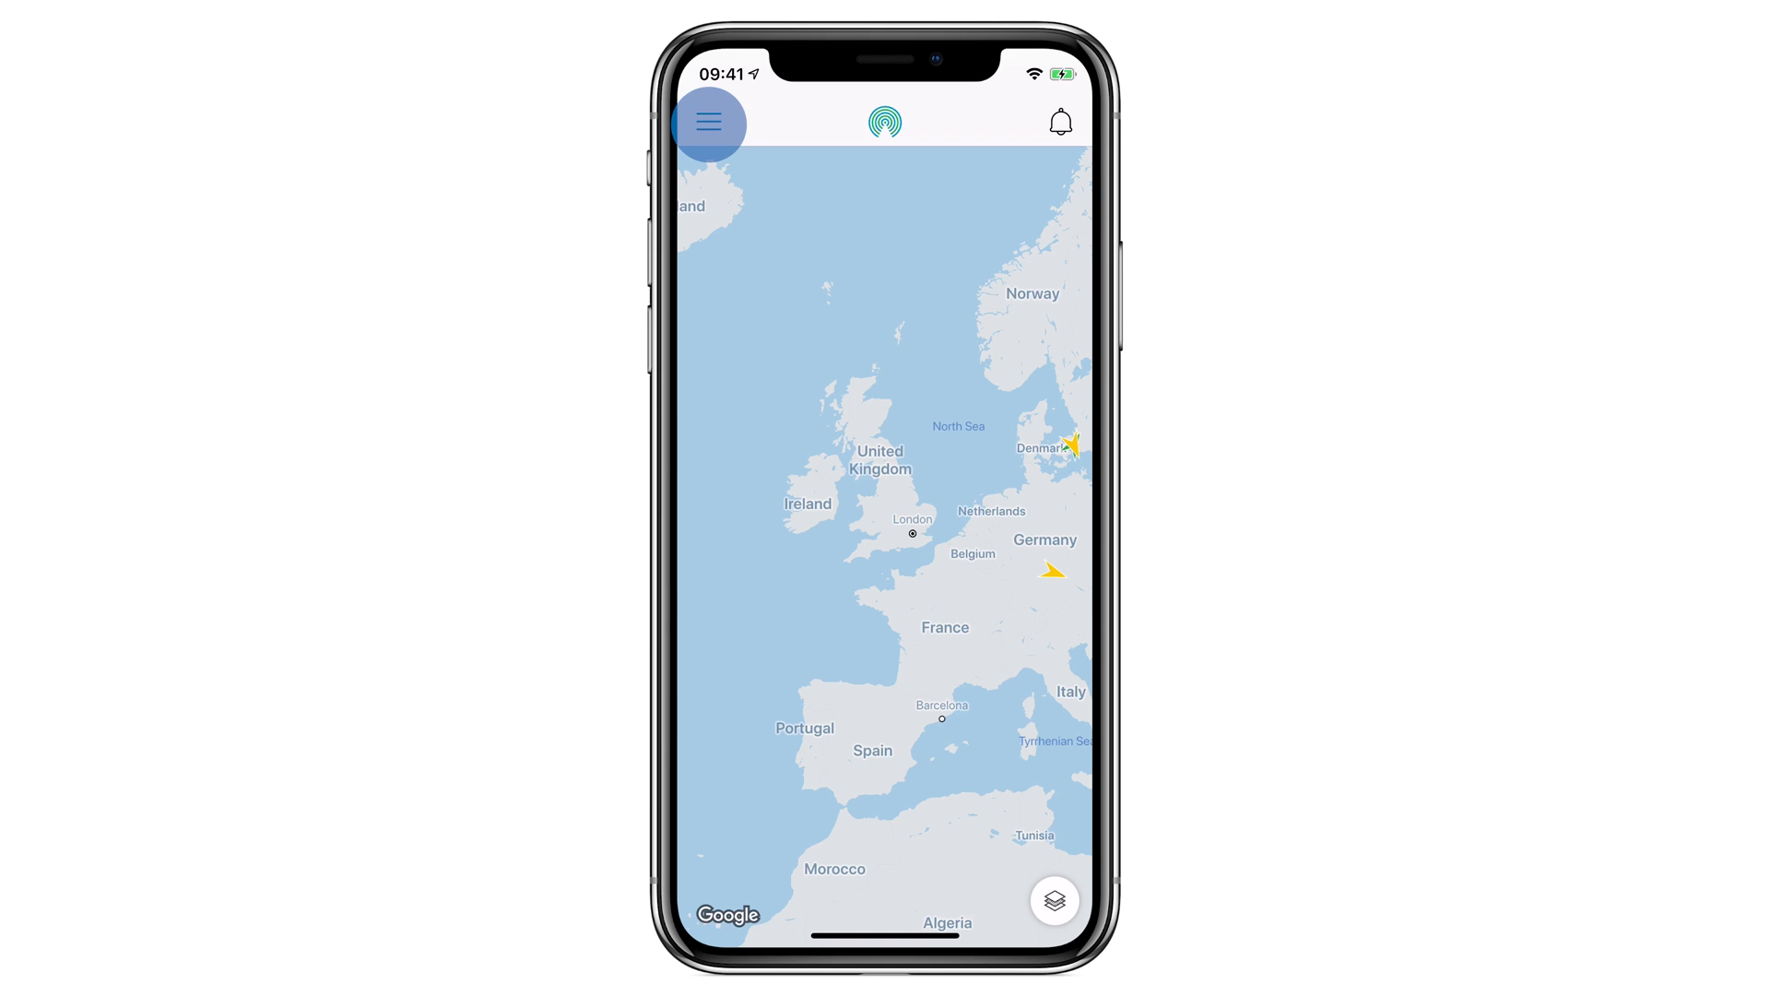
{"action": "left_click", "coordinate": [707, 122]}
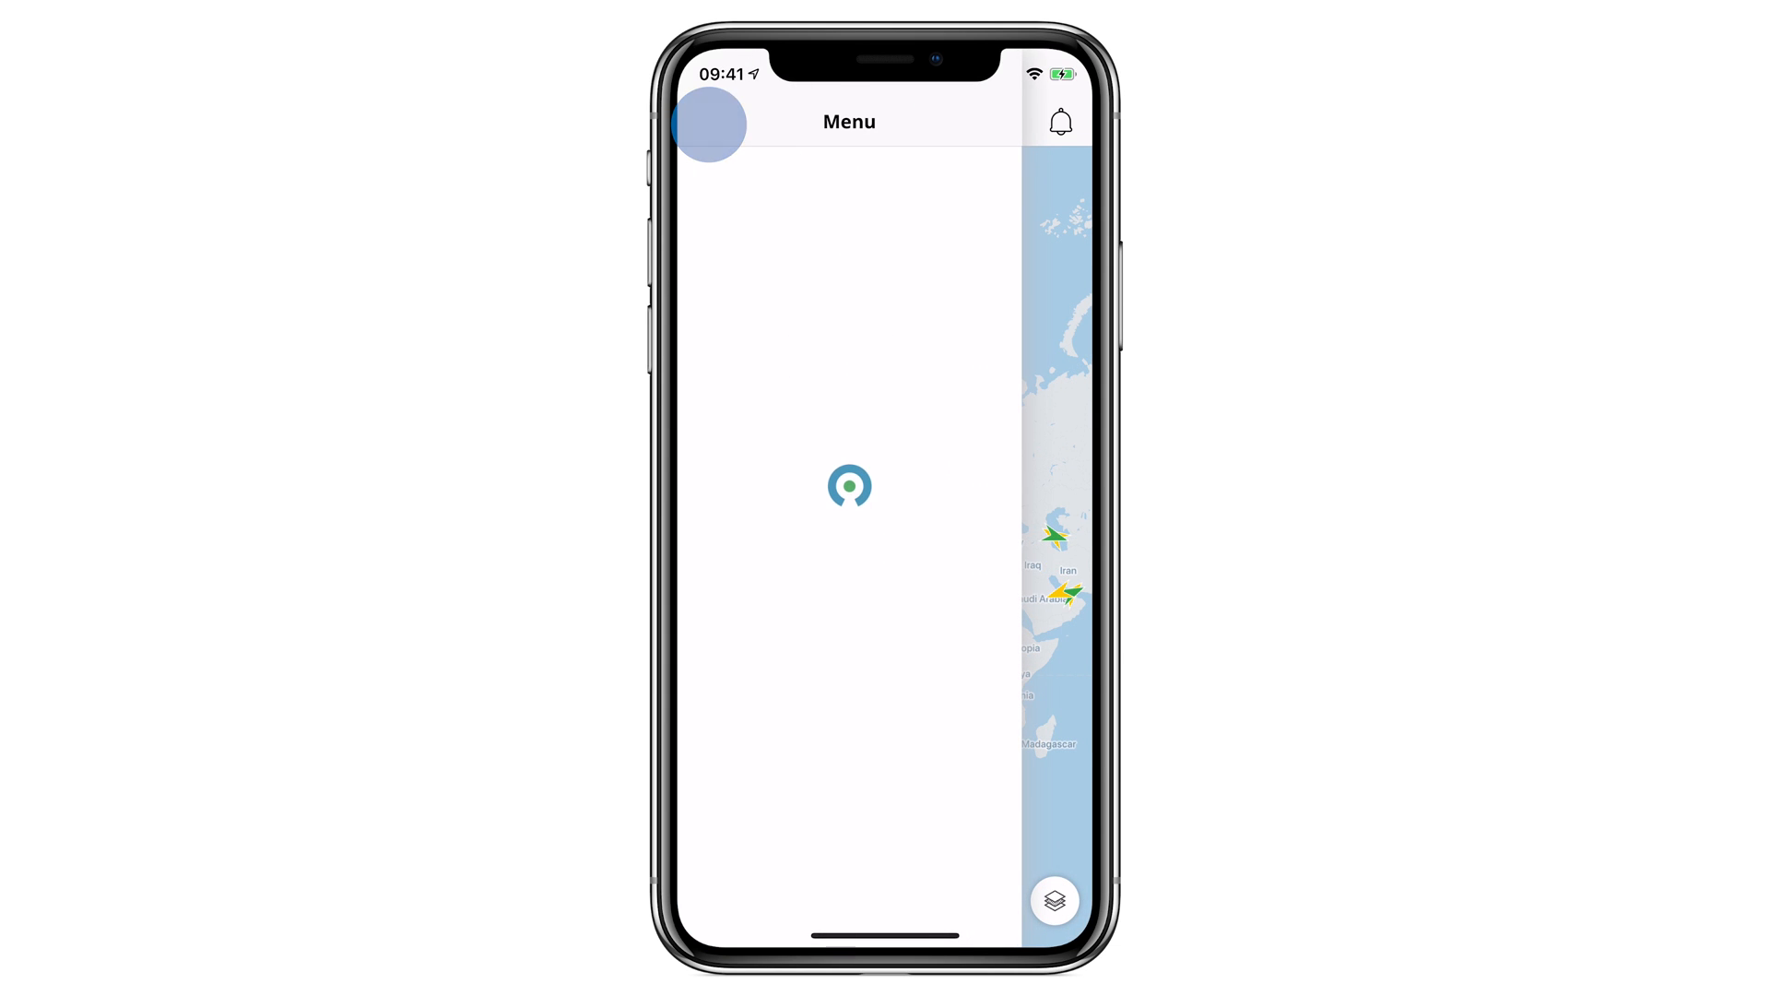
{"action": "left_click", "coordinate": [708, 124]}
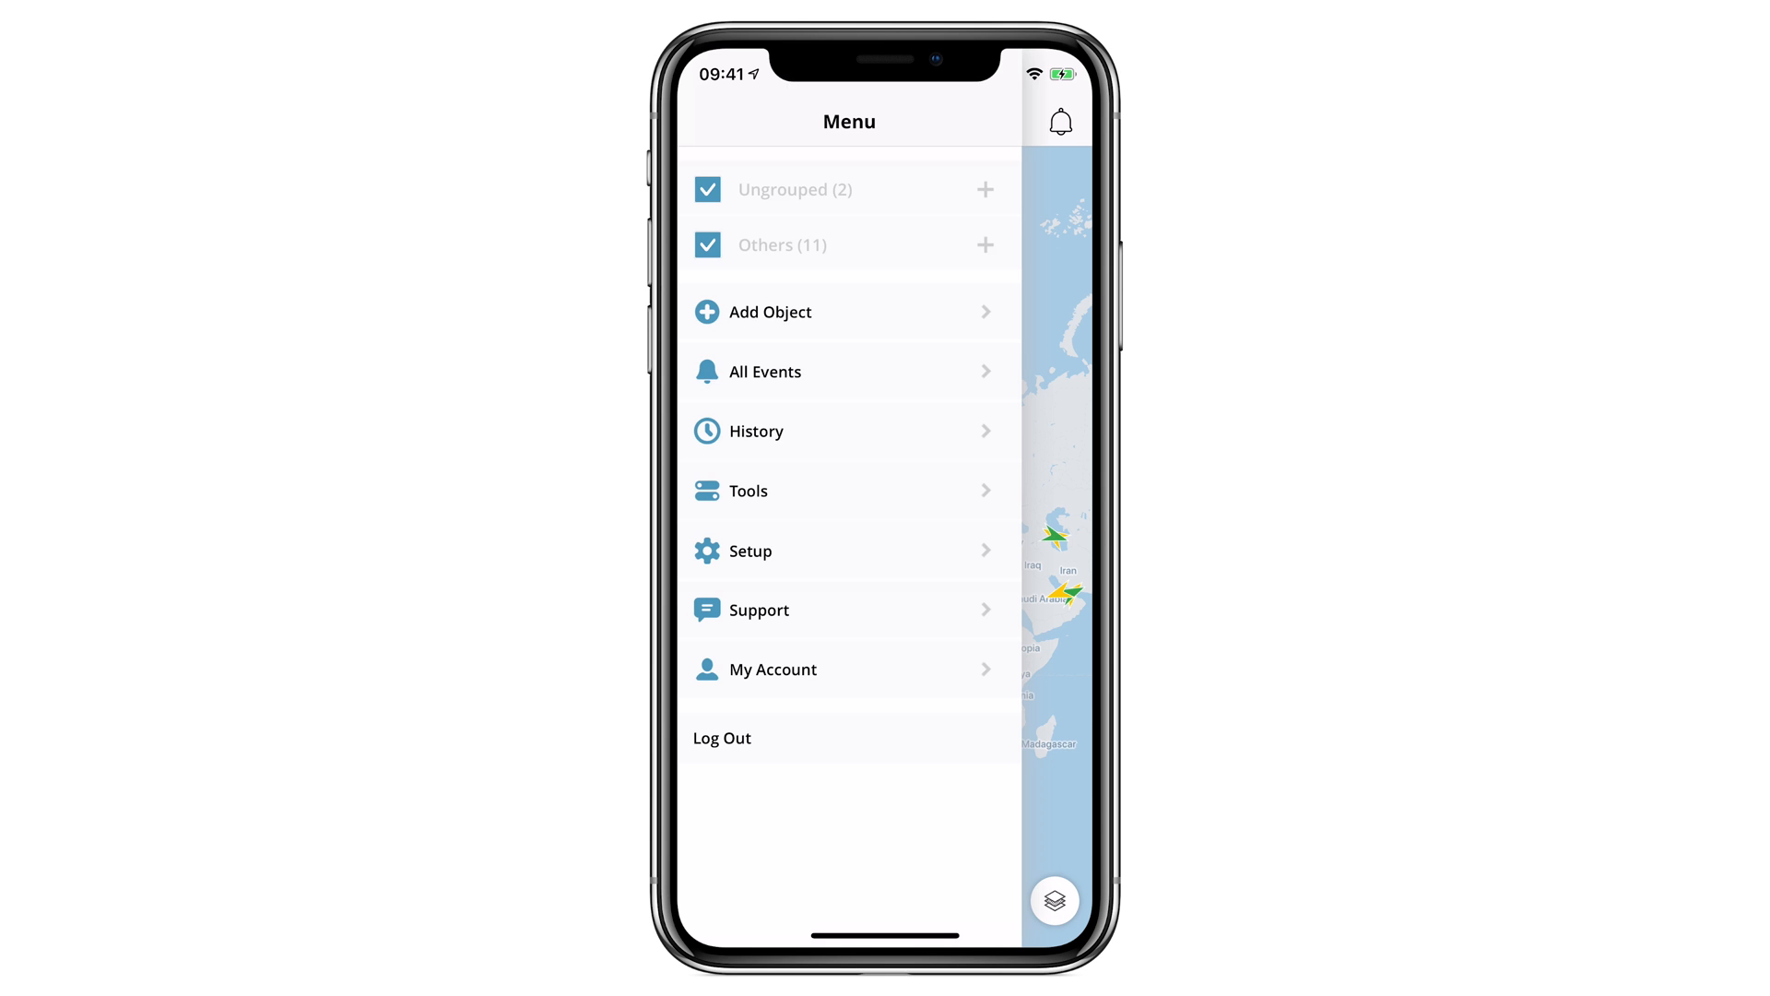
{"action": "left_click", "coordinate": [784, 188]}
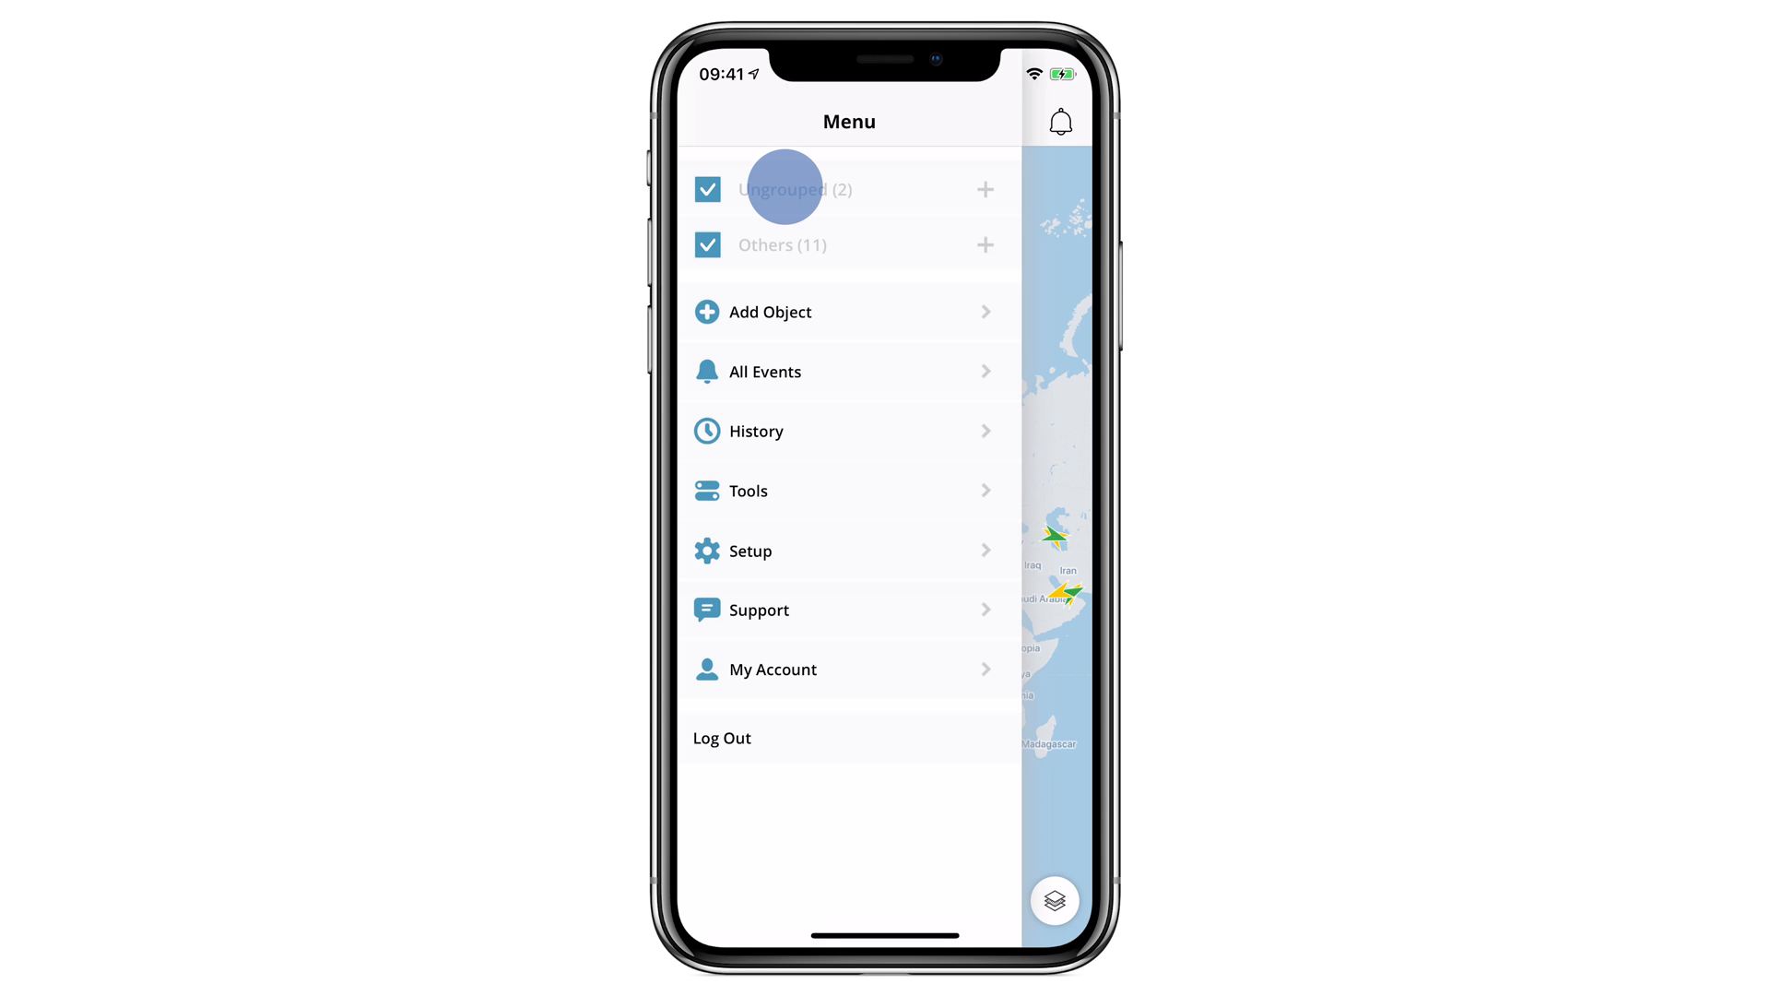
{"action": "left_click", "coordinate": [982, 188]}
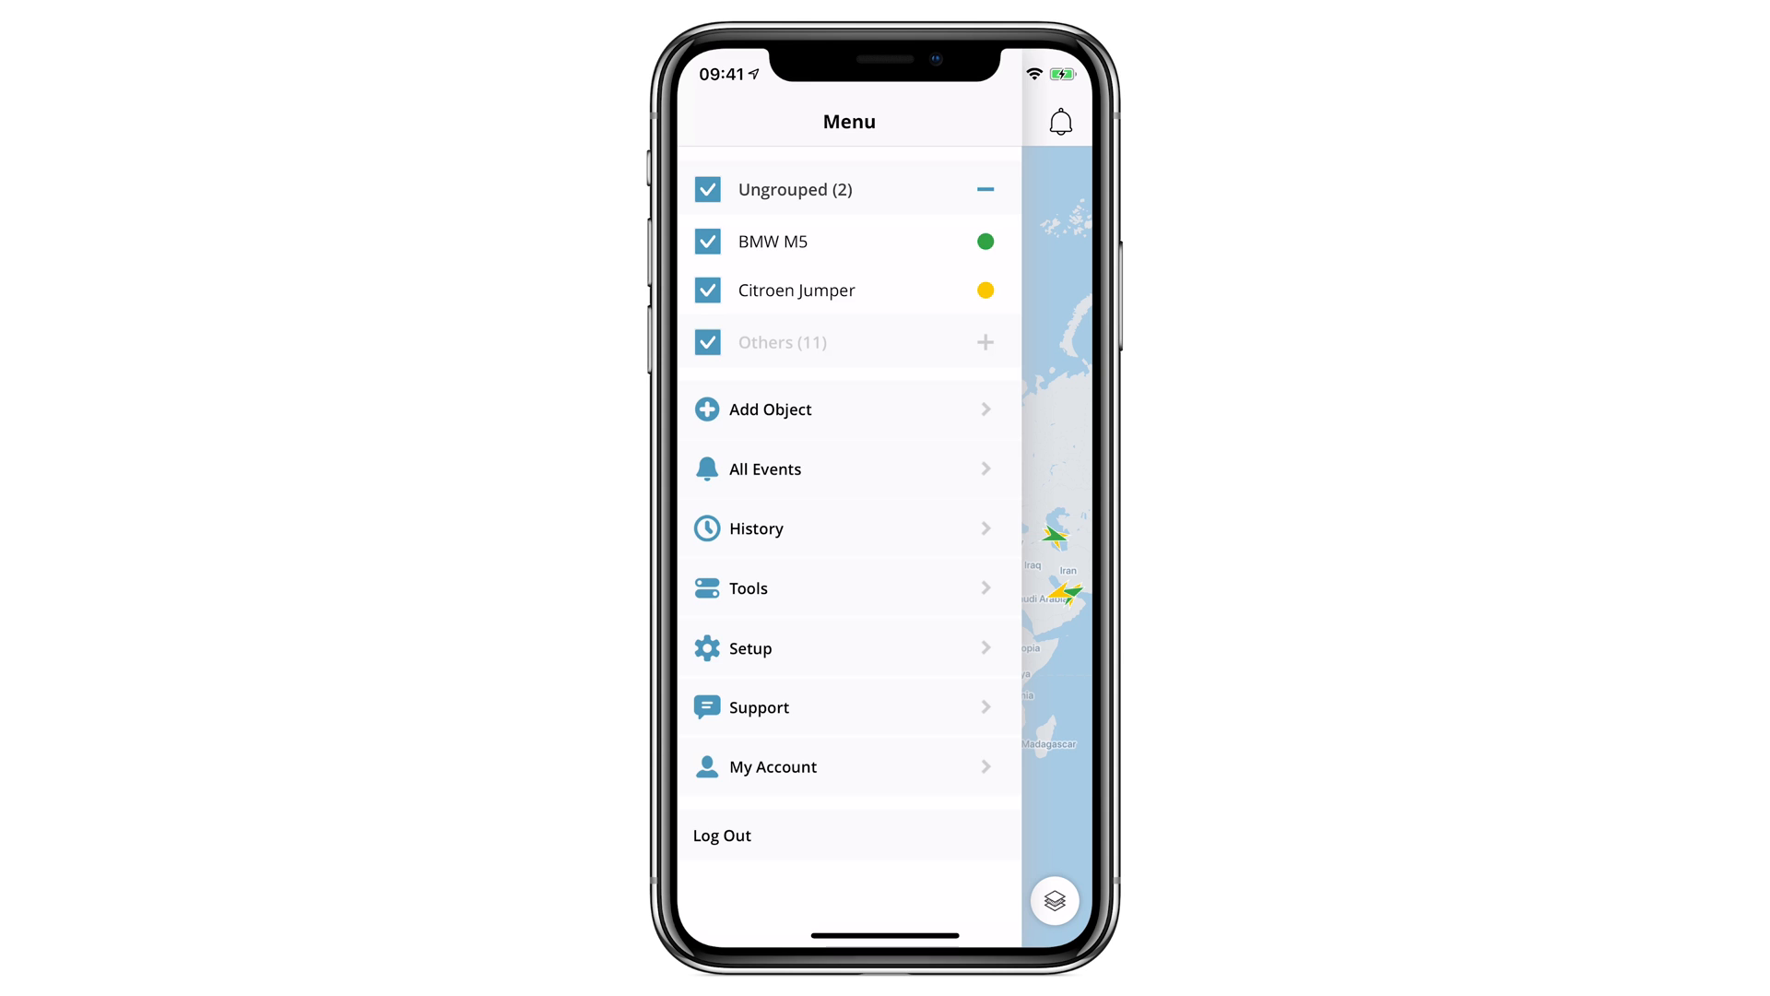
{"action": "left_click", "coordinate": [778, 240]}
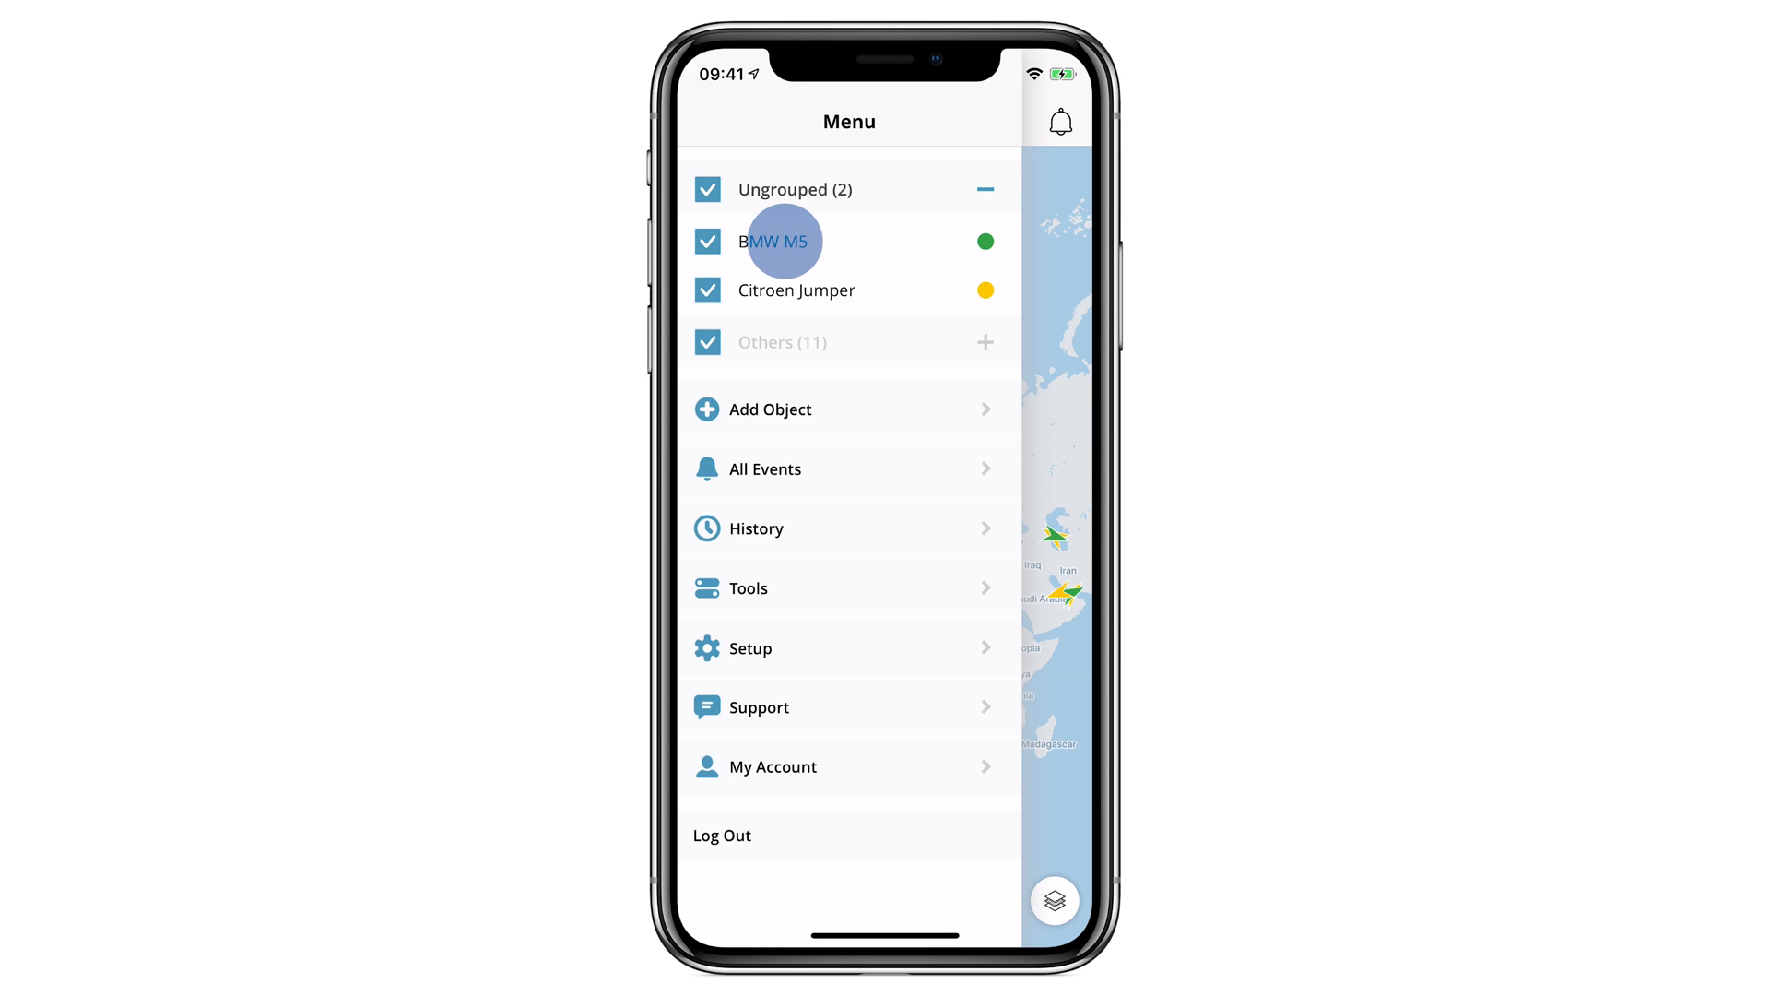
Step: Select BMW M5 on the map and view its device details and sensor readings
{"action": "left_click", "coordinate": [708, 122]}
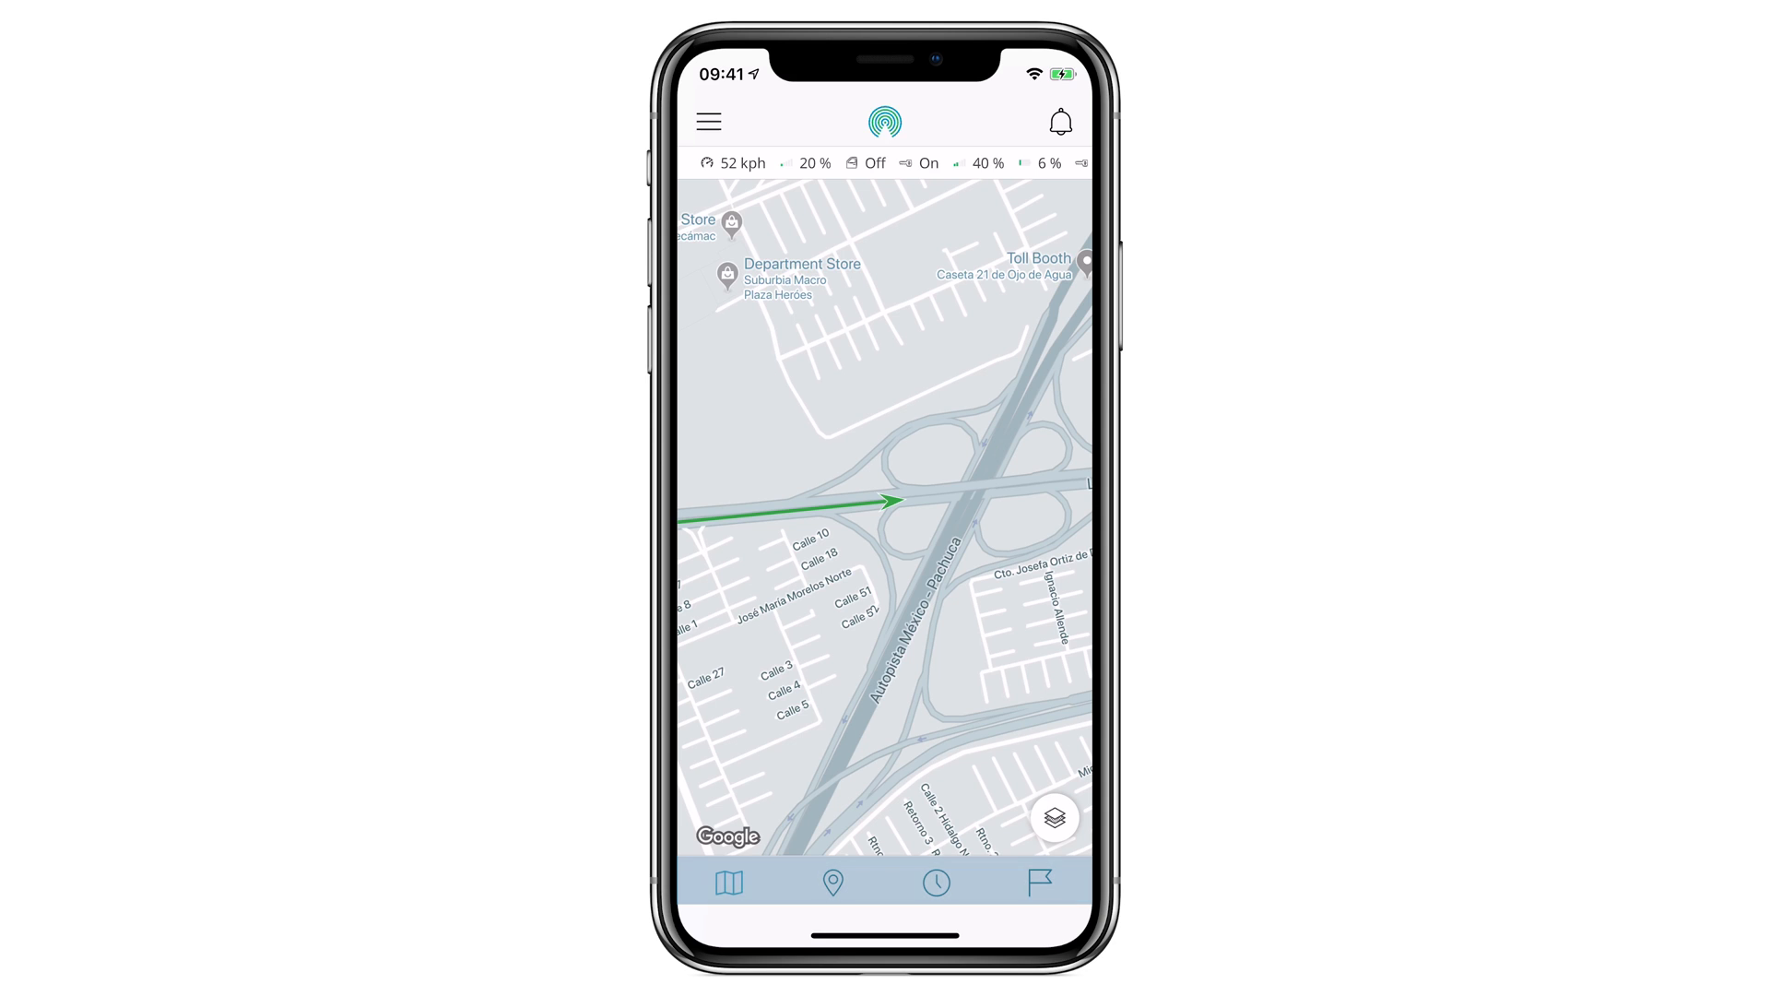
{"action": "left_click", "coordinate": [831, 881]}
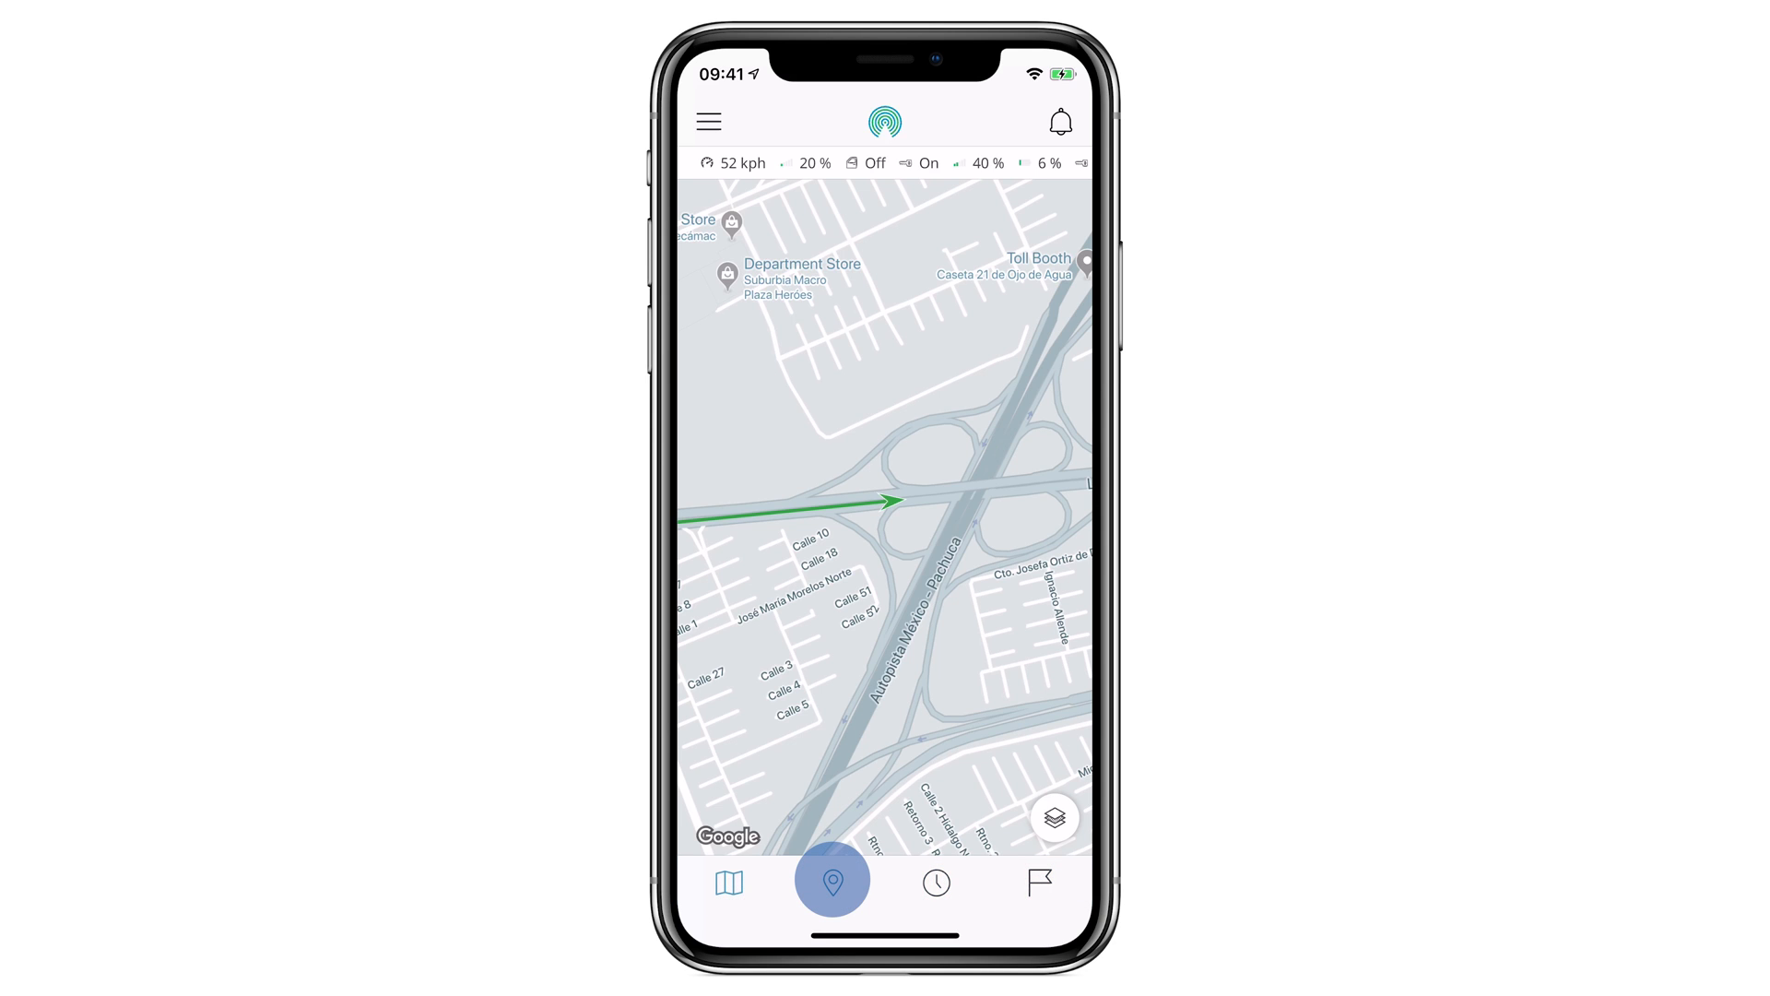
{"action": "left_click", "coordinate": [831, 881]}
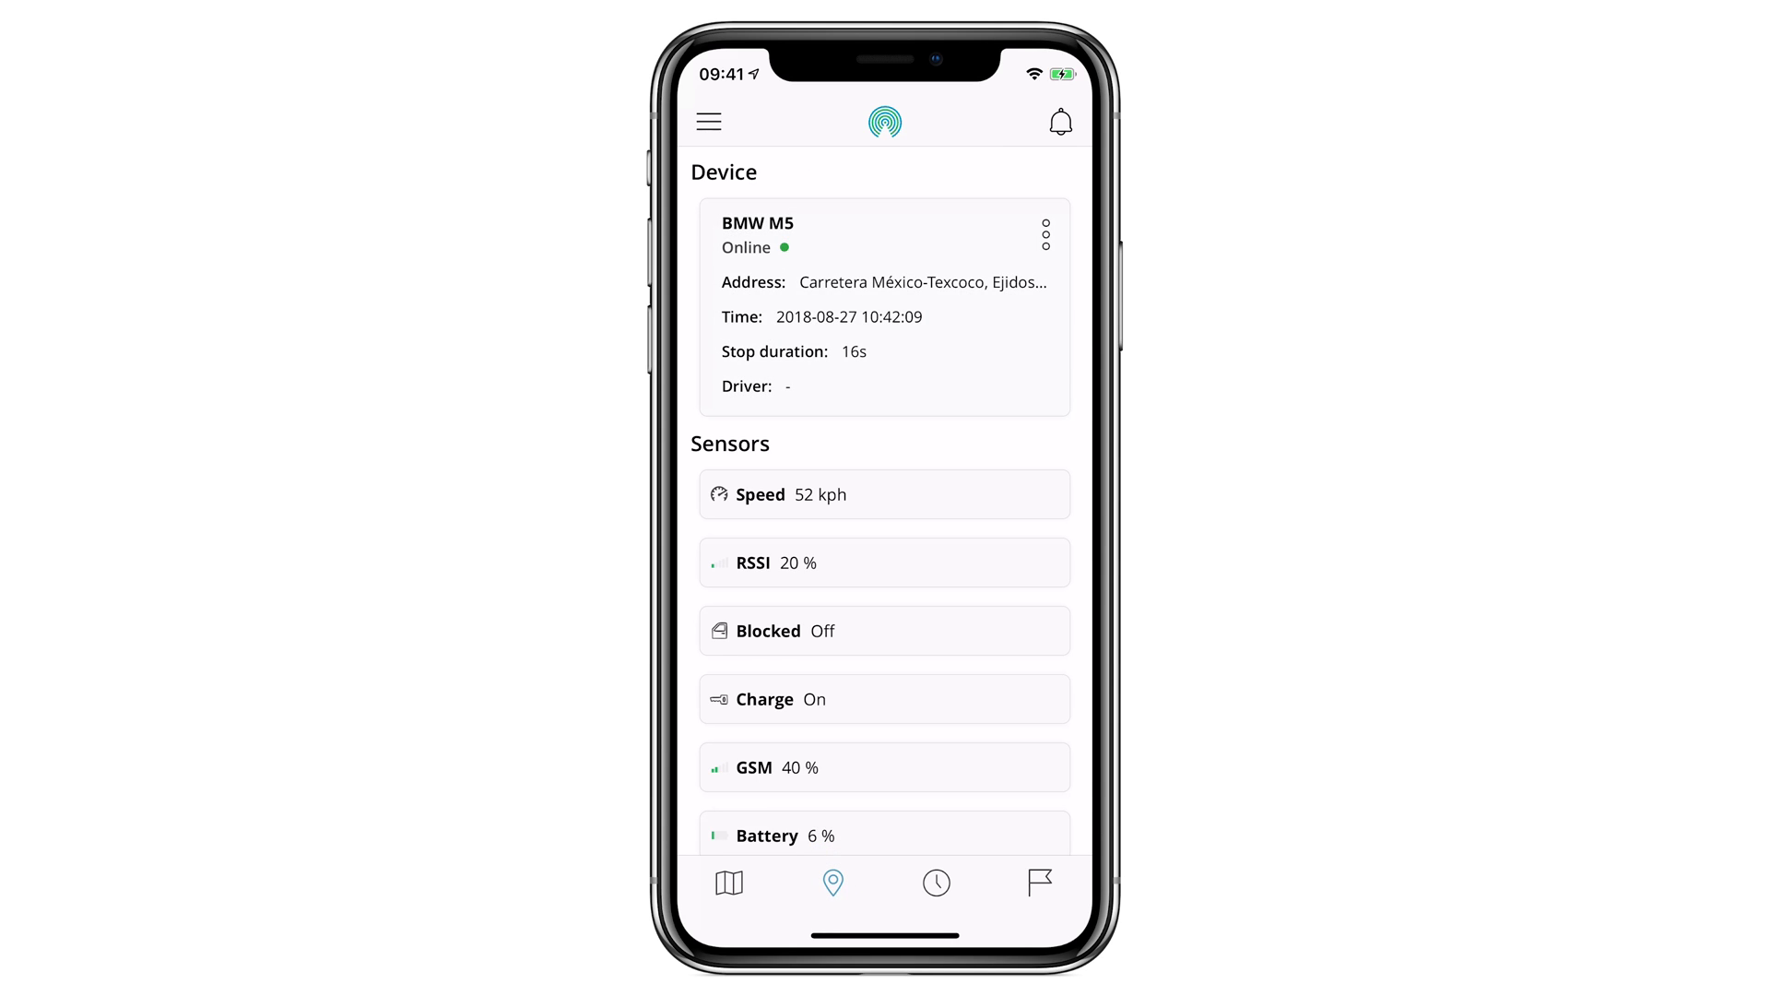
{"action": "left_click", "coordinate": [936, 881]}
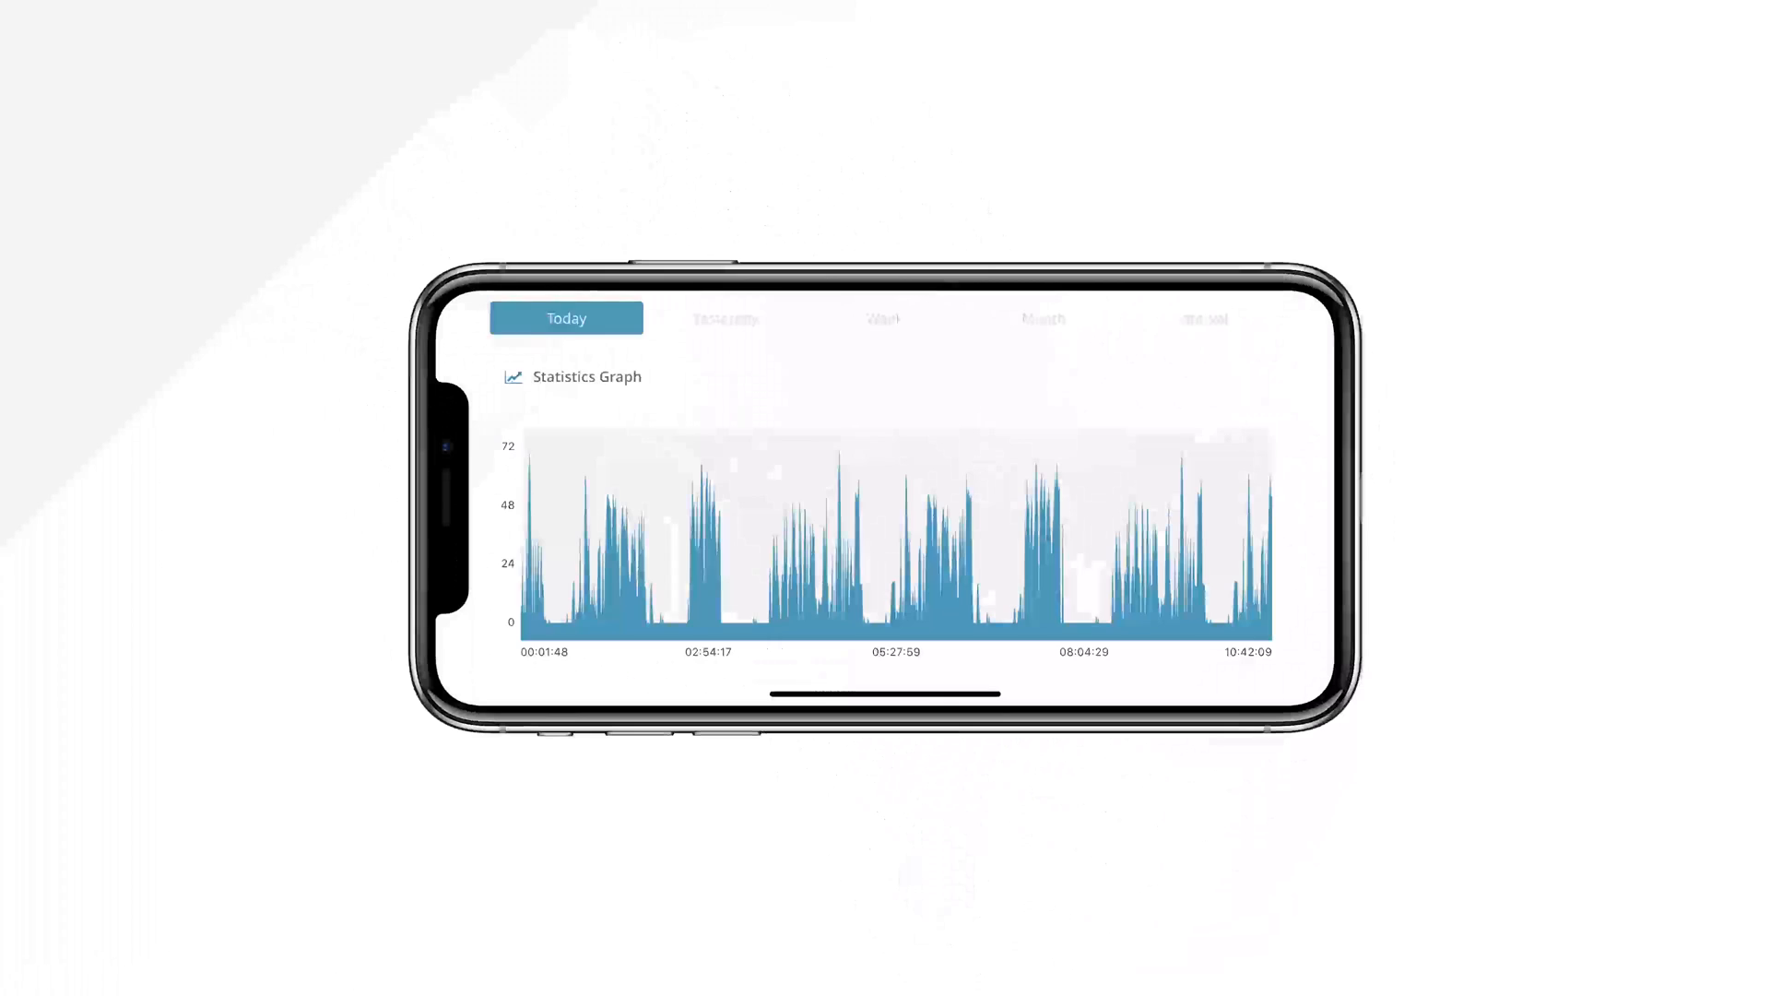
Step: Review yesterday's history graph and data log for BMW M5, then its events list
{"action": "left_click", "coordinate": [724, 317]}
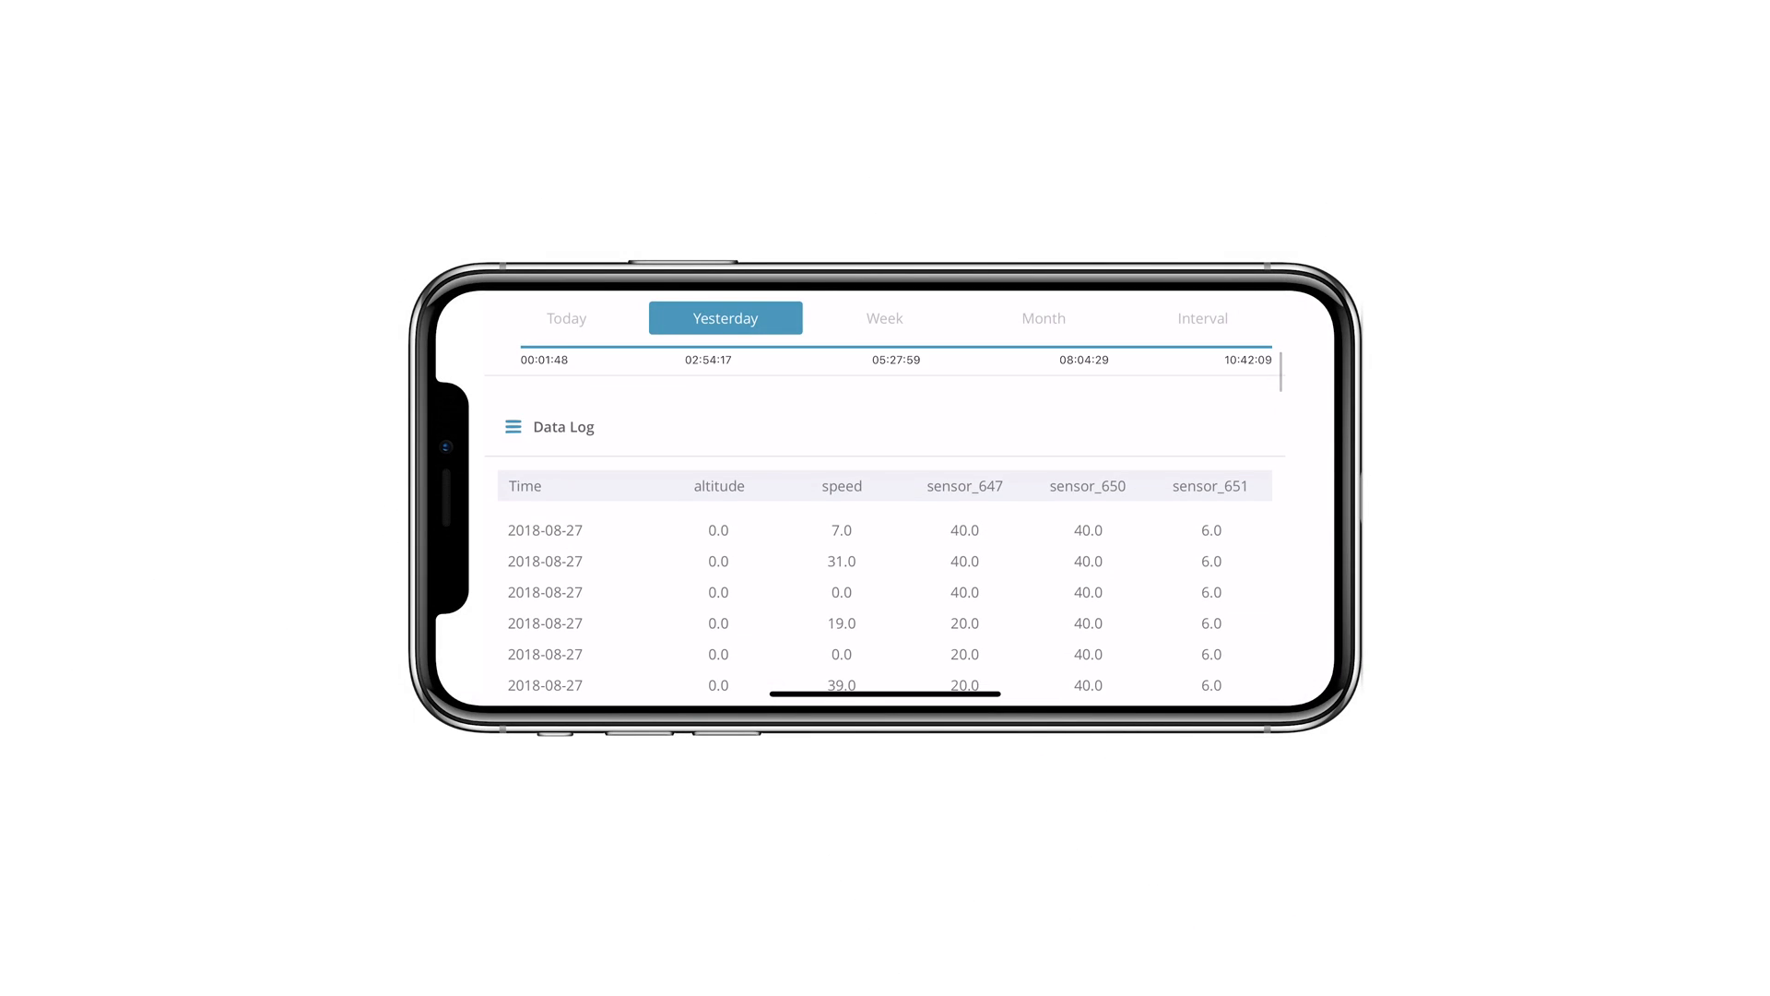
{"action": "scroll", "scroll_direction": "down", "scroll_amount": 3}
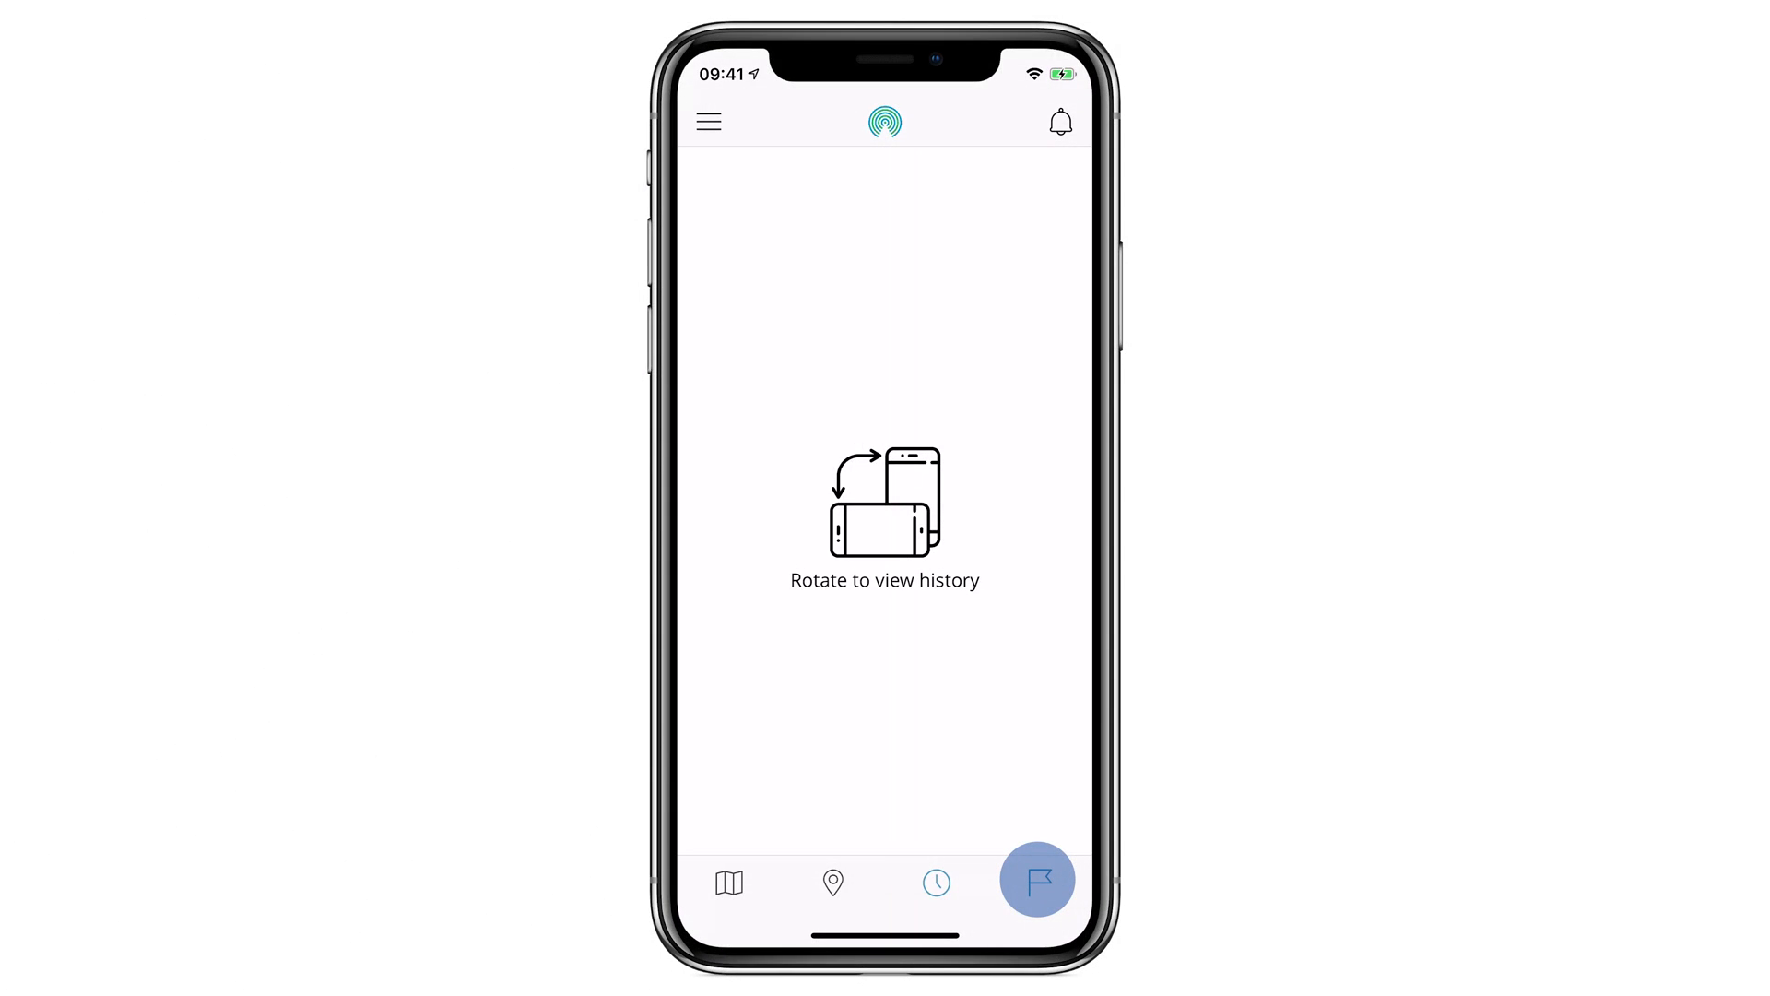
{"action": "left_click", "coordinate": [1034, 879]}
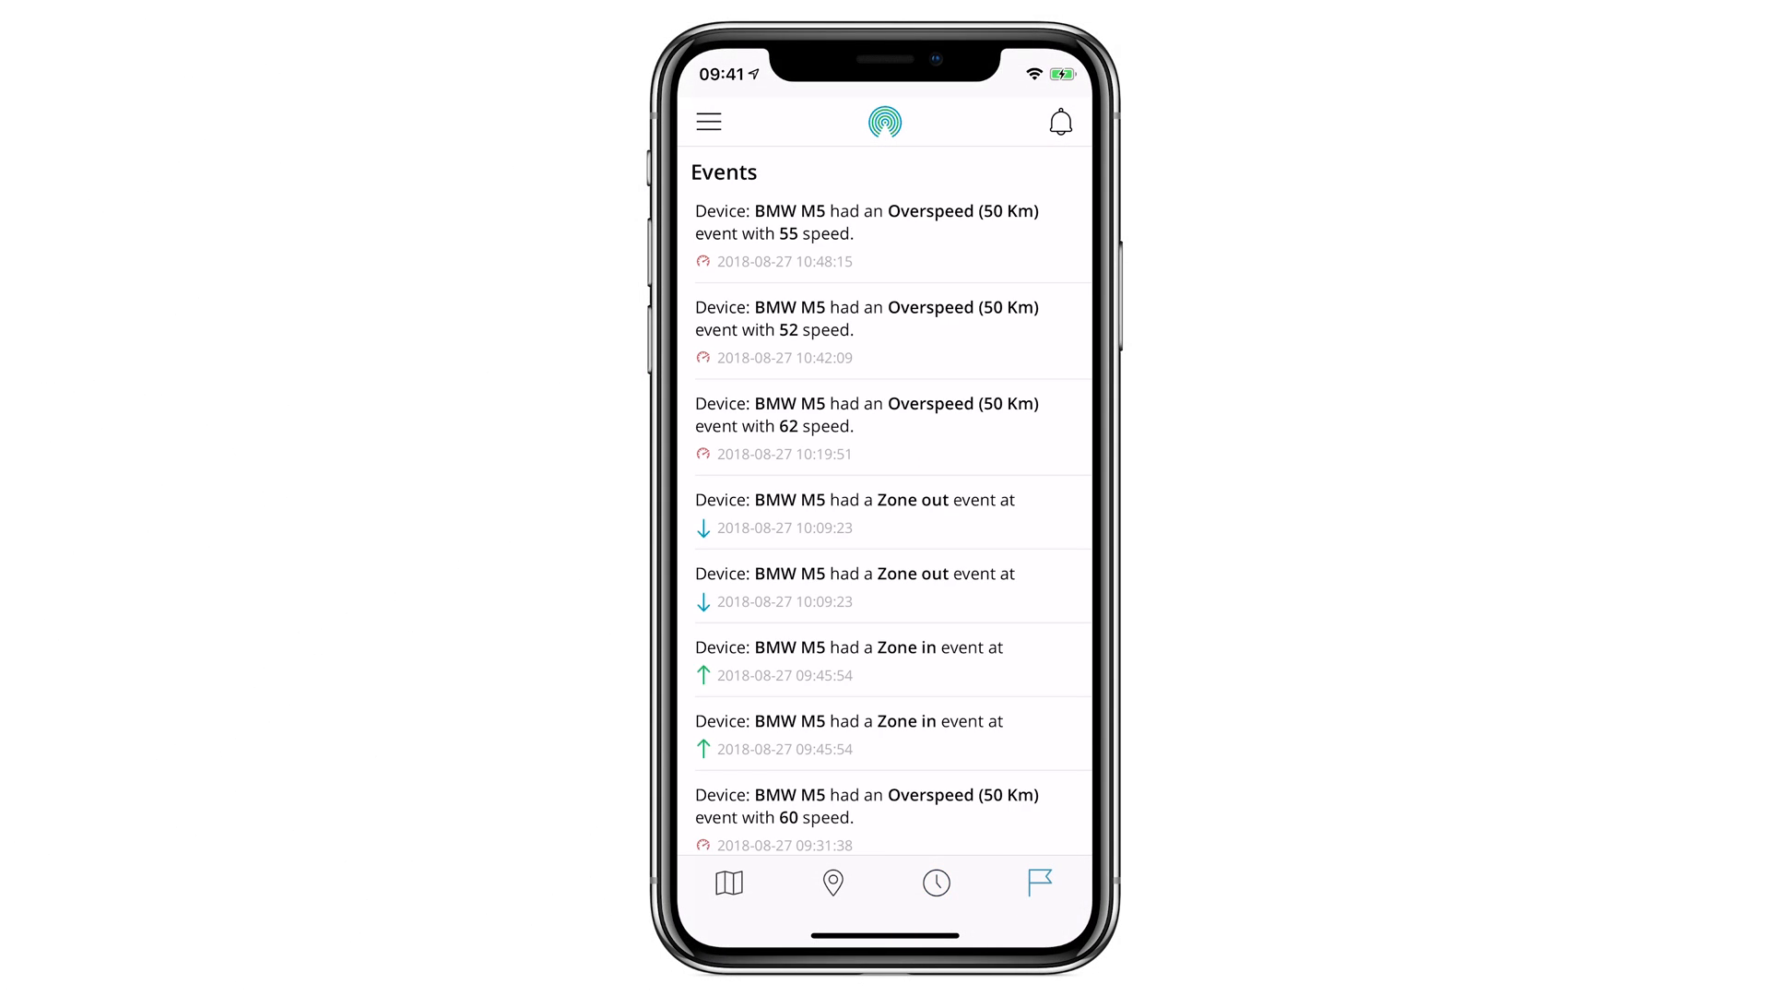
{"action": "scroll", "scroll_direction": "down", "scroll_amount": 3}
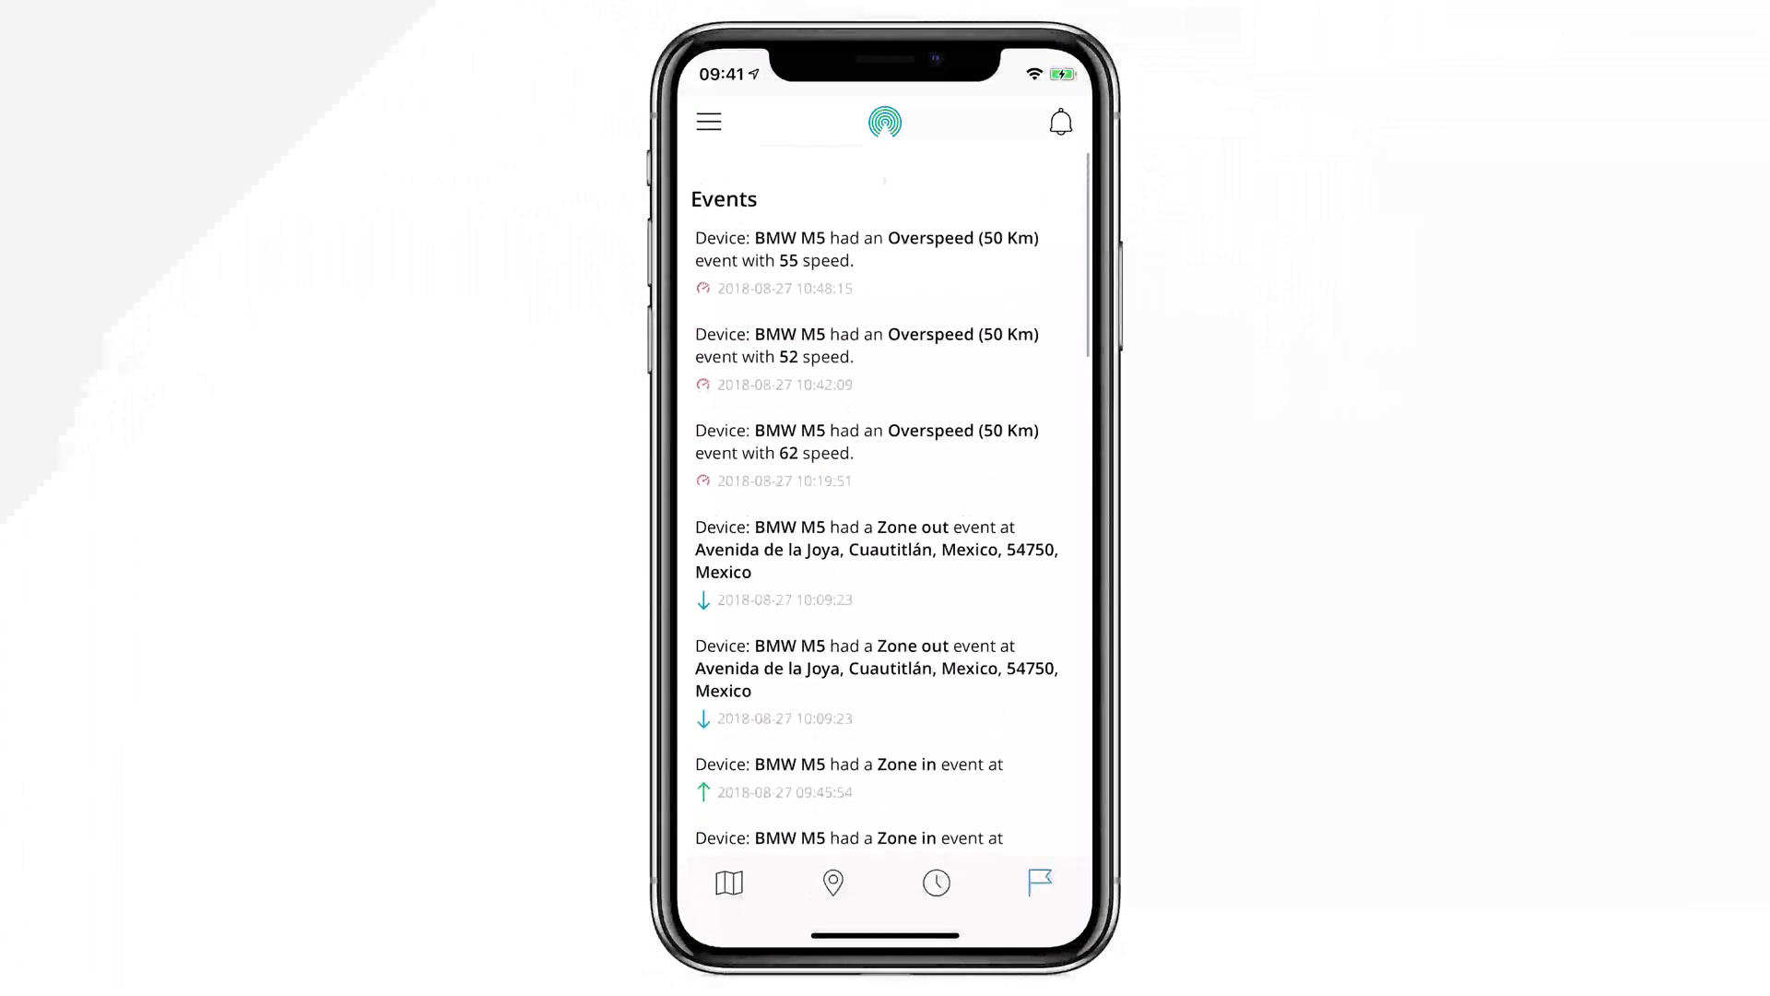
Step: Choose BMW M5 as the device in the history settings
{"action": "left_click", "coordinate": [707, 122]}
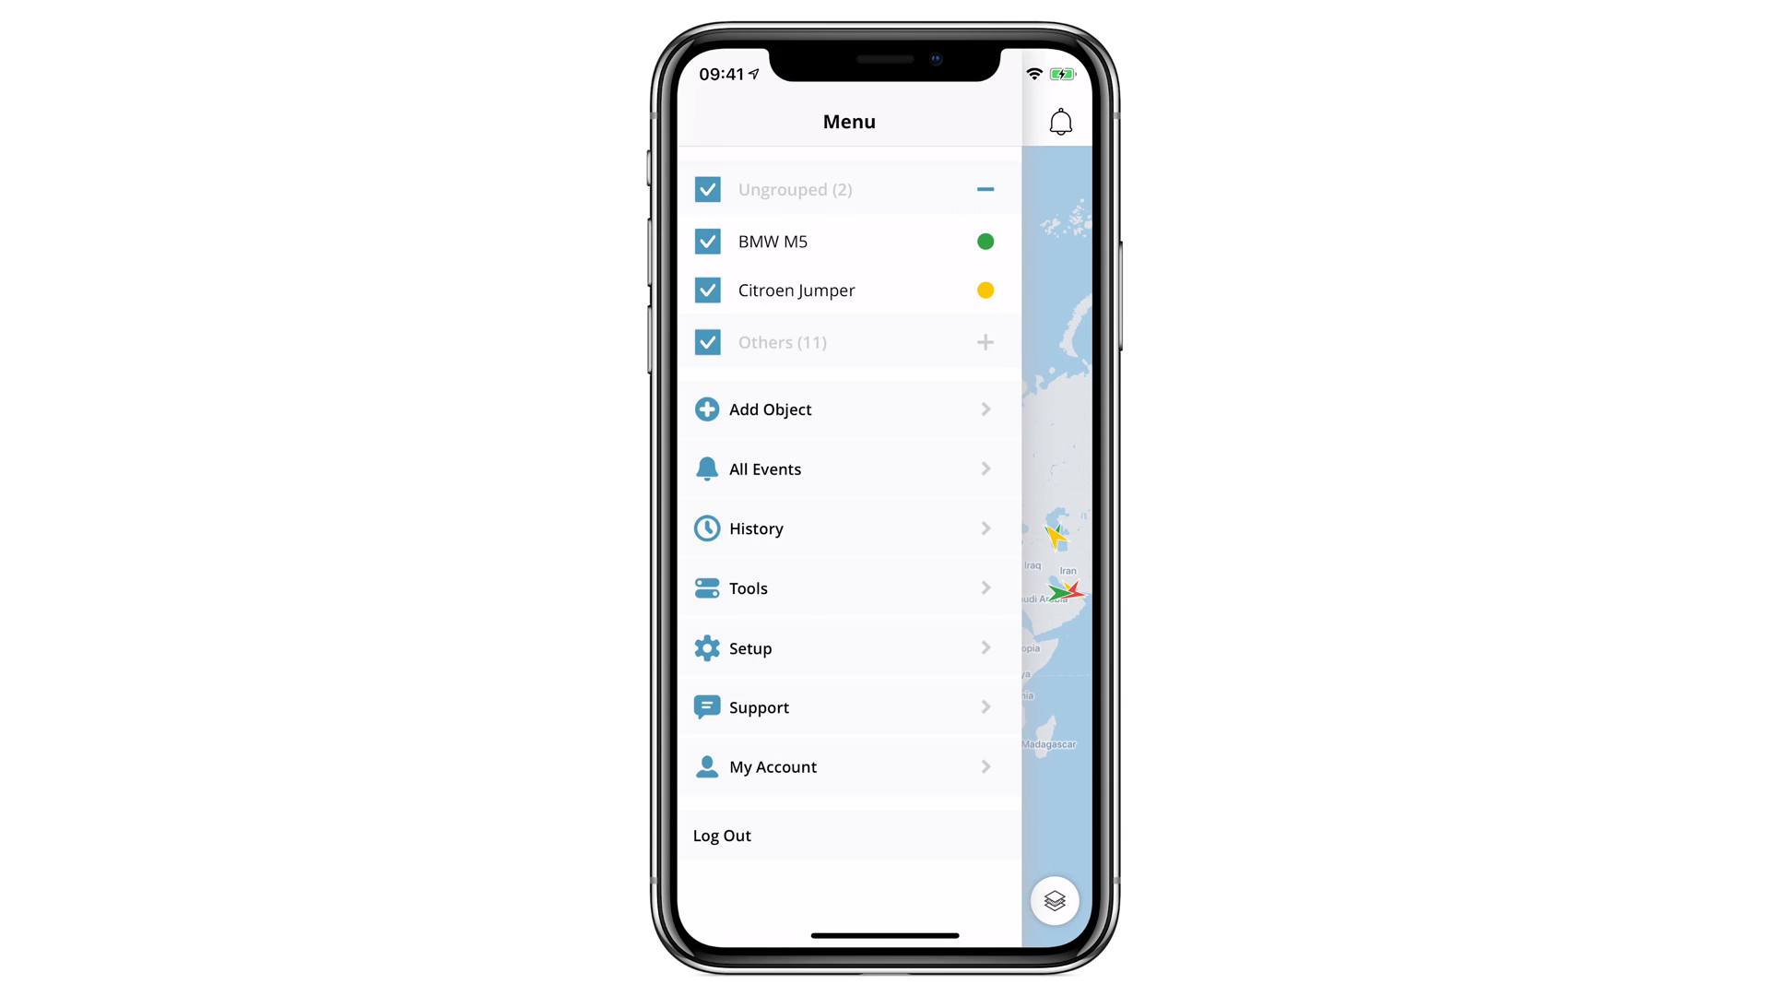
{"action": "left_click", "coordinate": [848, 468]}
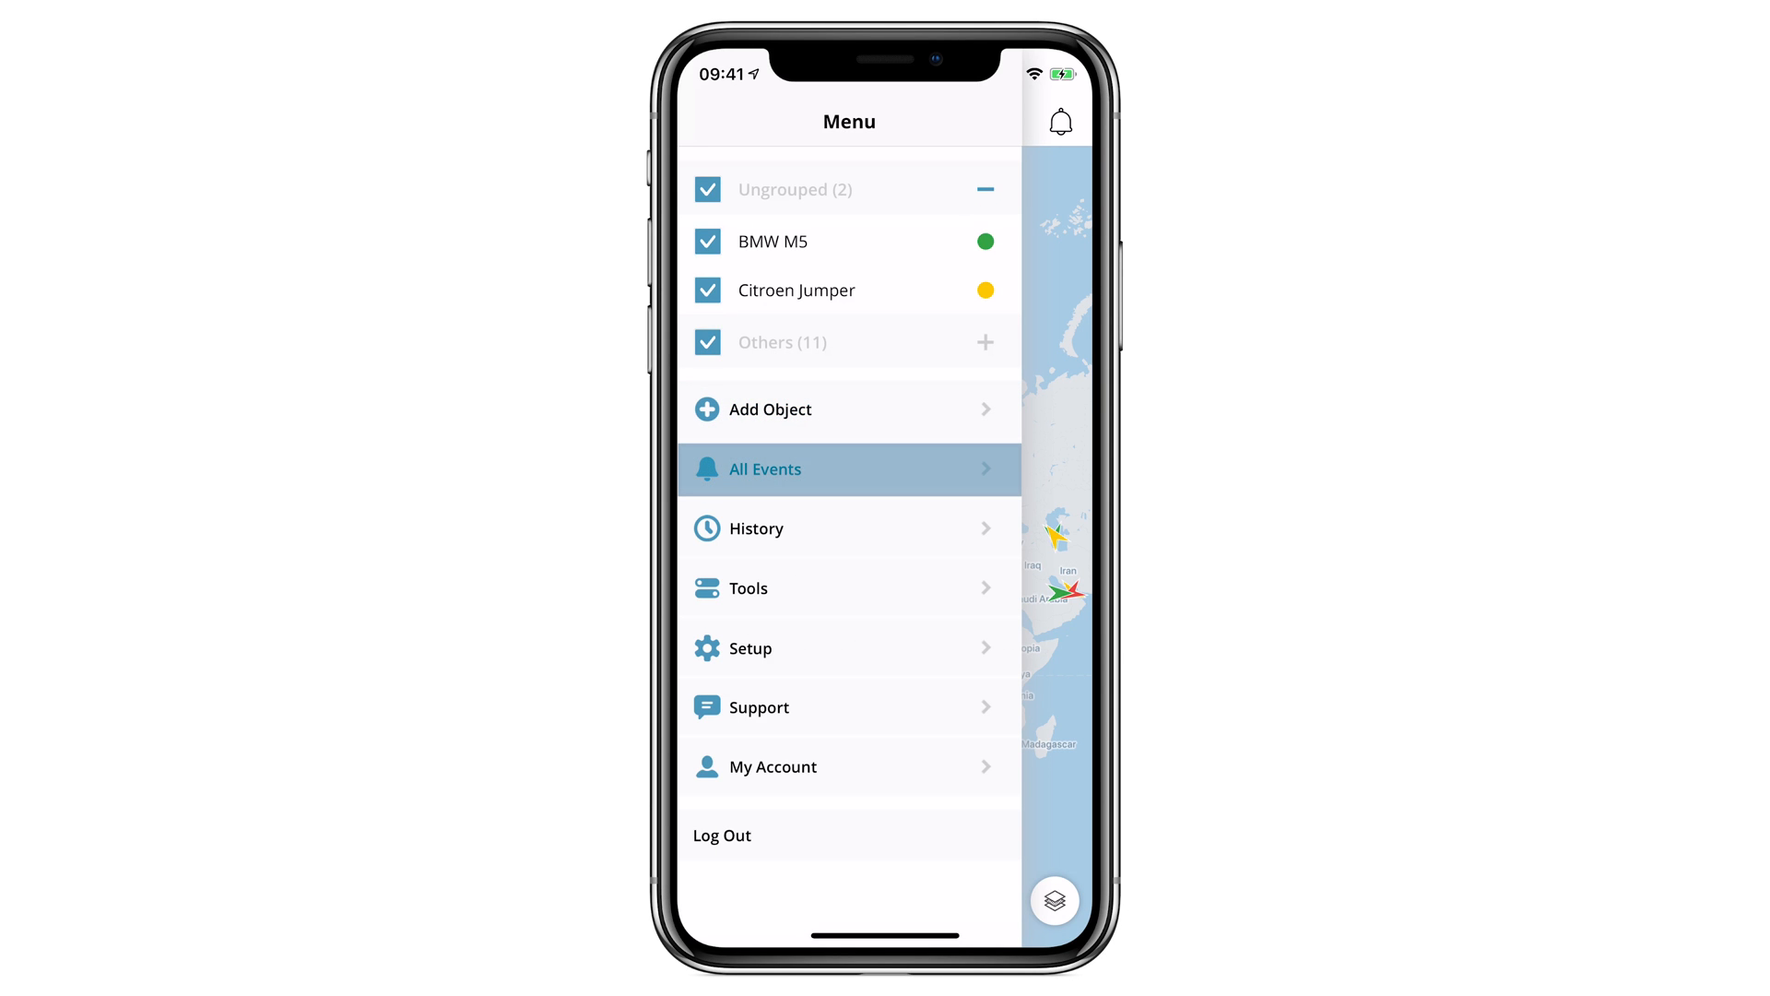
{"action": "left_click", "coordinate": [756, 527]}
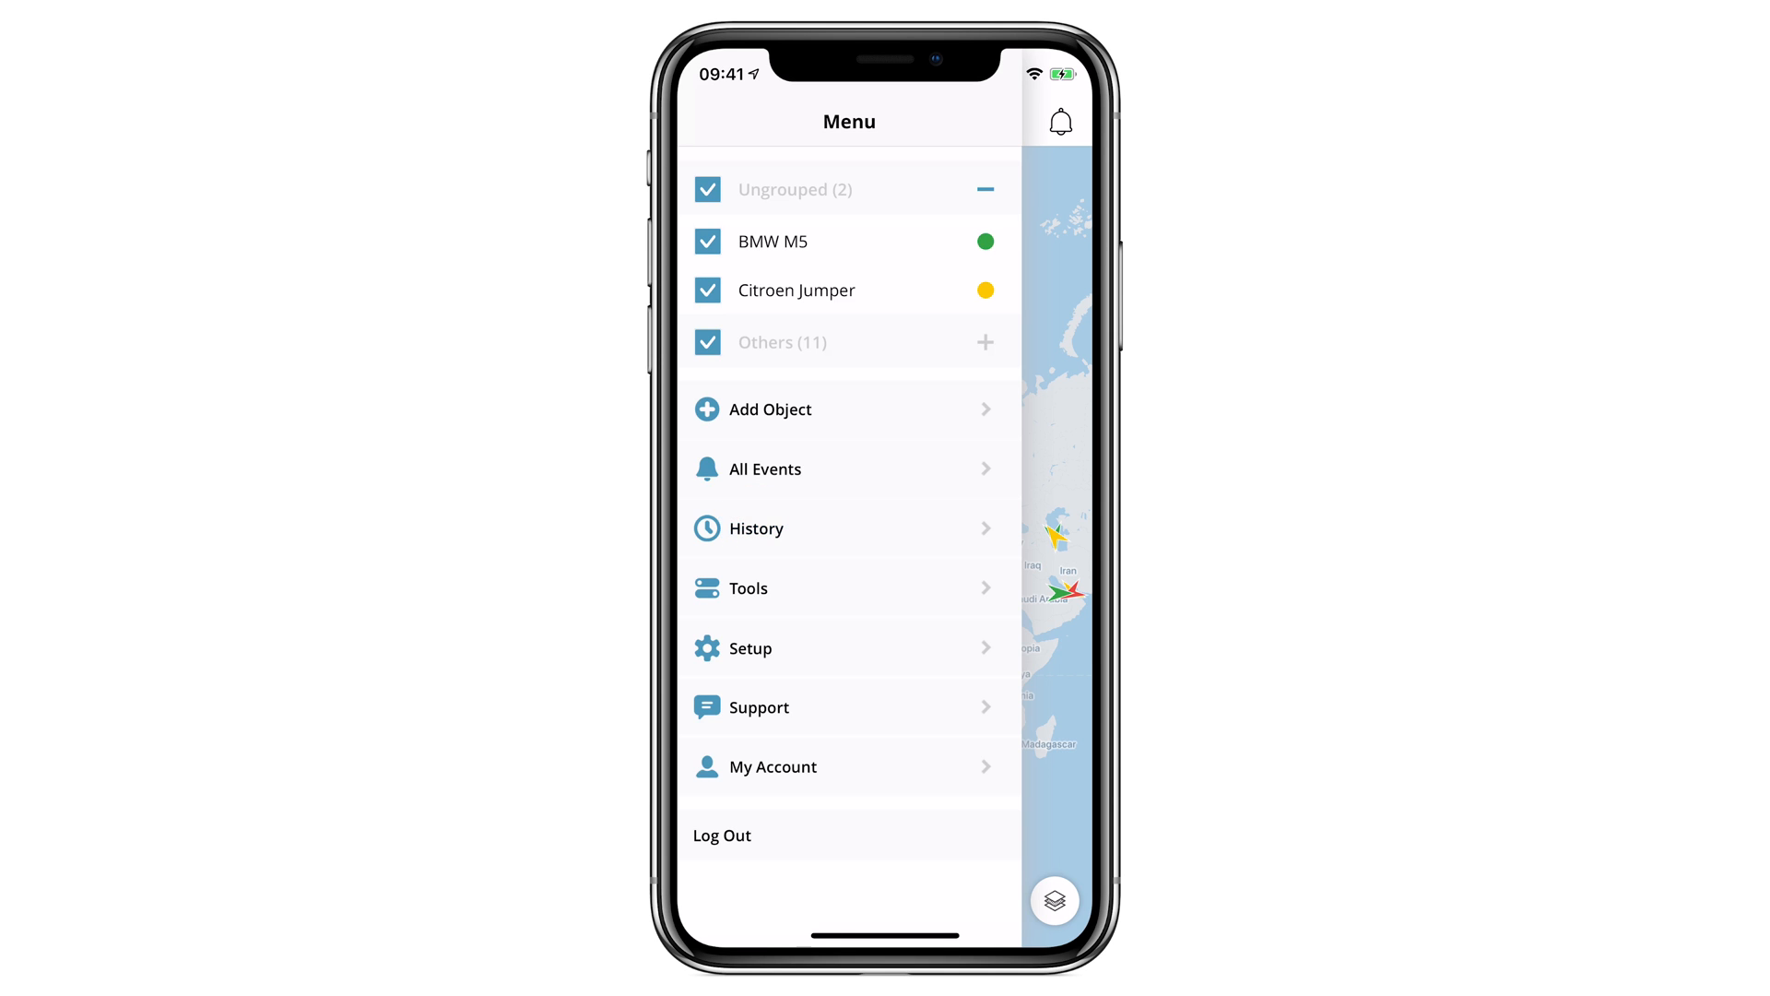
{"action": "left_click", "coordinate": [758, 527]}
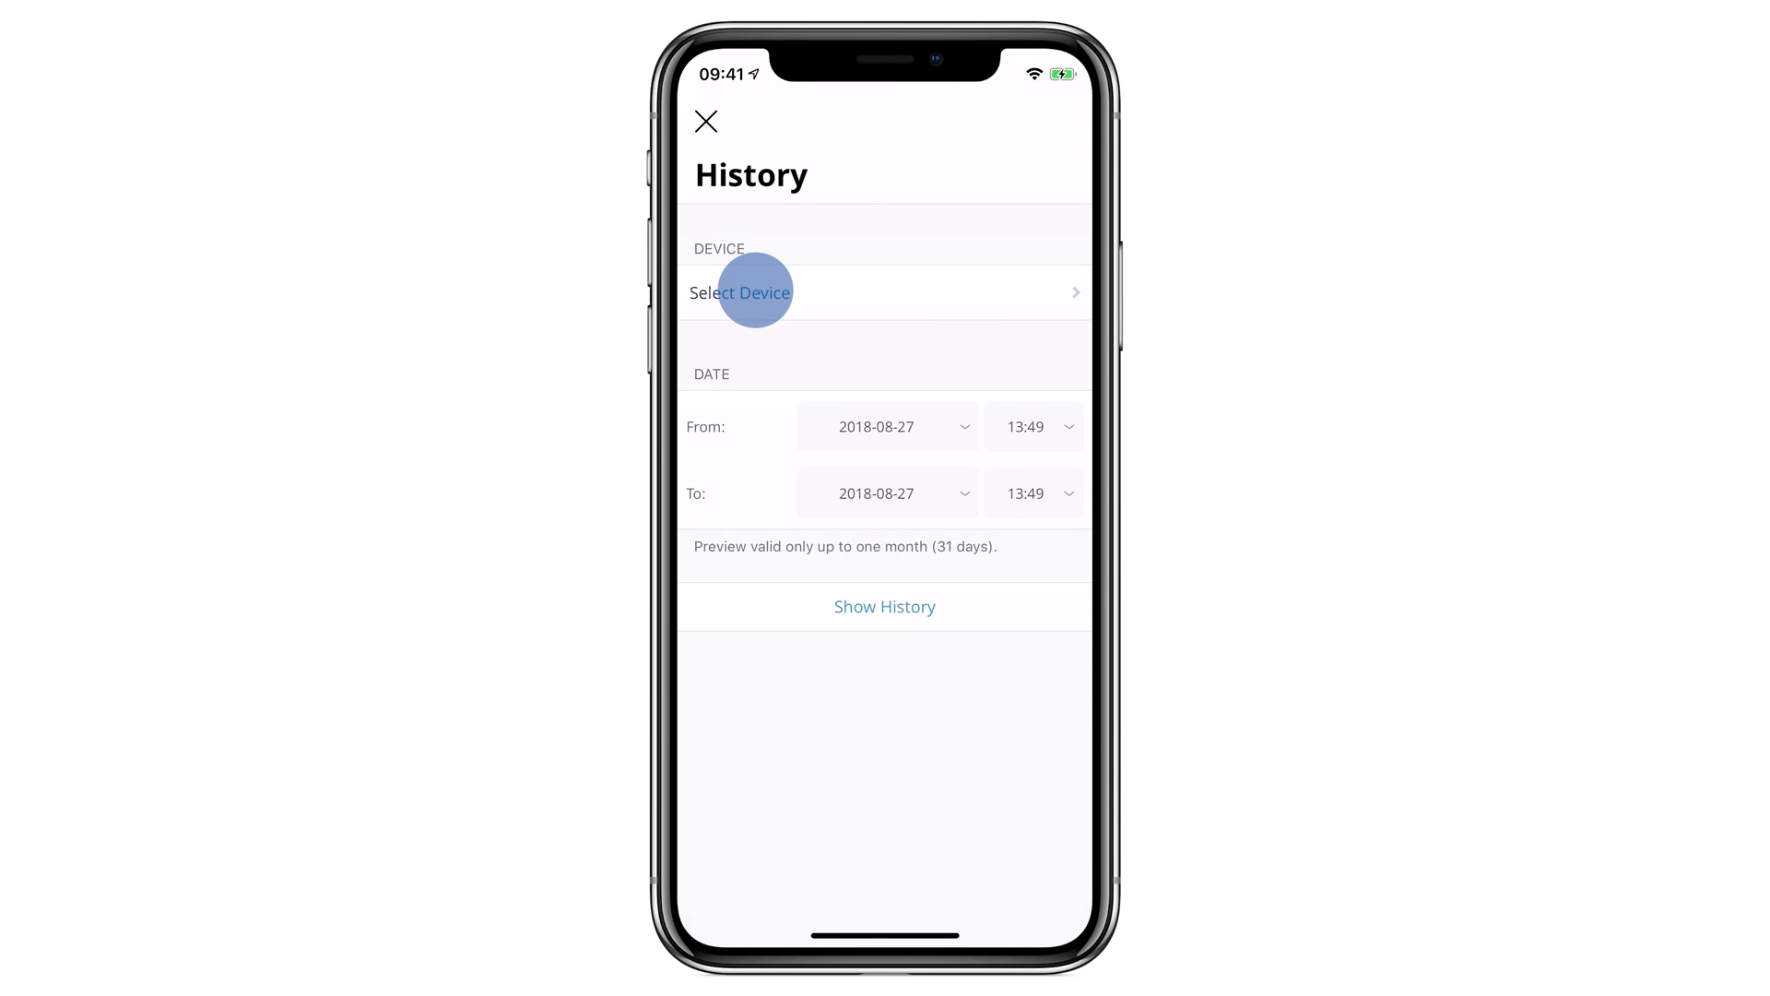
{"action": "left_click", "coordinate": [741, 293]}
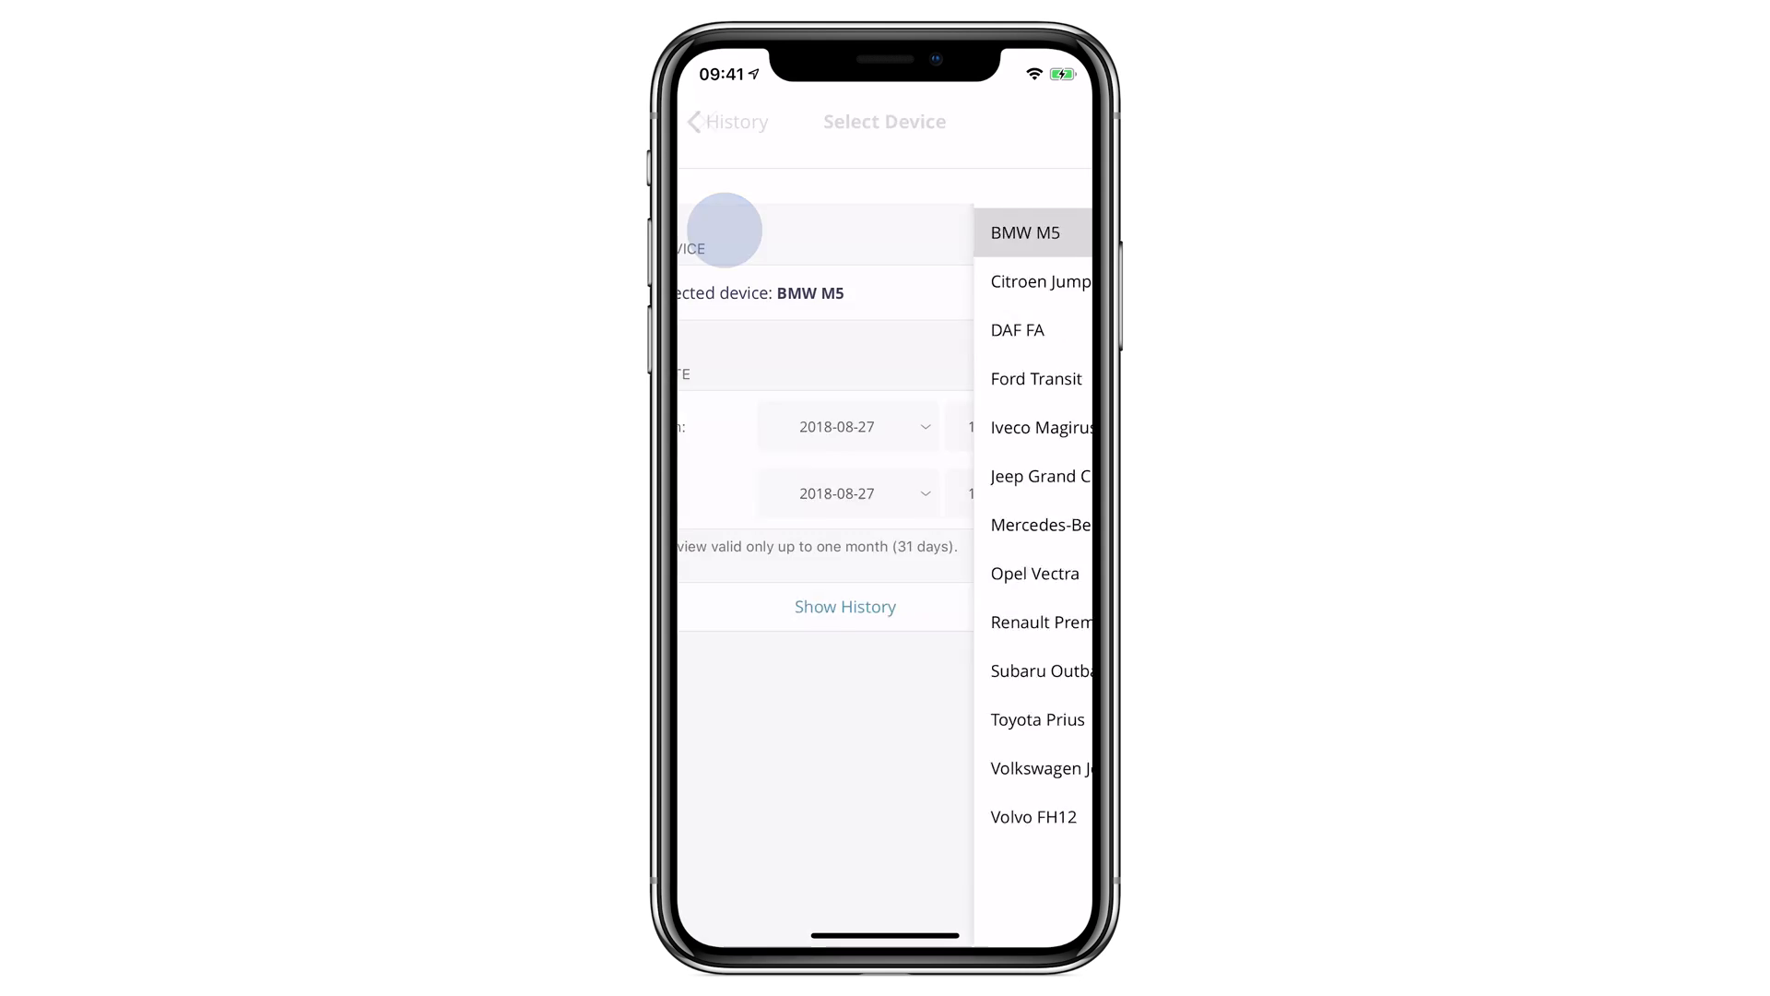
{"action": "left_click", "coordinate": [1027, 233]}
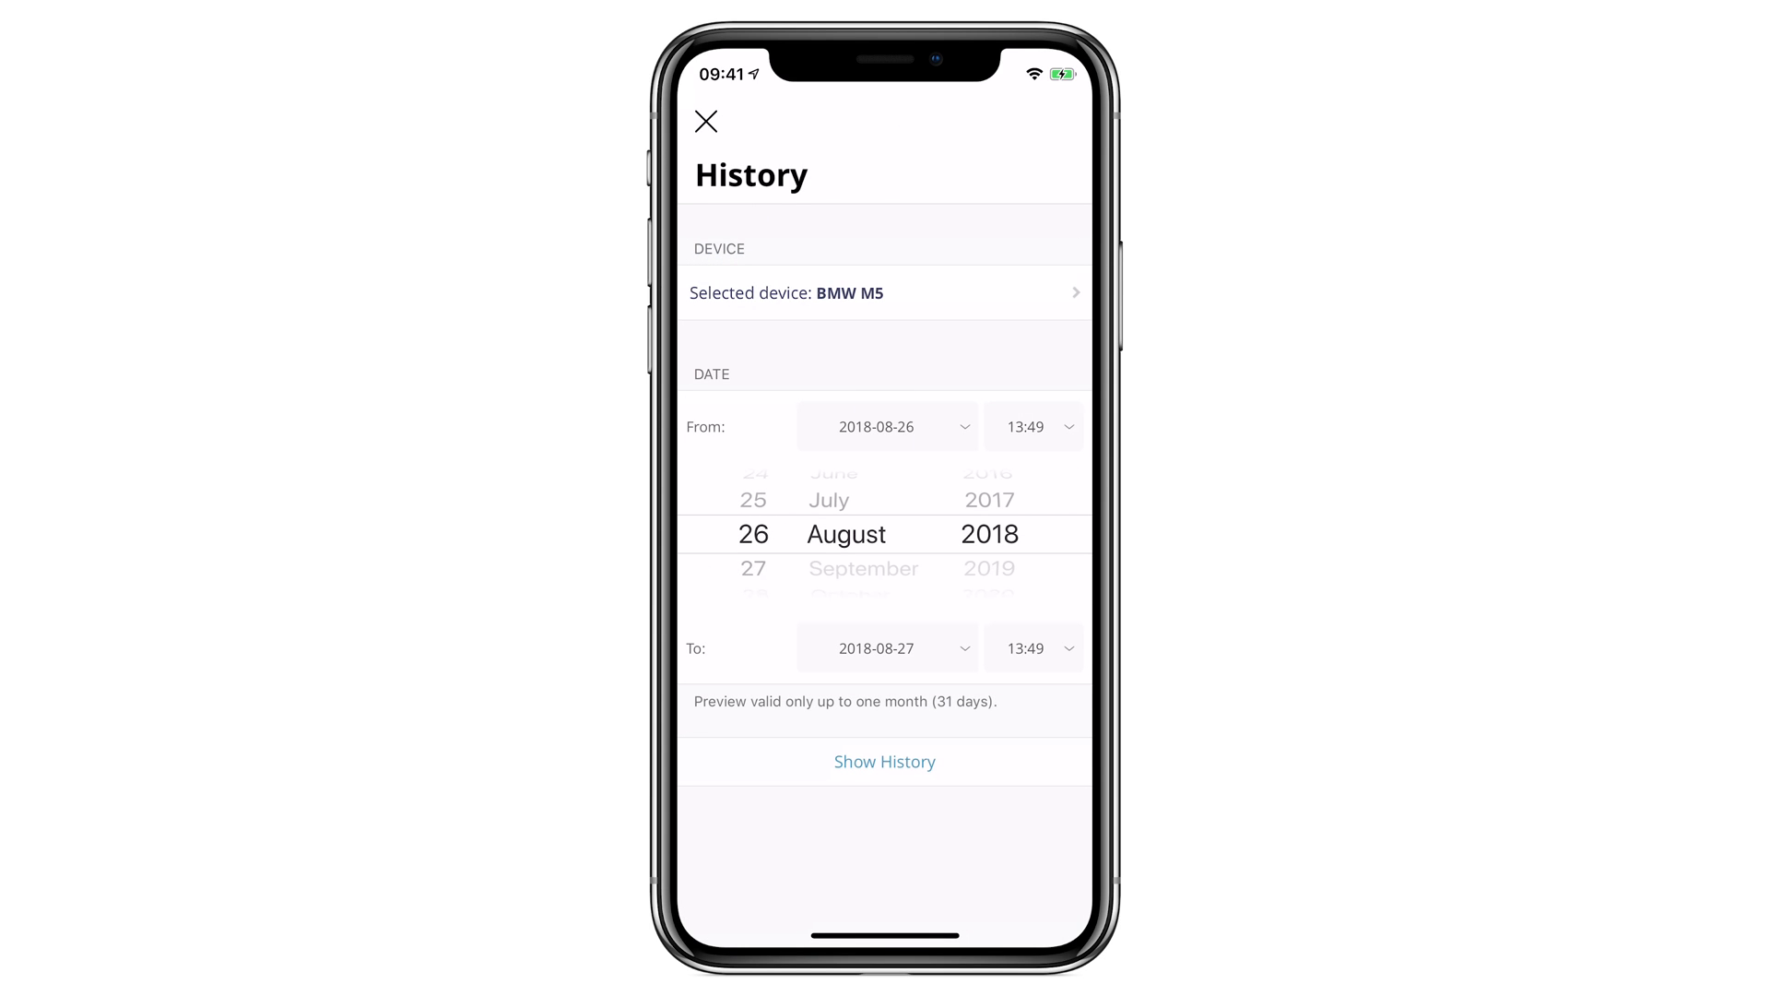
Step: Load the BMW M5 history for 2018-08-26 to 2018-08-27, view its route on the map and as a stop list
{"action": "left_click", "coordinate": [885, 761]}
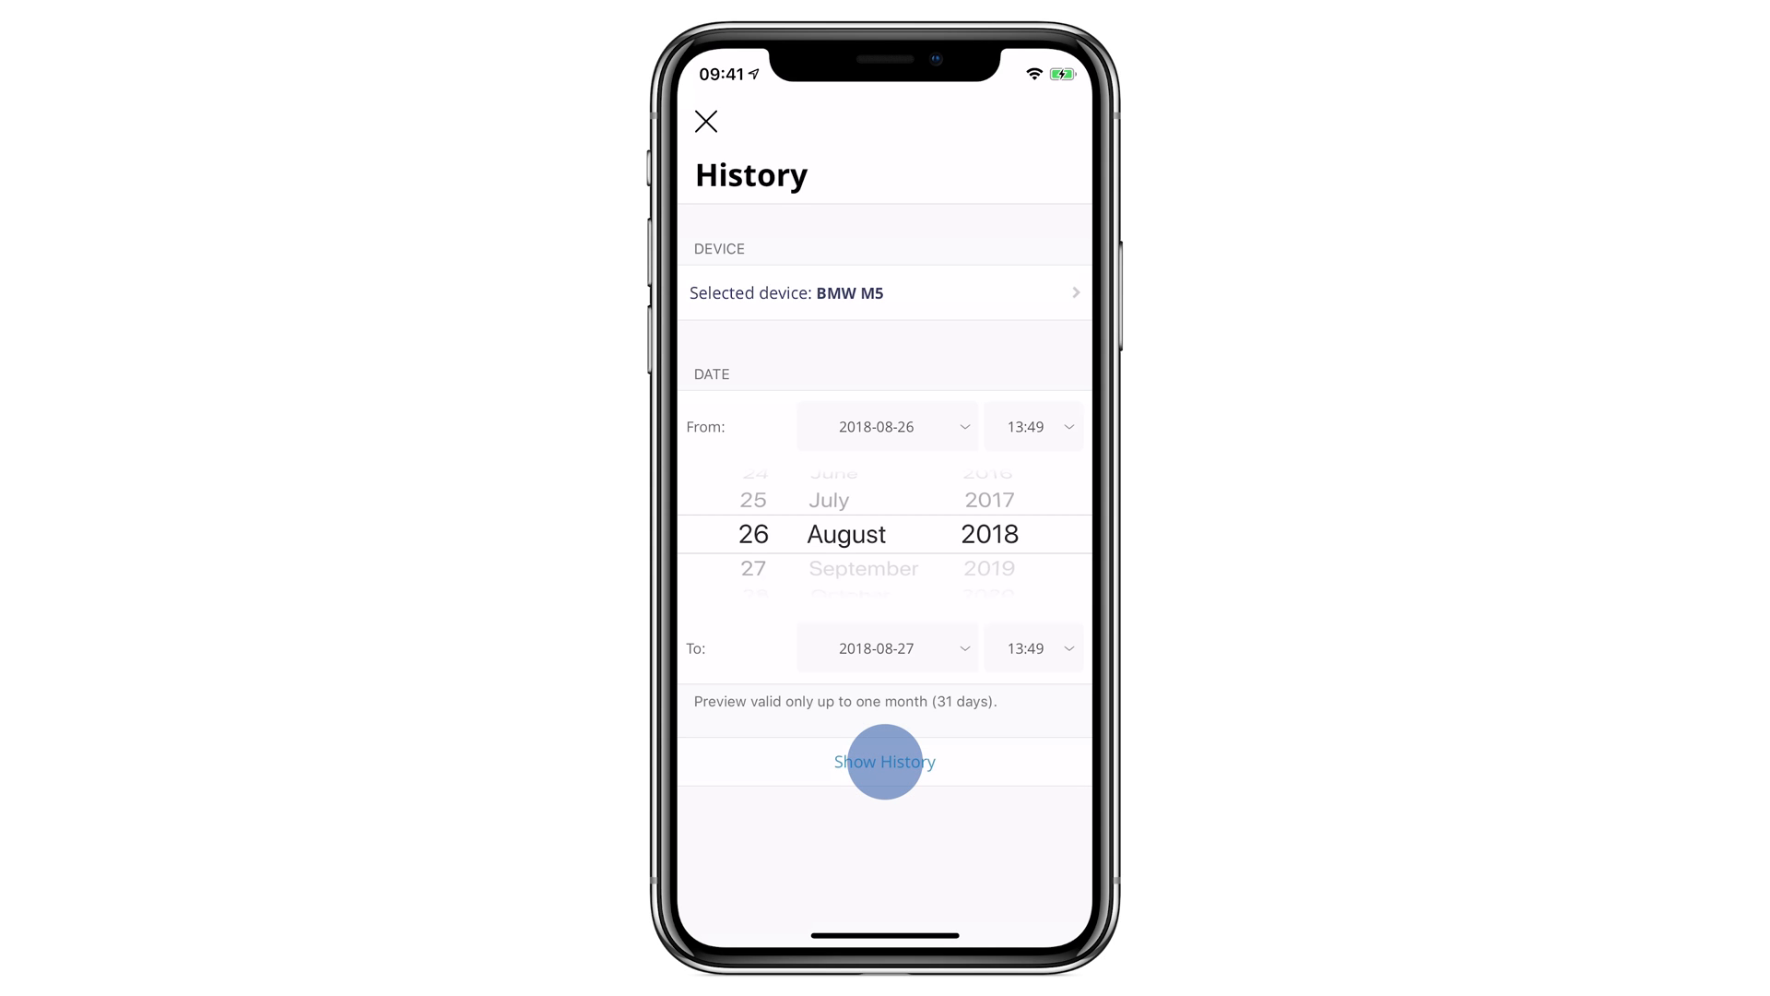
{"action": "left_click", "coordinate": [885, 762]}
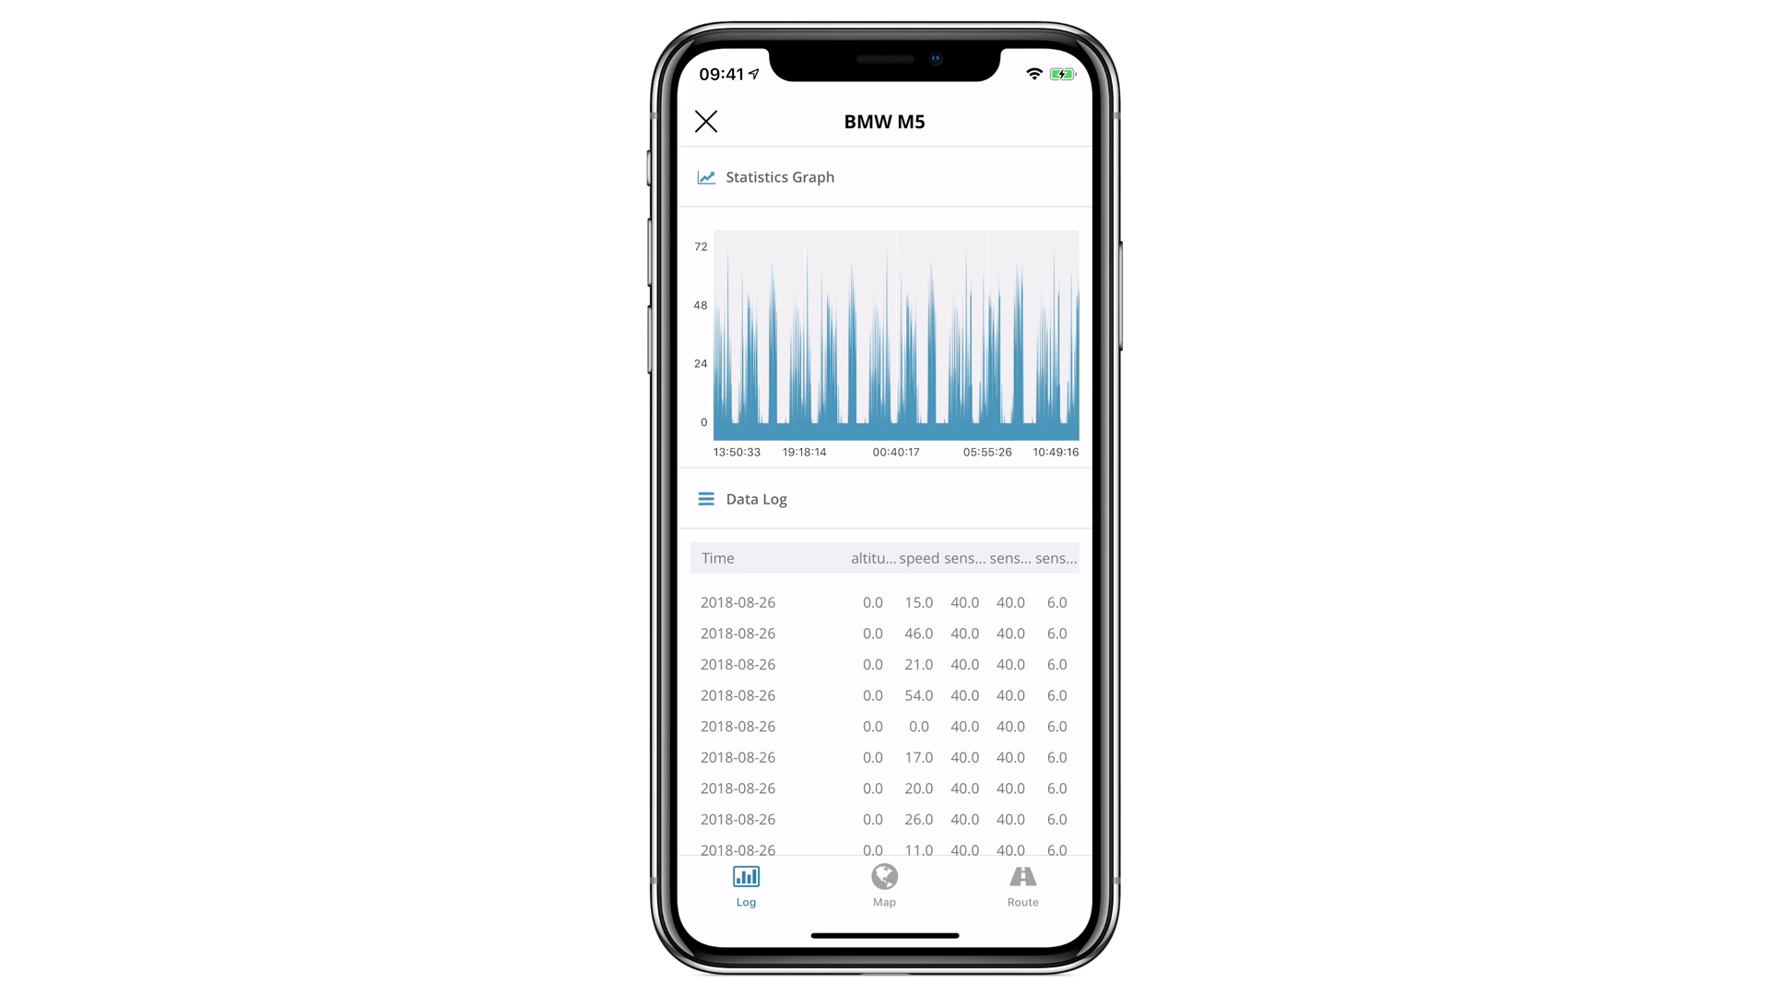
{"action": "left_click", "coordinate": [884, 883]}
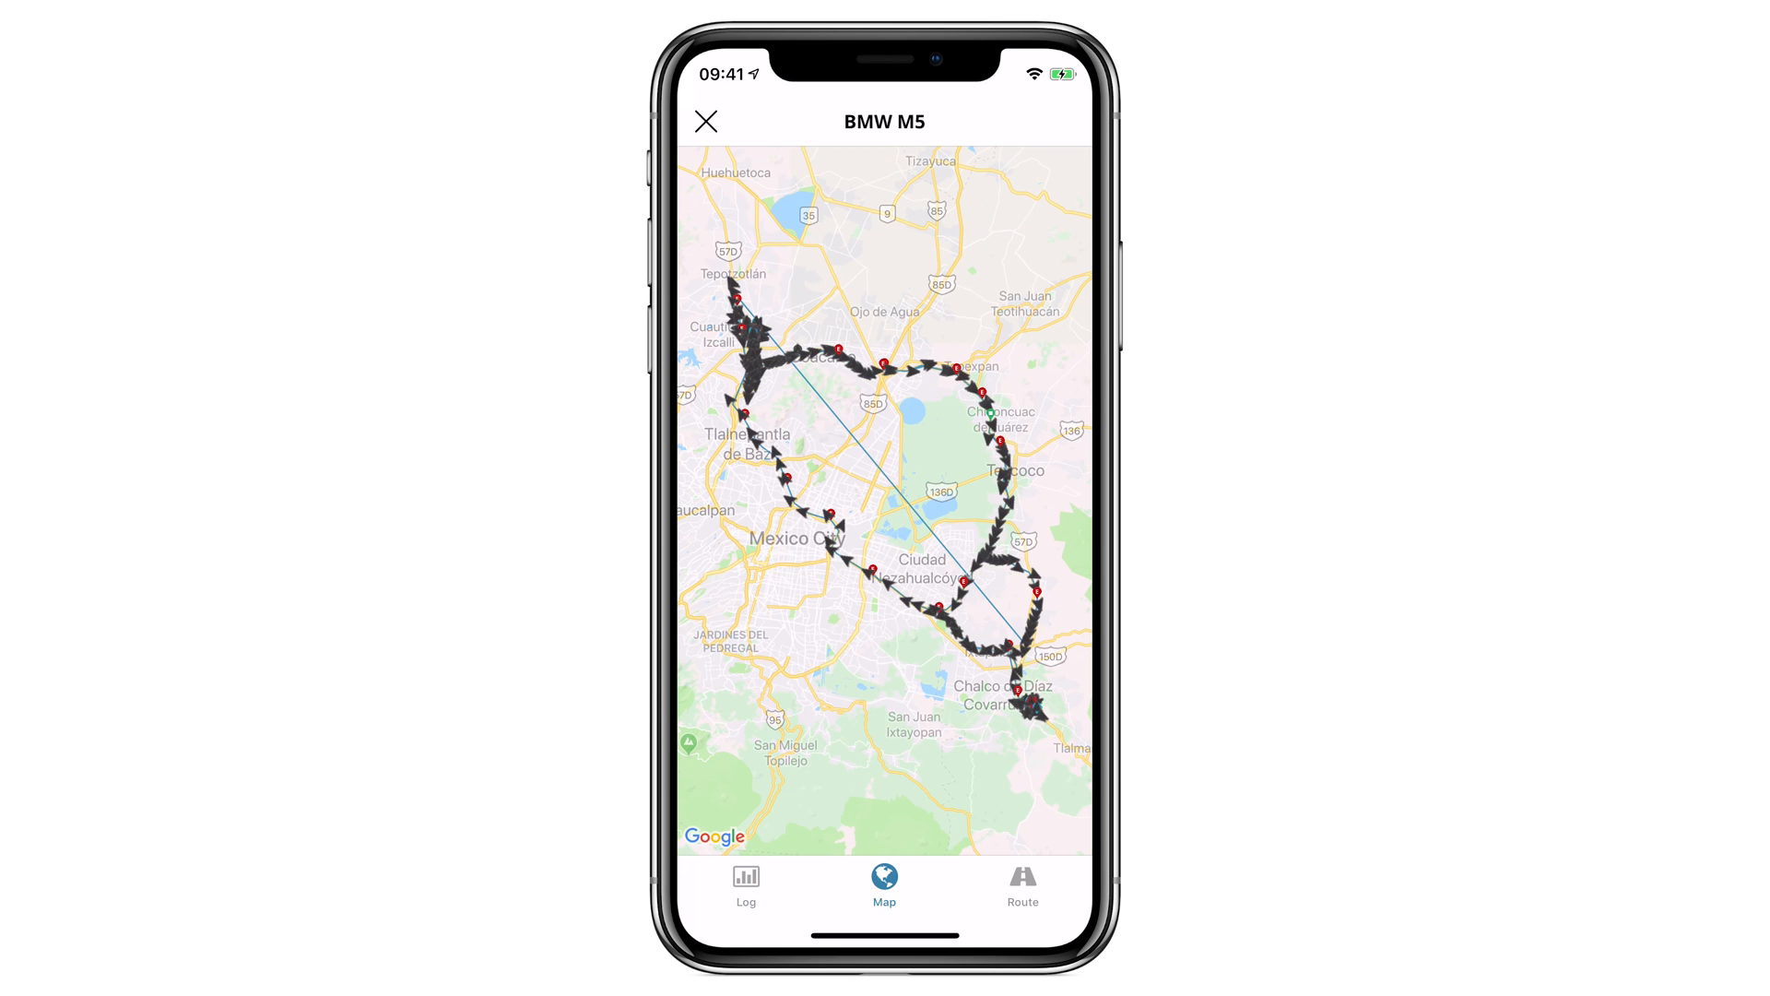
{"action": "left_click", "coordinate": [1022, 883]}
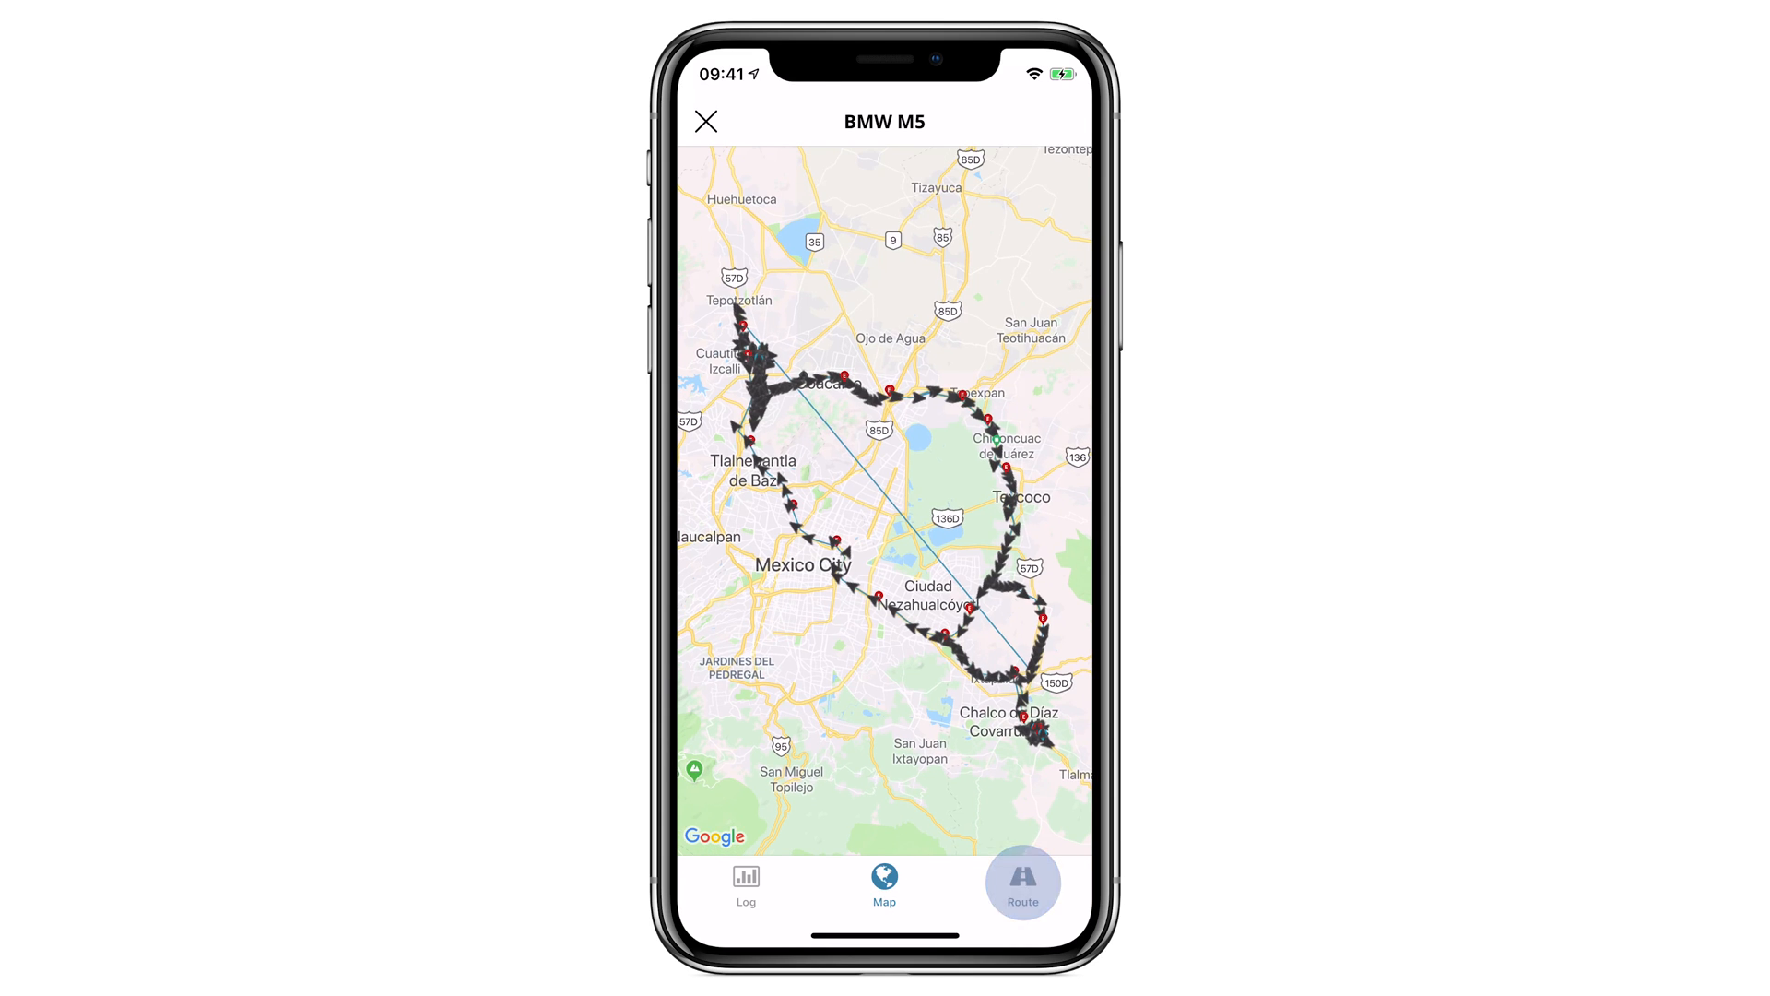
{"action": "left_click", "coordinate": [1022, 883]}
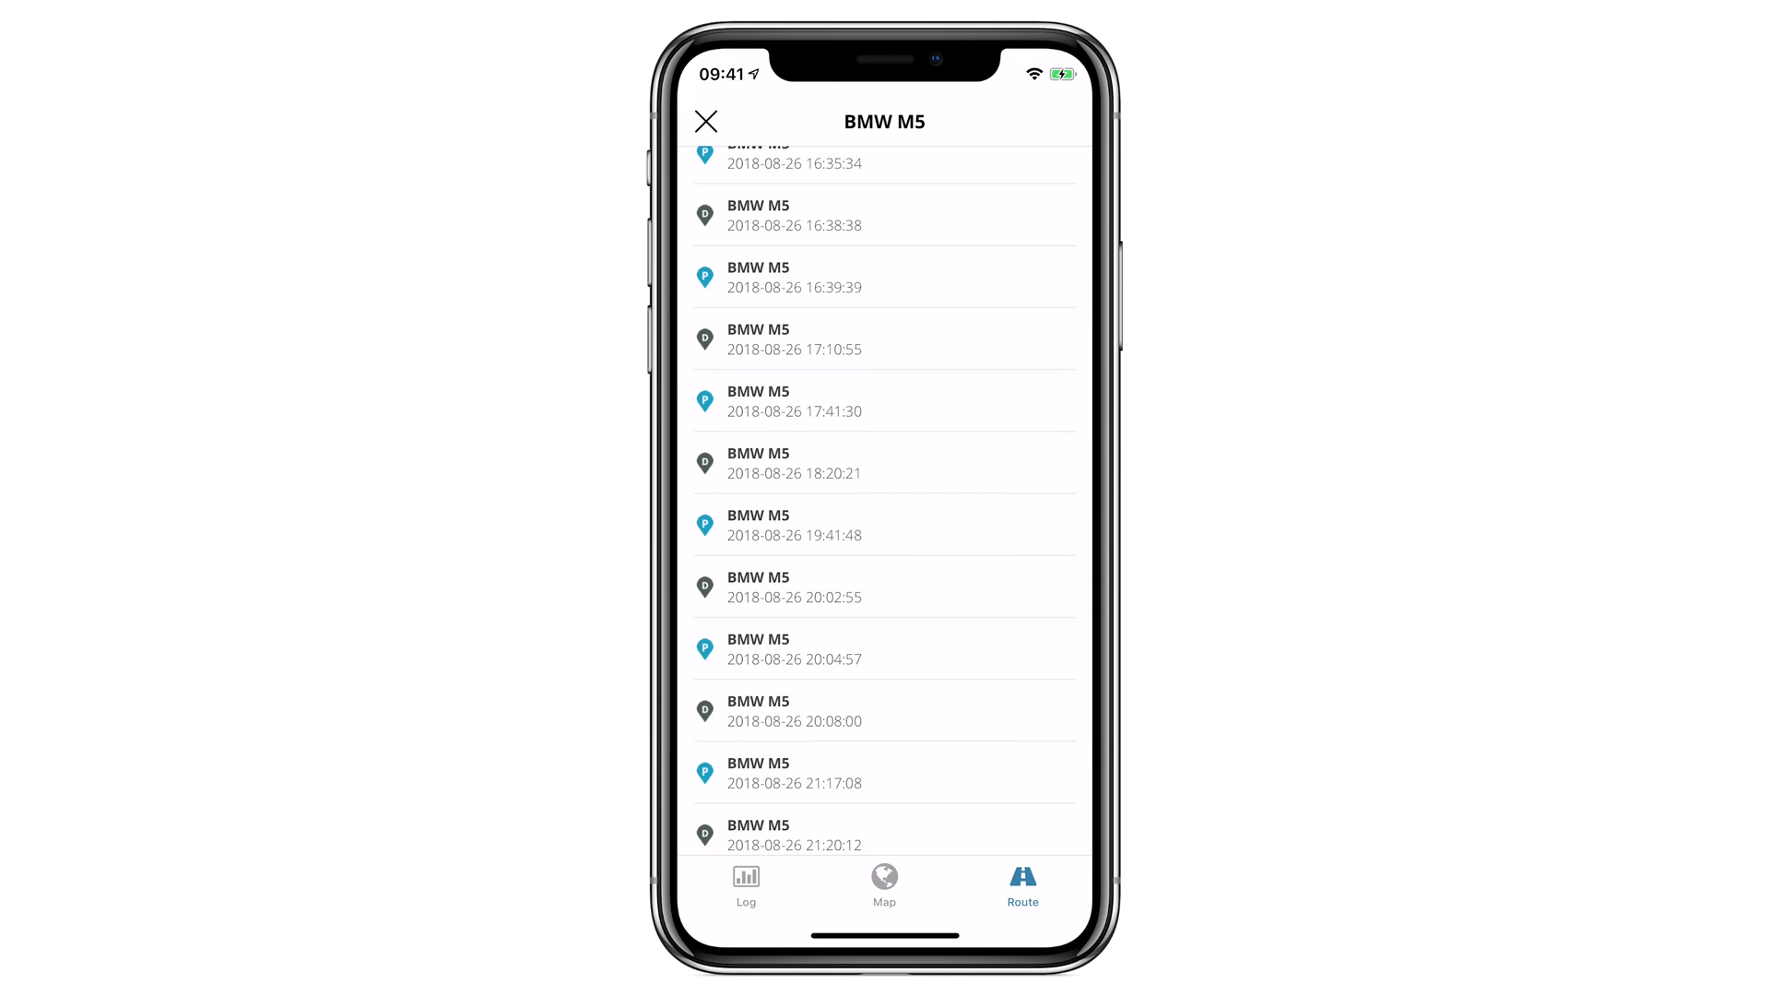
Step: Browse the Tools page (alerts, reports, geofencing, POI, ruler, commands) and return to the menu
{"action": "left_click", "coordinate": [706, 122]}
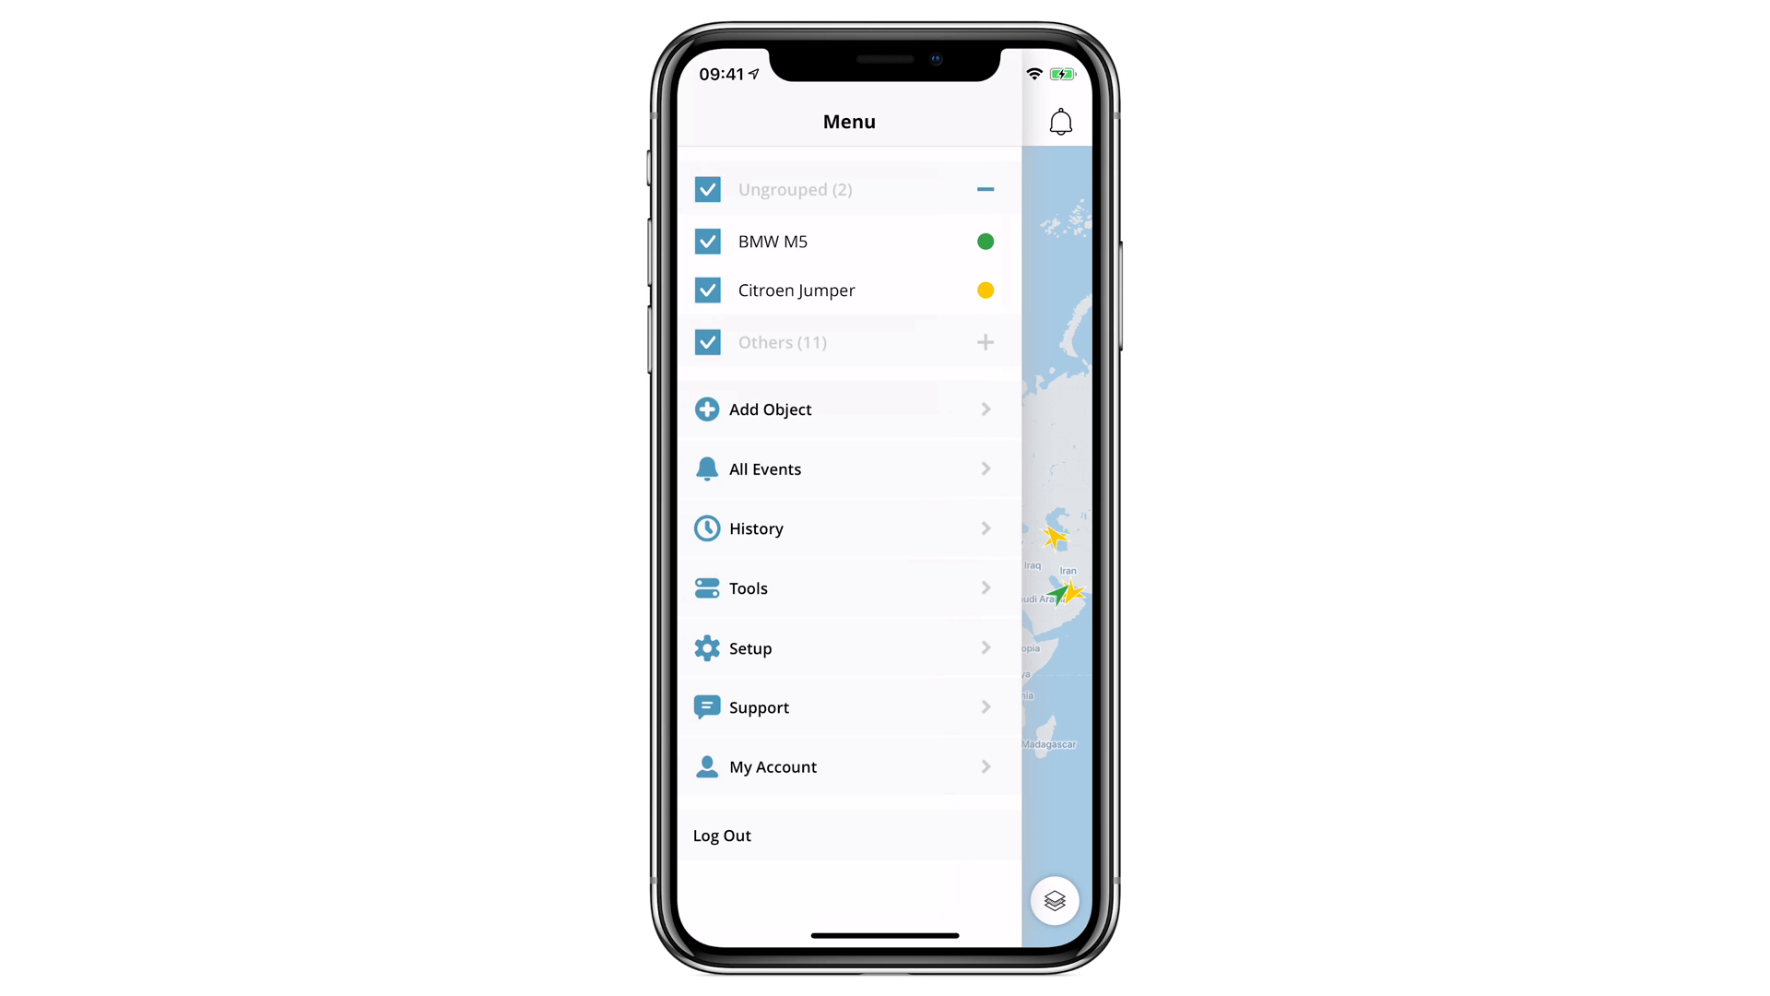
{"action": "left_click", "coordinate": [747, 587]}
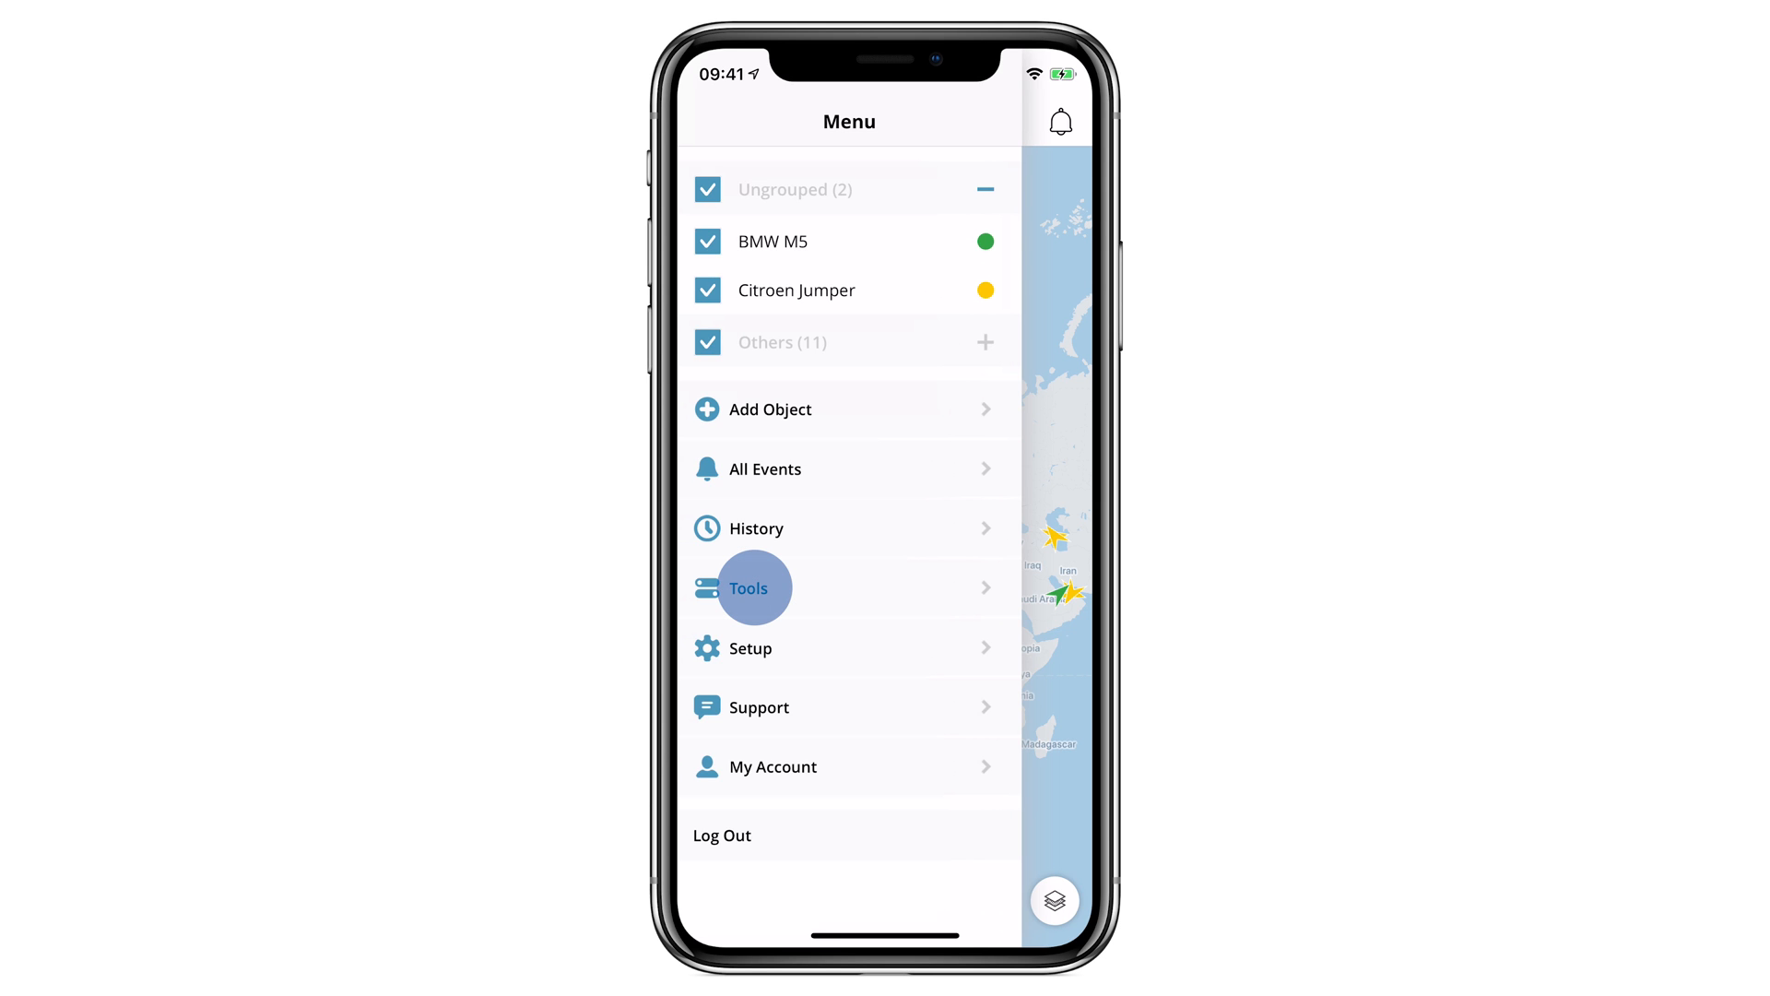
{"action": "left_click", "coordinate": [747, 586]}
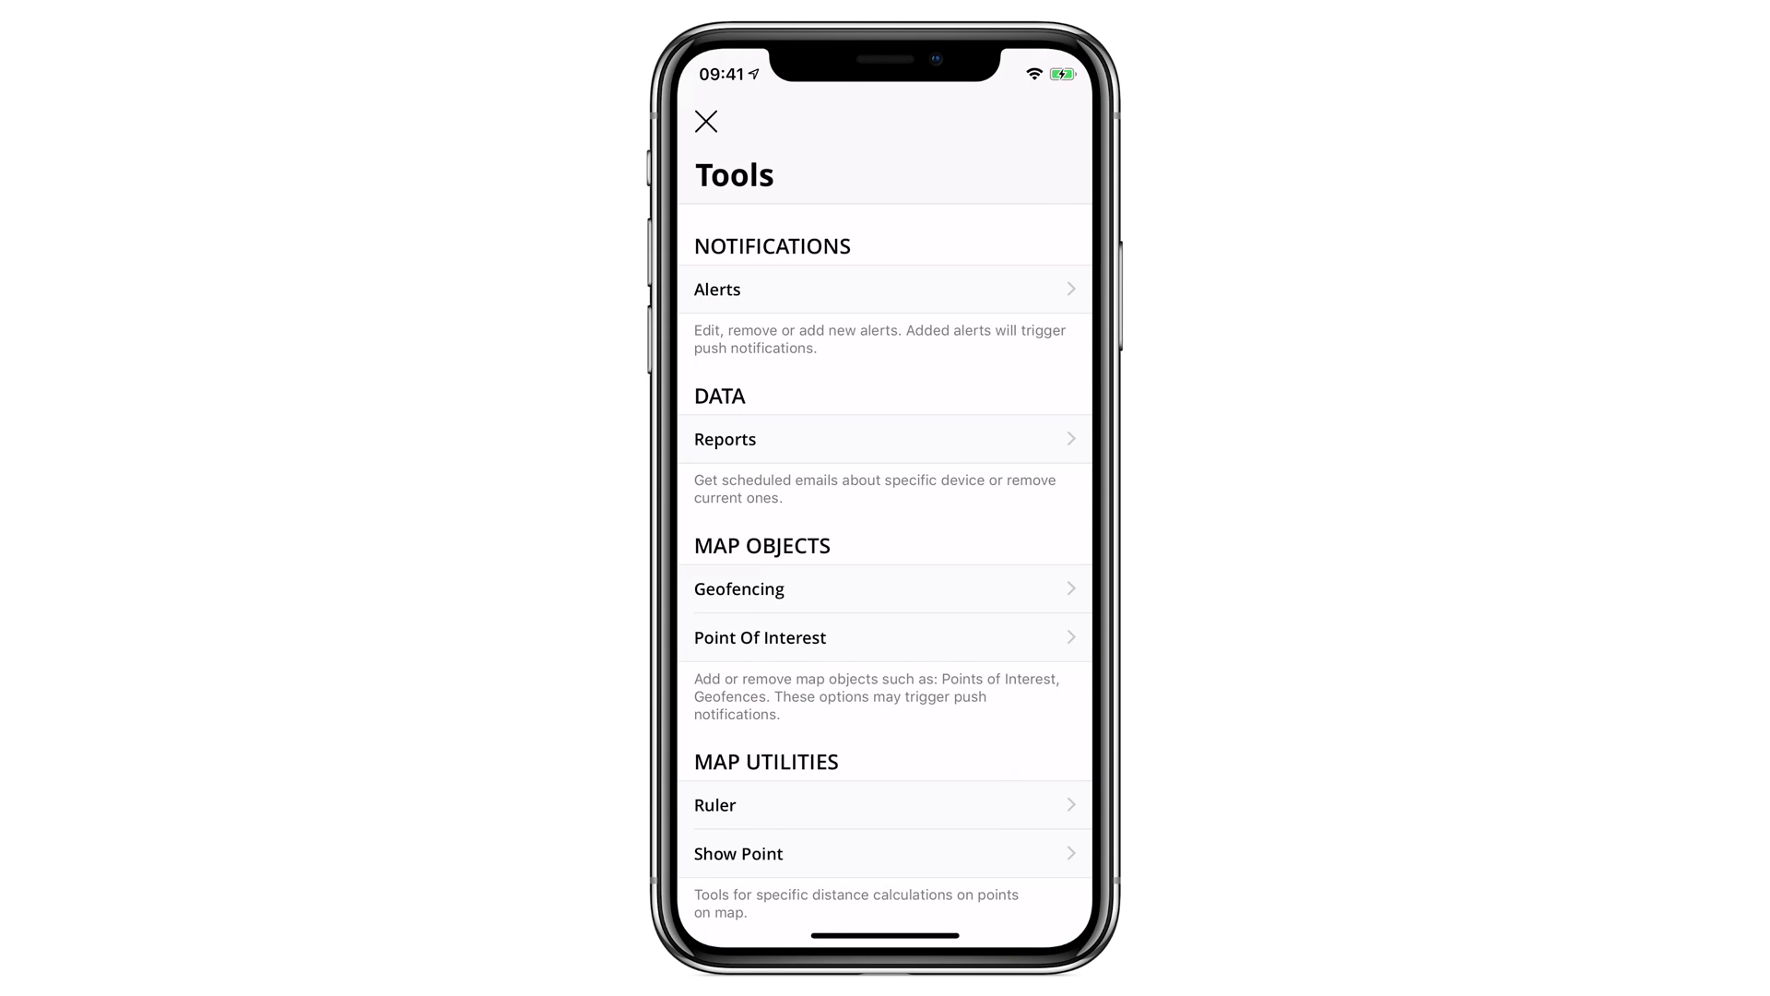
{"action": "scroll", "scroll_direction": "down", "scroll_amount": 3}
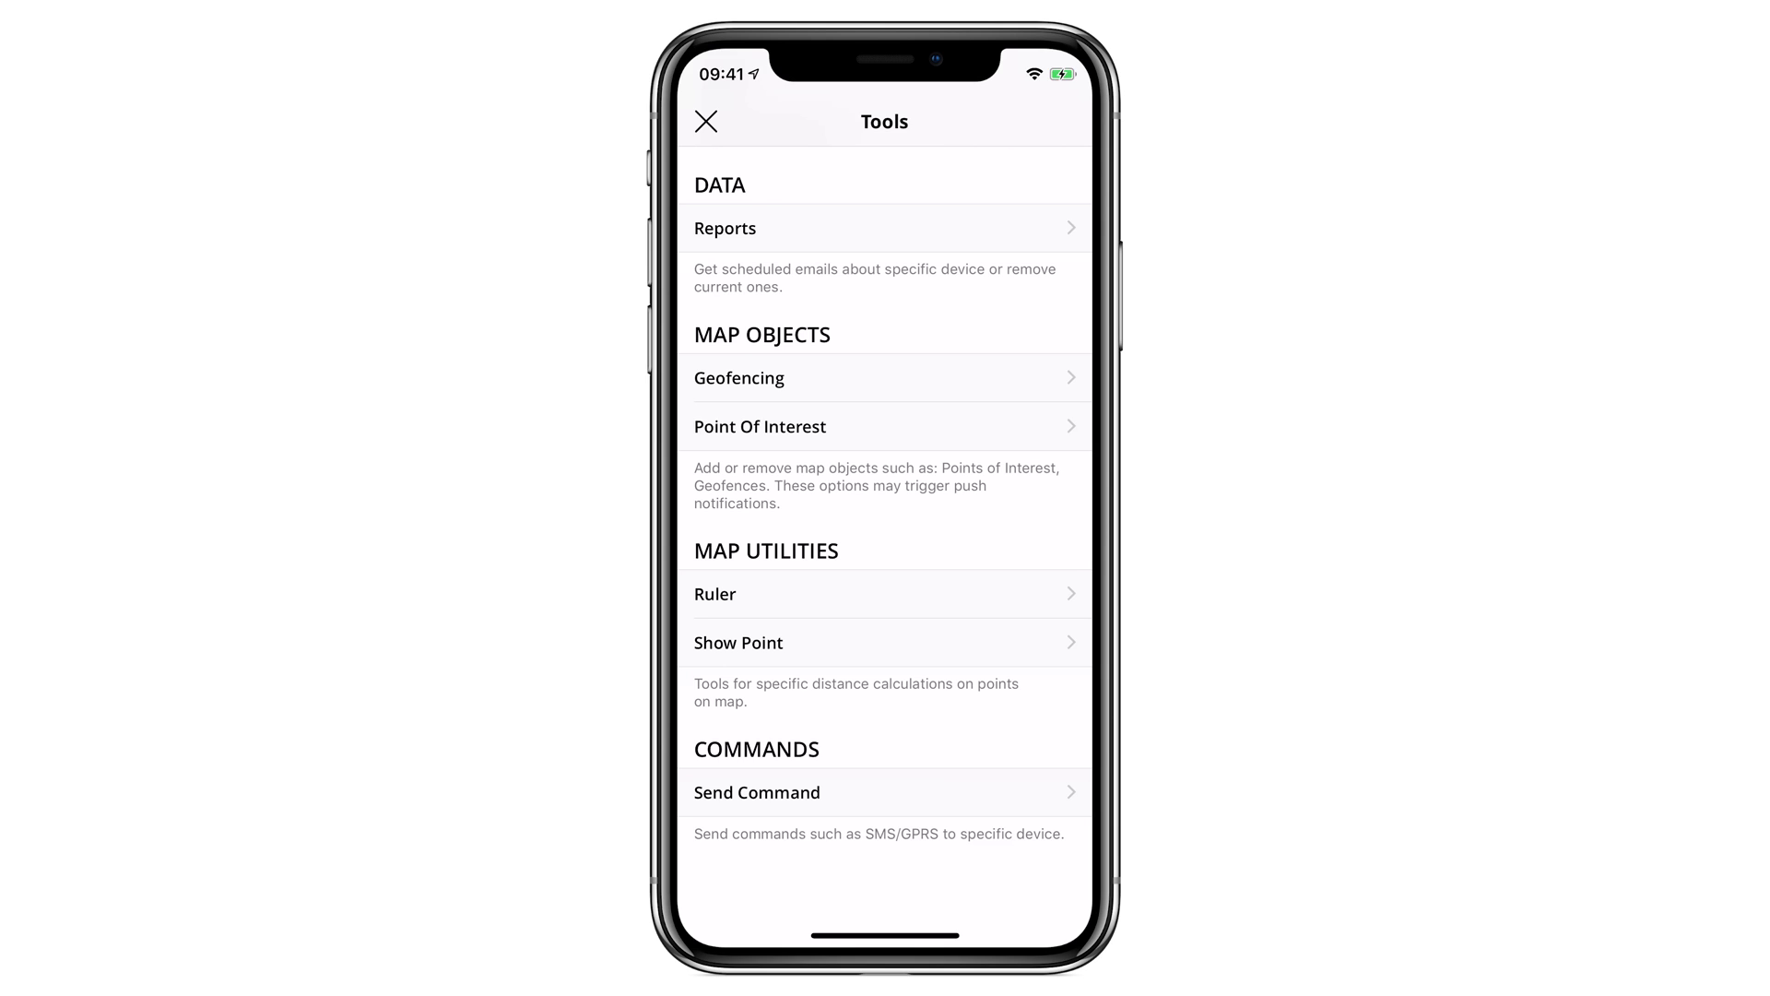
{"action": "left_click", "coordinate": [706, 122]}
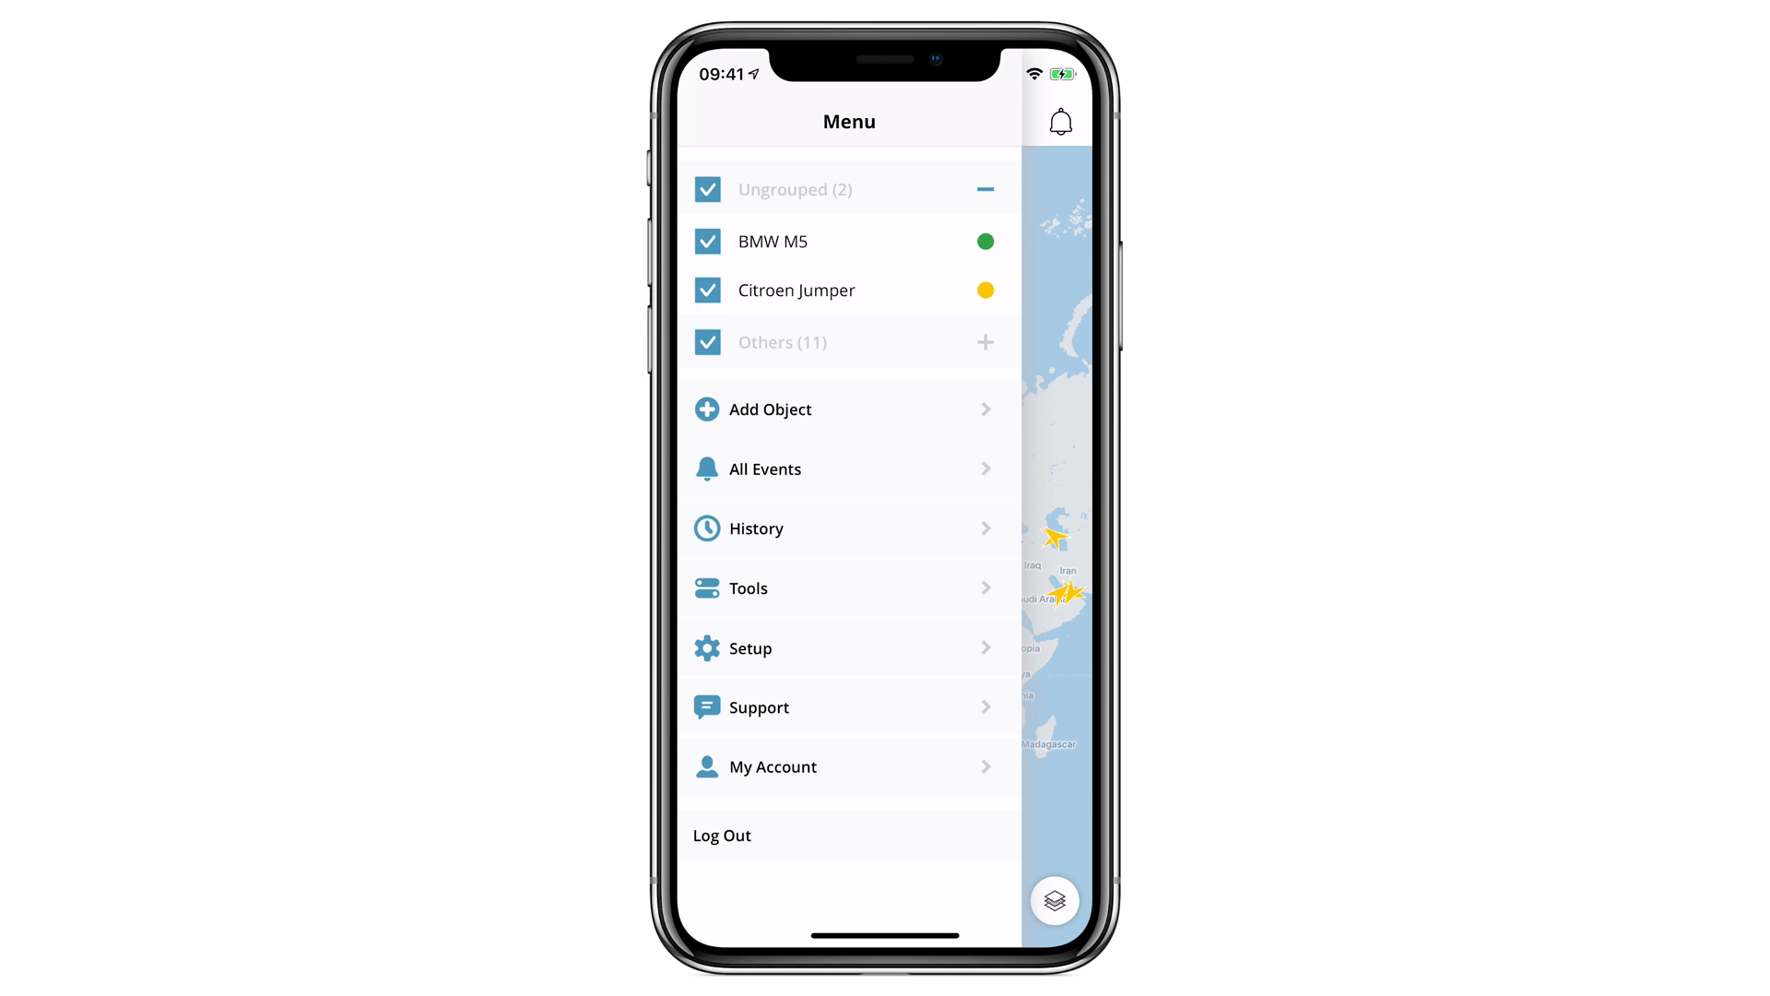
{"action": "left_click", "coordinate": [749, 648]}
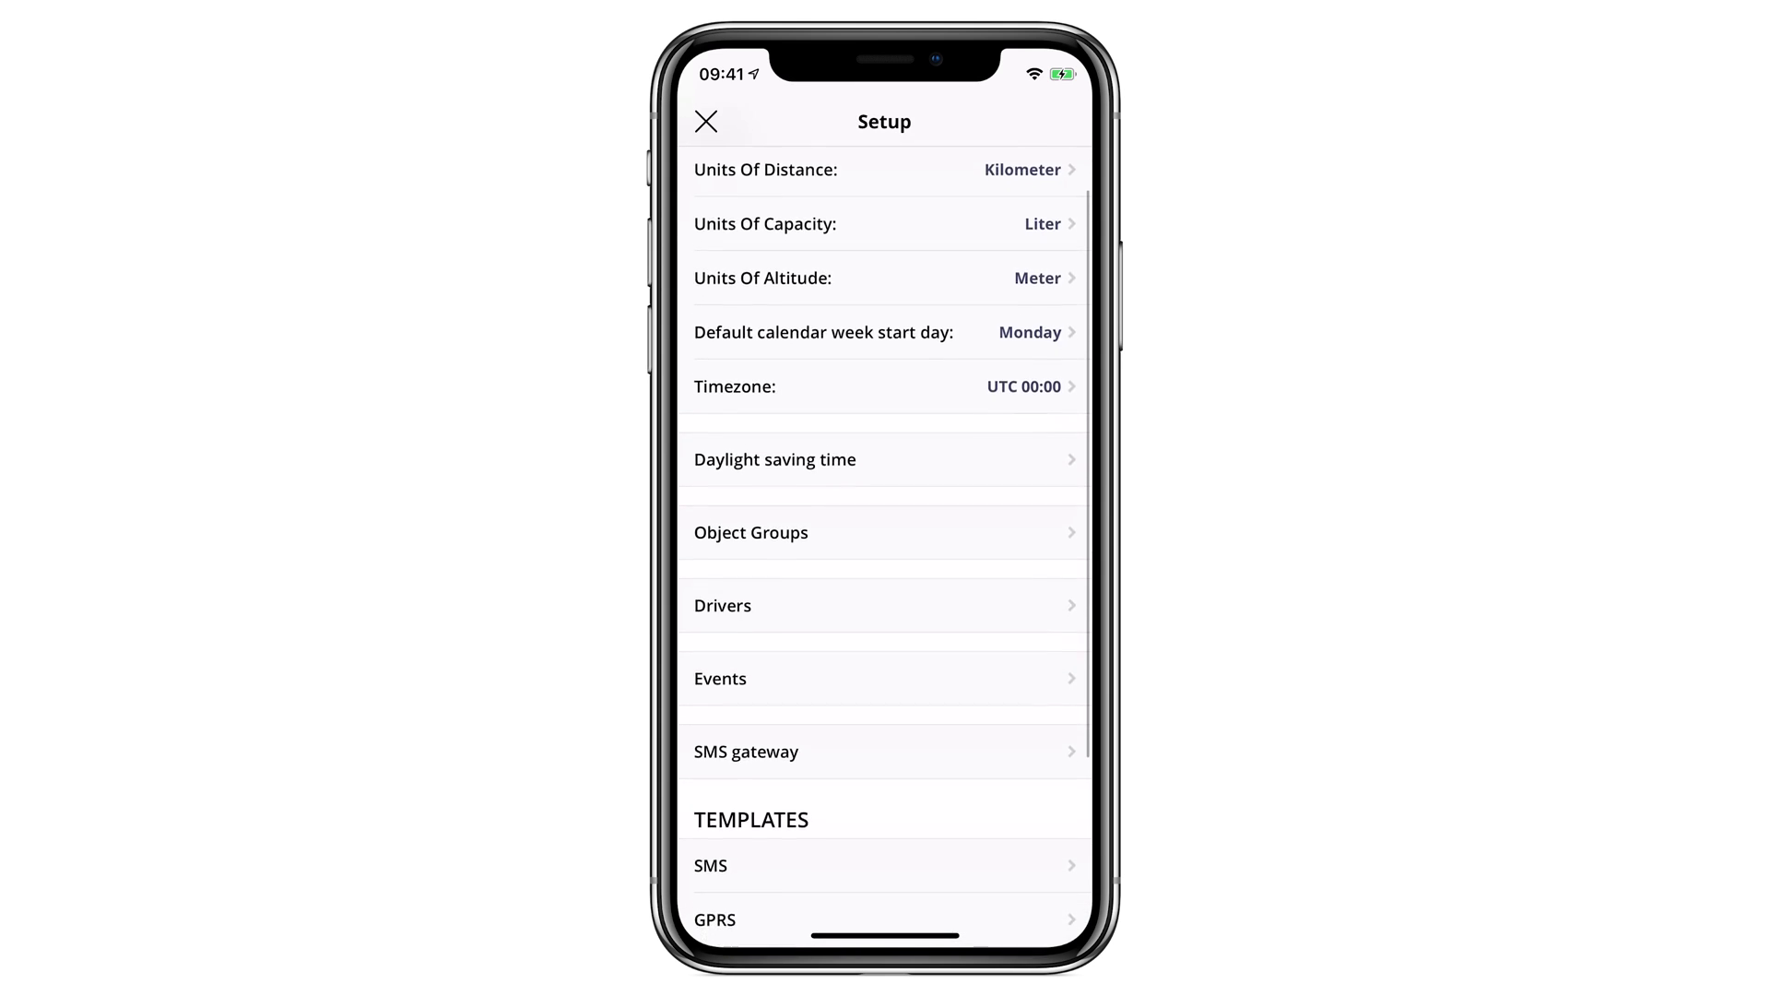
{"action": "scroll", "scroll_direction": "down", "scroll_amount": 3}
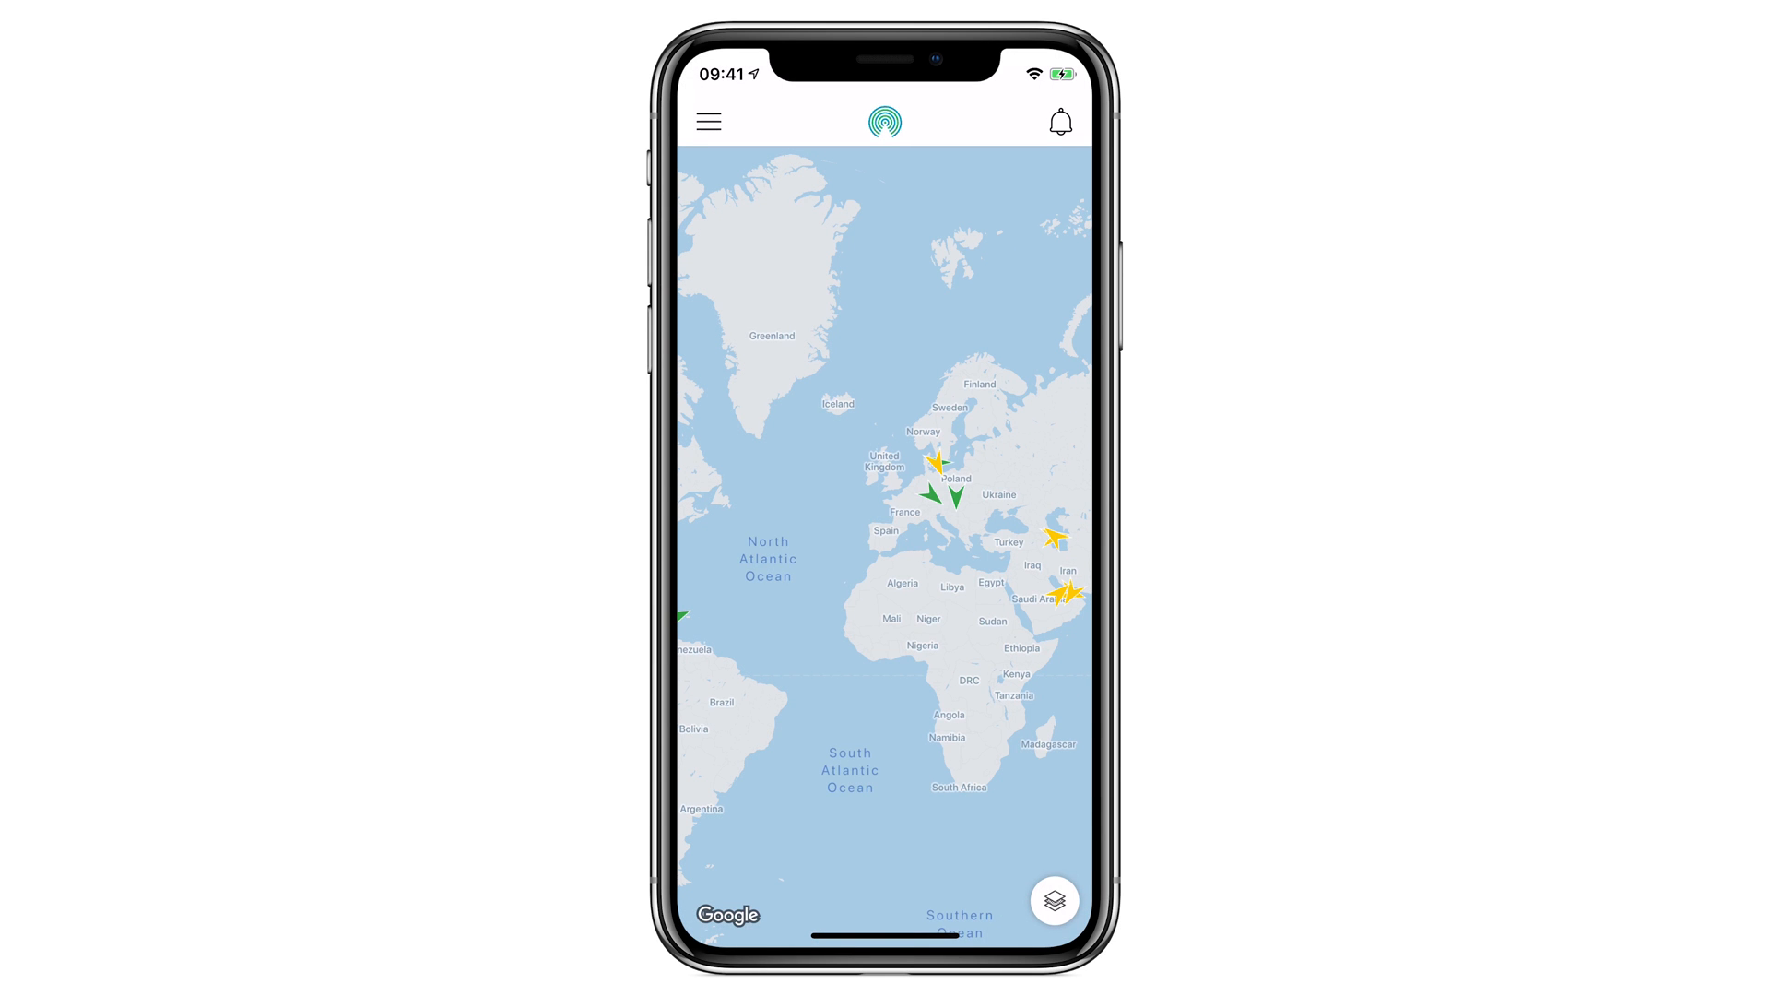
{"action": "left_click", "coordinate": [708, 122]}
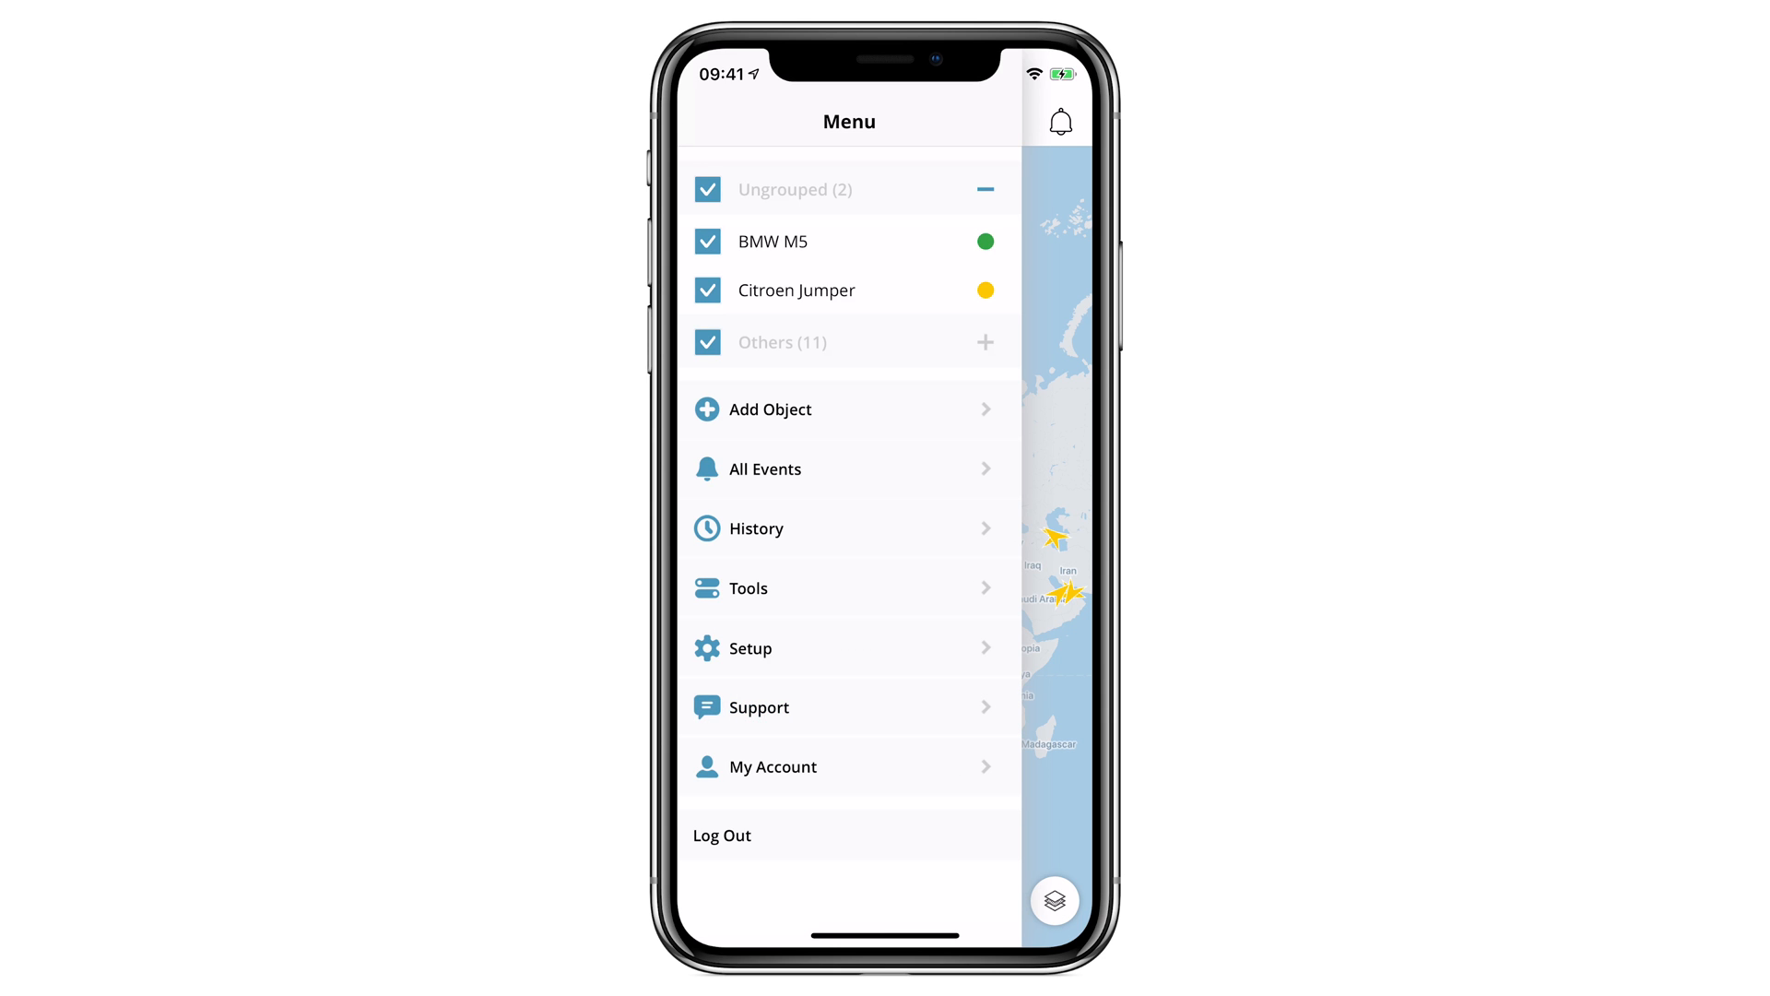
Step: Switch the world map to Hybrid then Satellite imagery, toggling Geofences on
{"action": "left_click", "coordinate": [708, 122]}
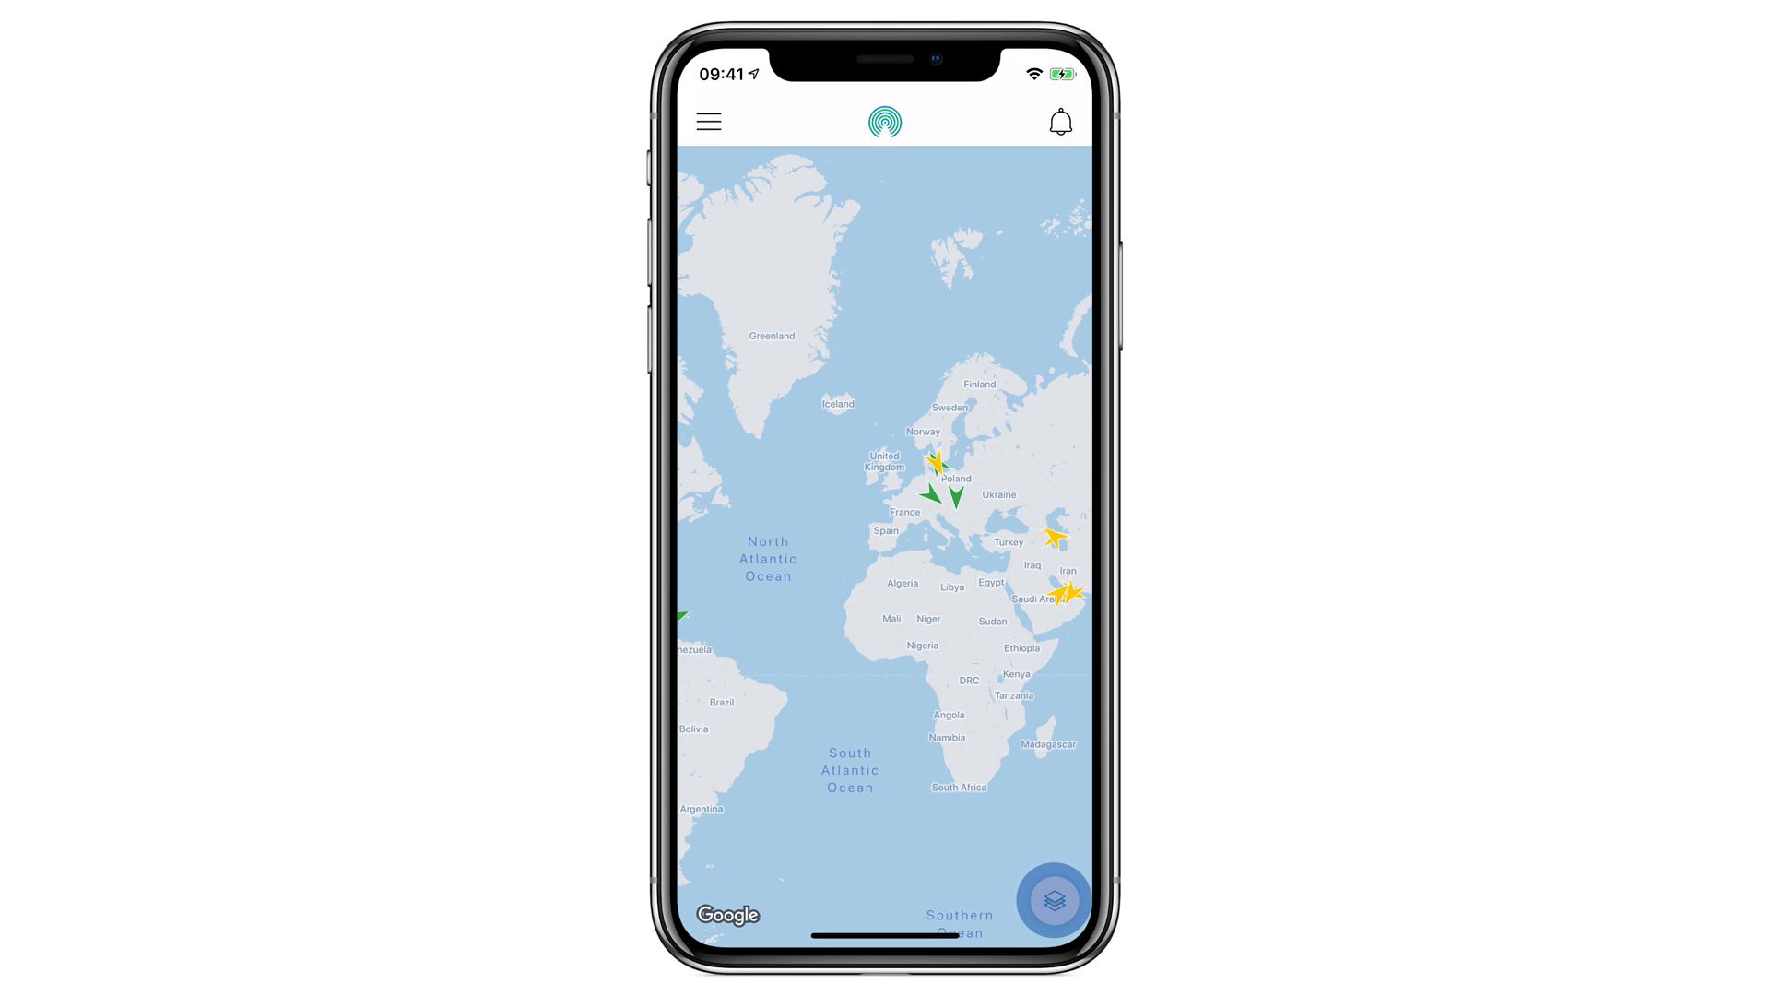
{"action": "left_click", "coordinate": [1051, 899]}
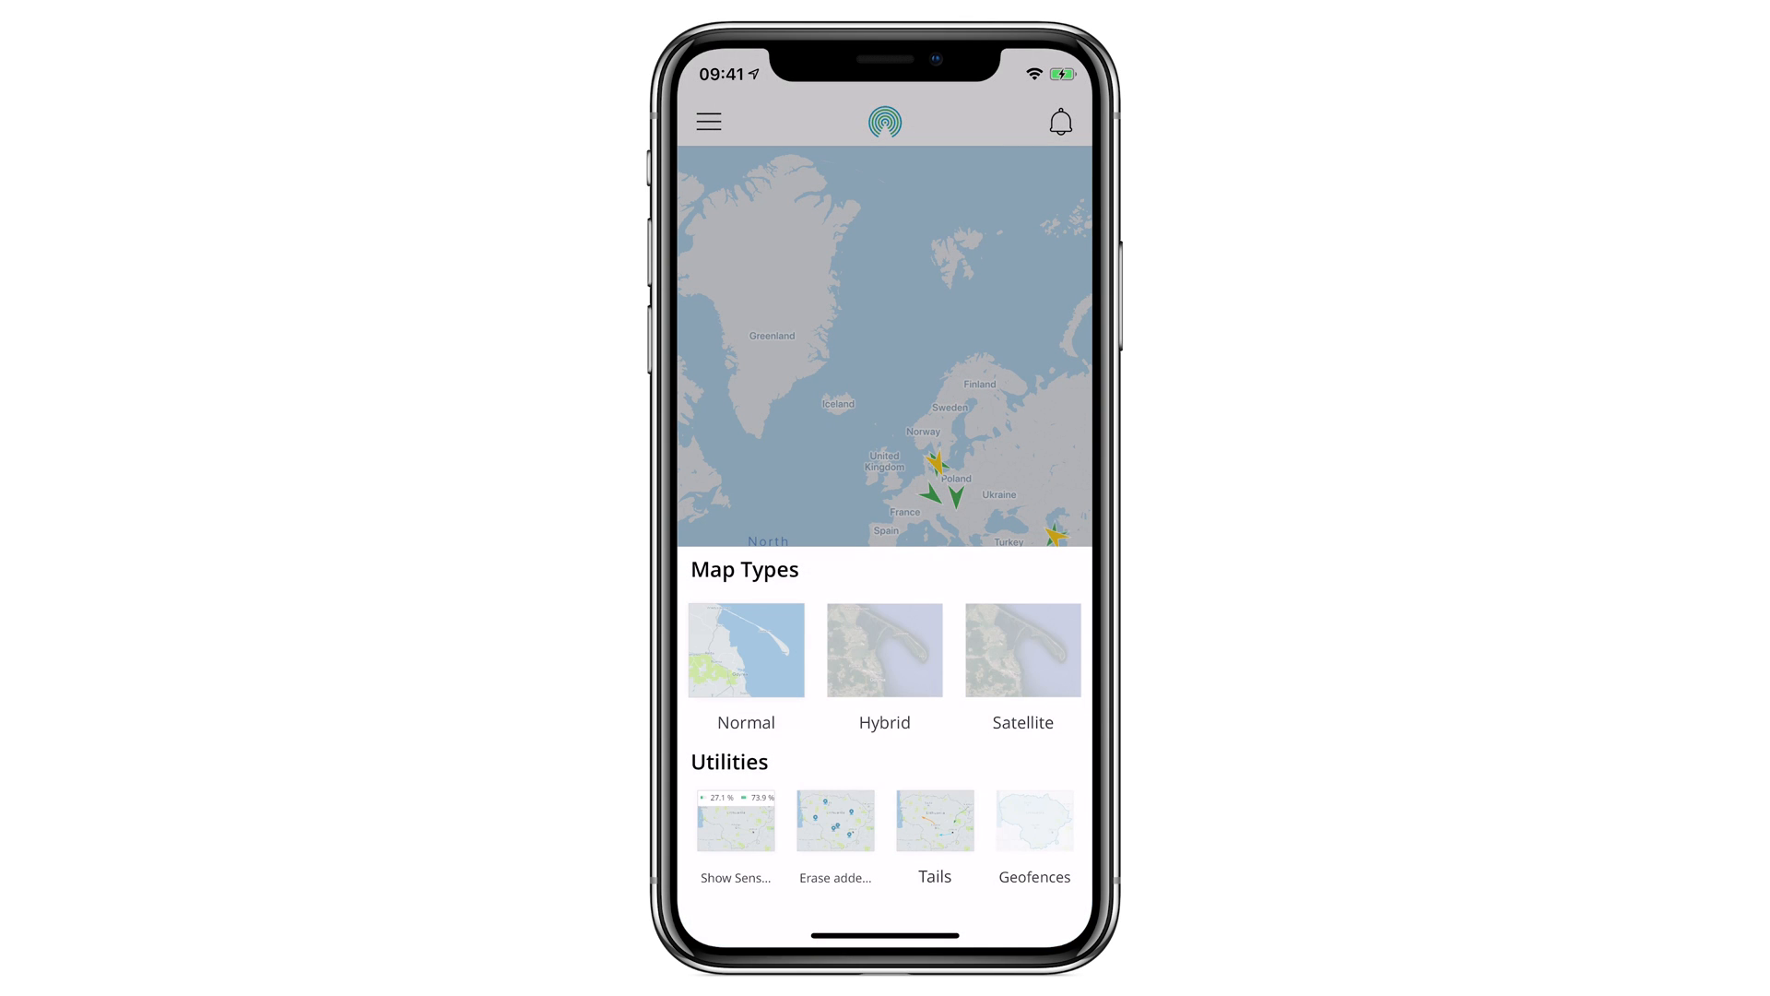
{"action": "left_click", "coordinate": [883, 651]}
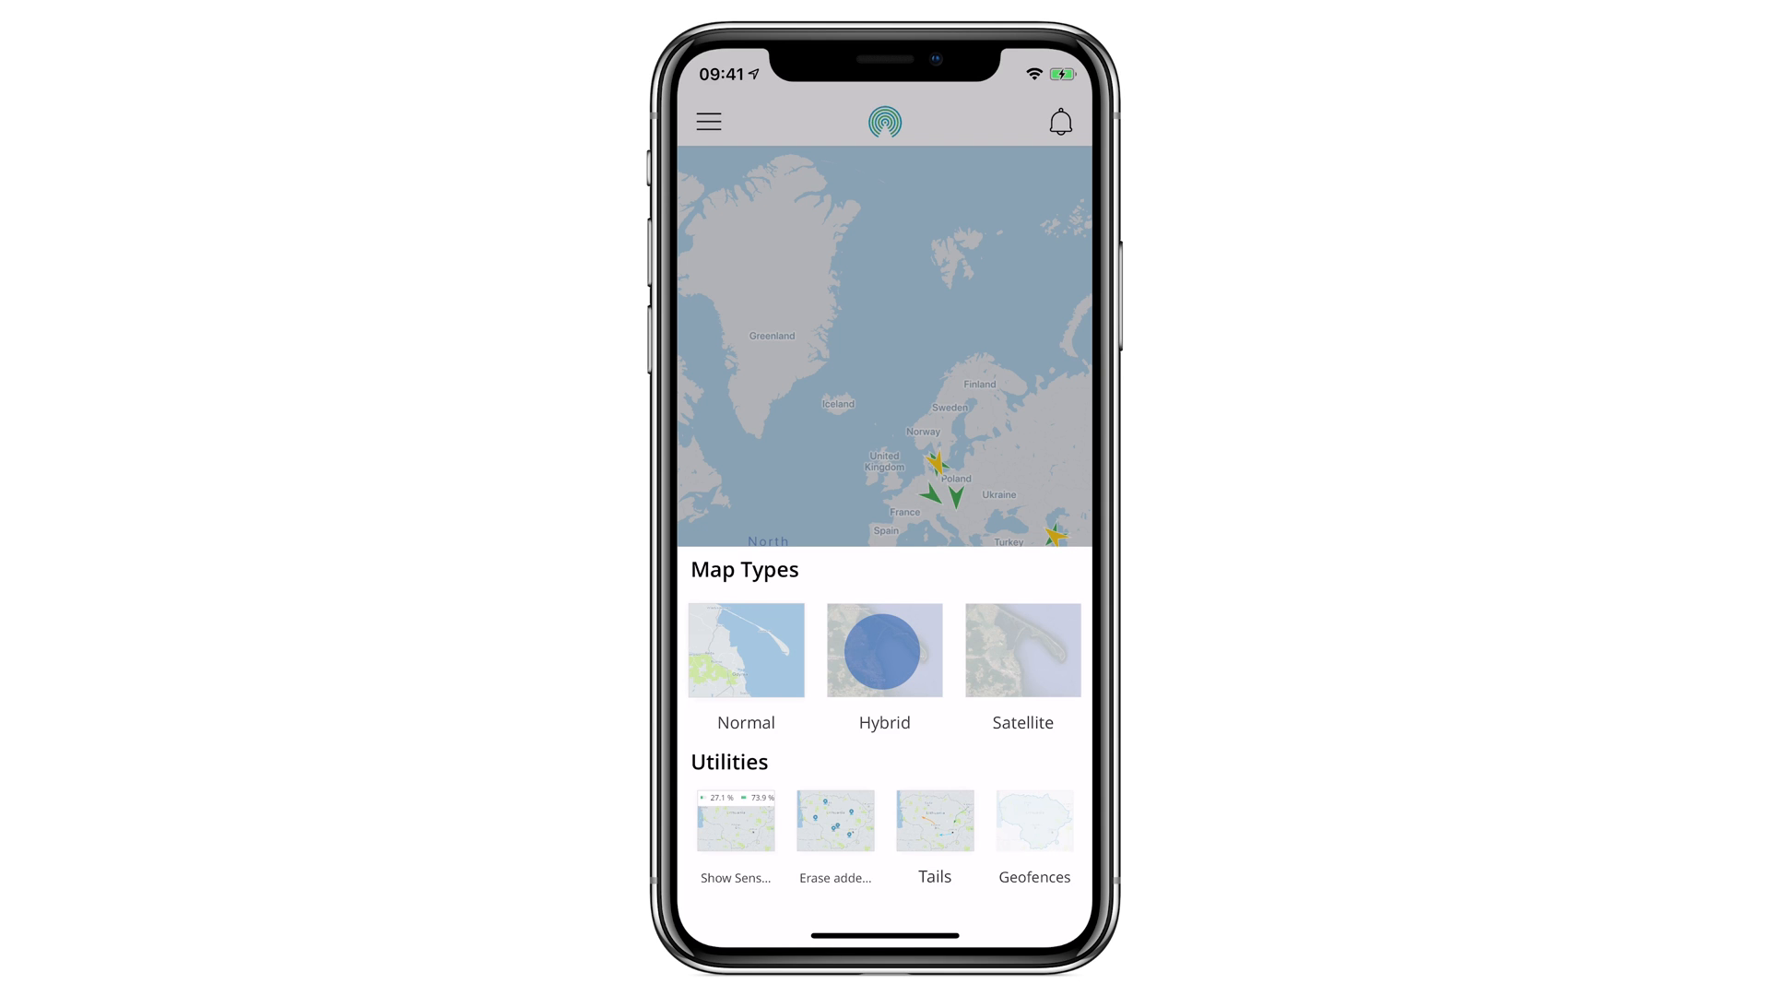
{"action": "left_click", "coordinate": [1021, 649]}
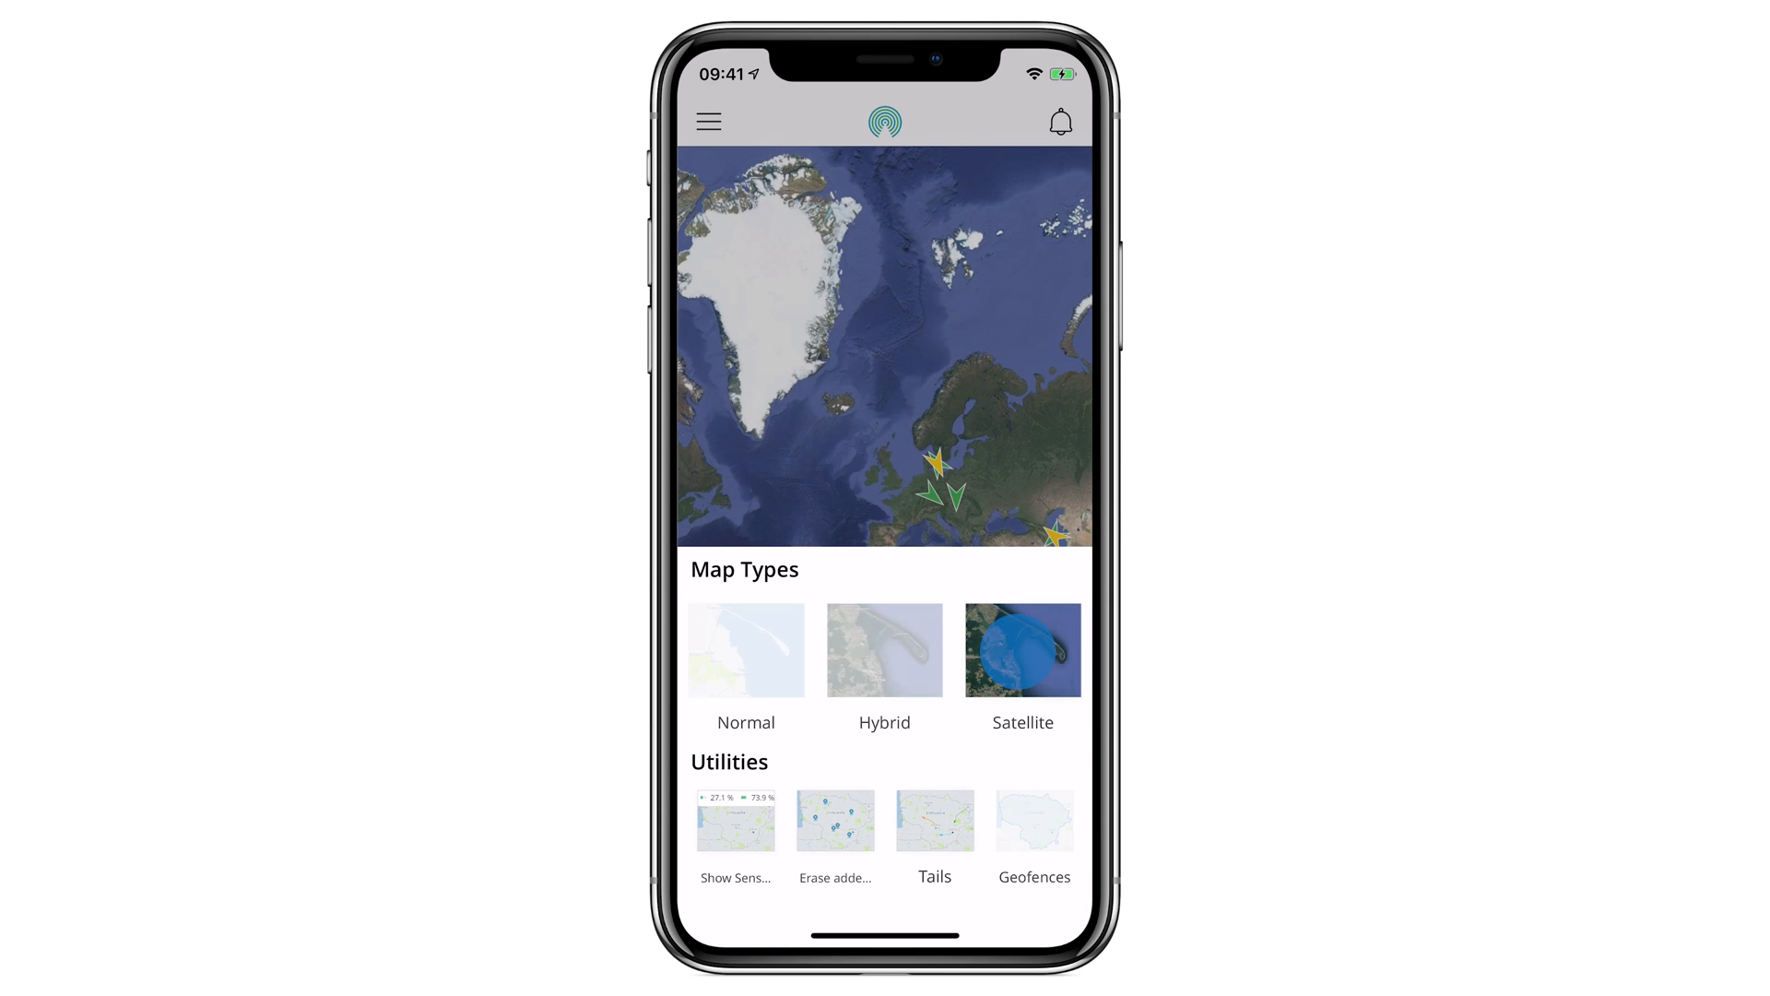
{"action": "left_click", "coordinate": [1033, 819]}
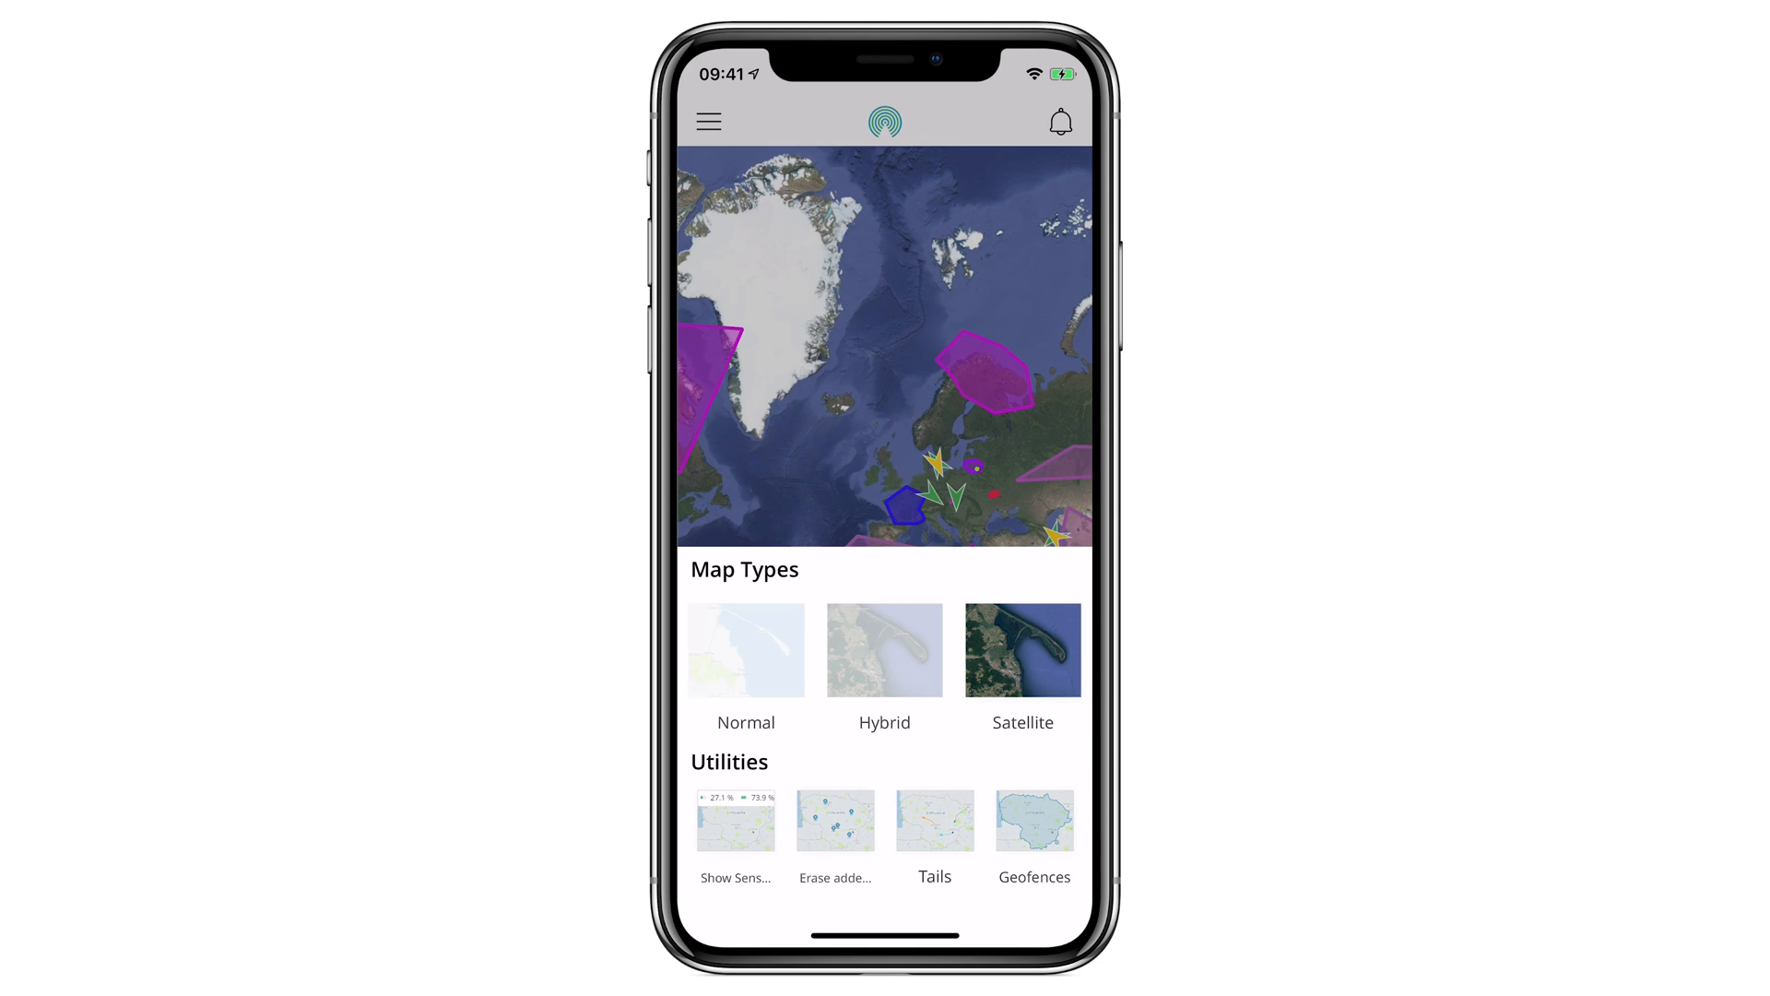
{"action": "left_click", "coordinate": [1033, 819]}
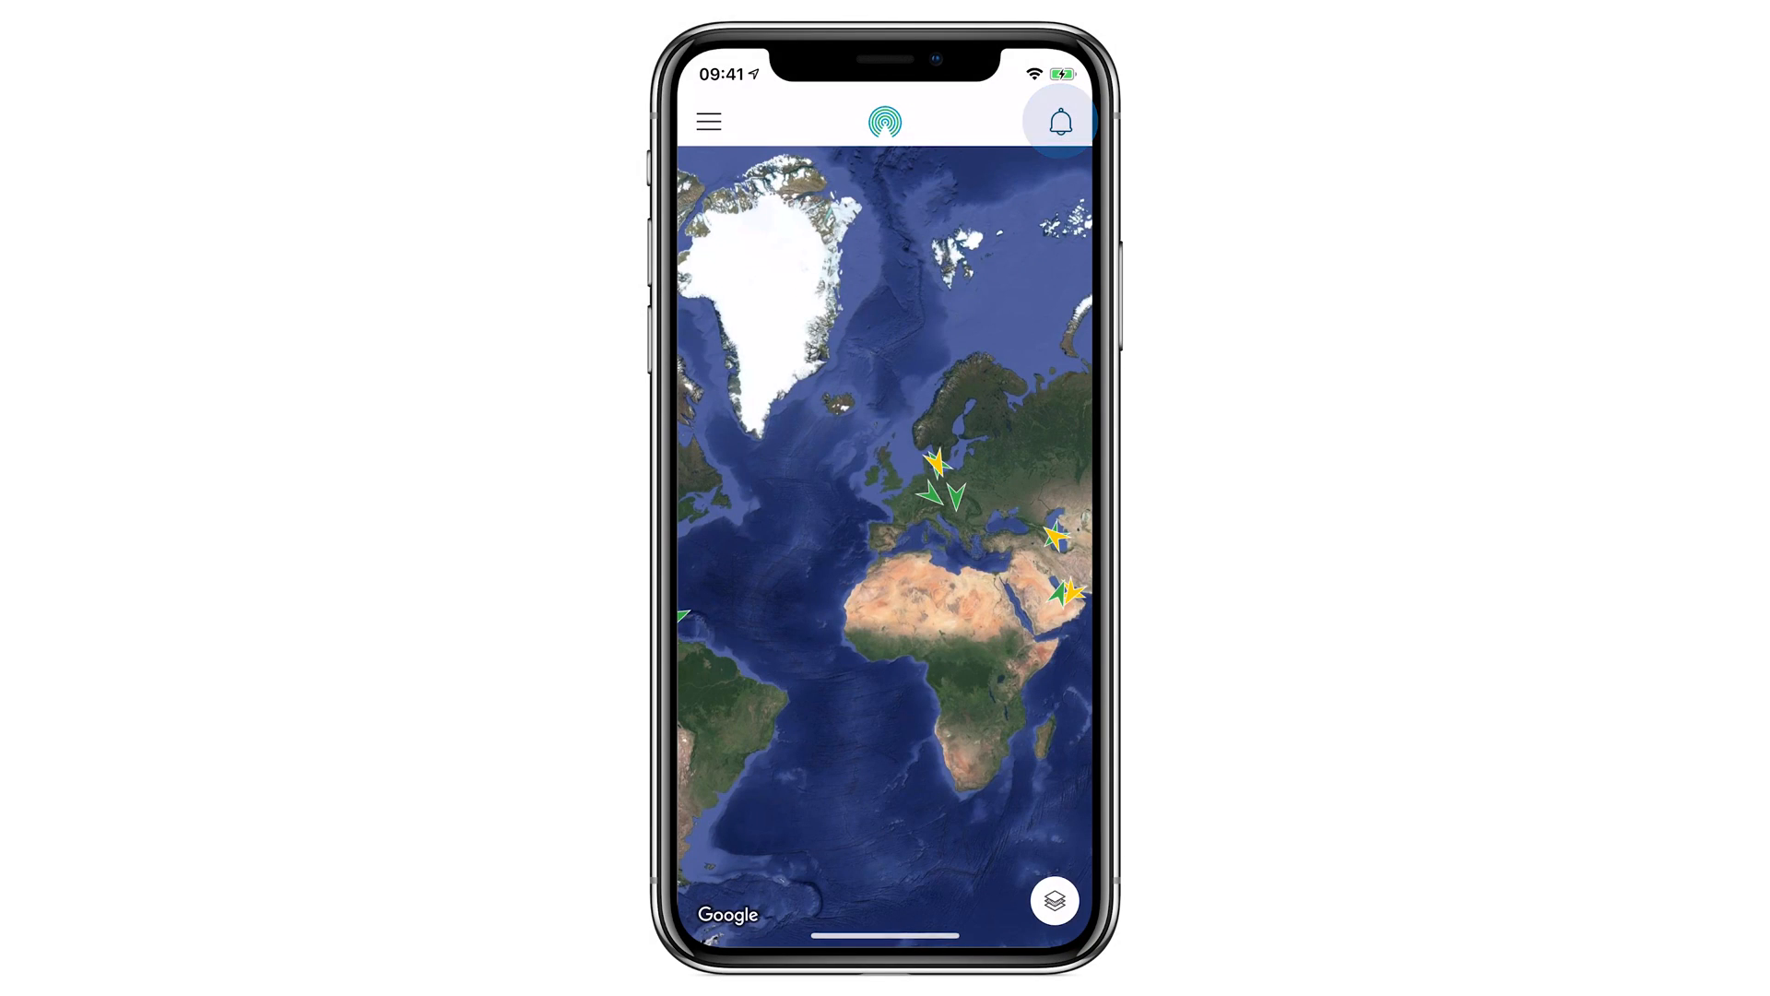
Step: Show the DAF FA overspeed event in Žilina, Slovakia, from the All Events list
{"action": "left_click", "coordinate": [1058, 121]}
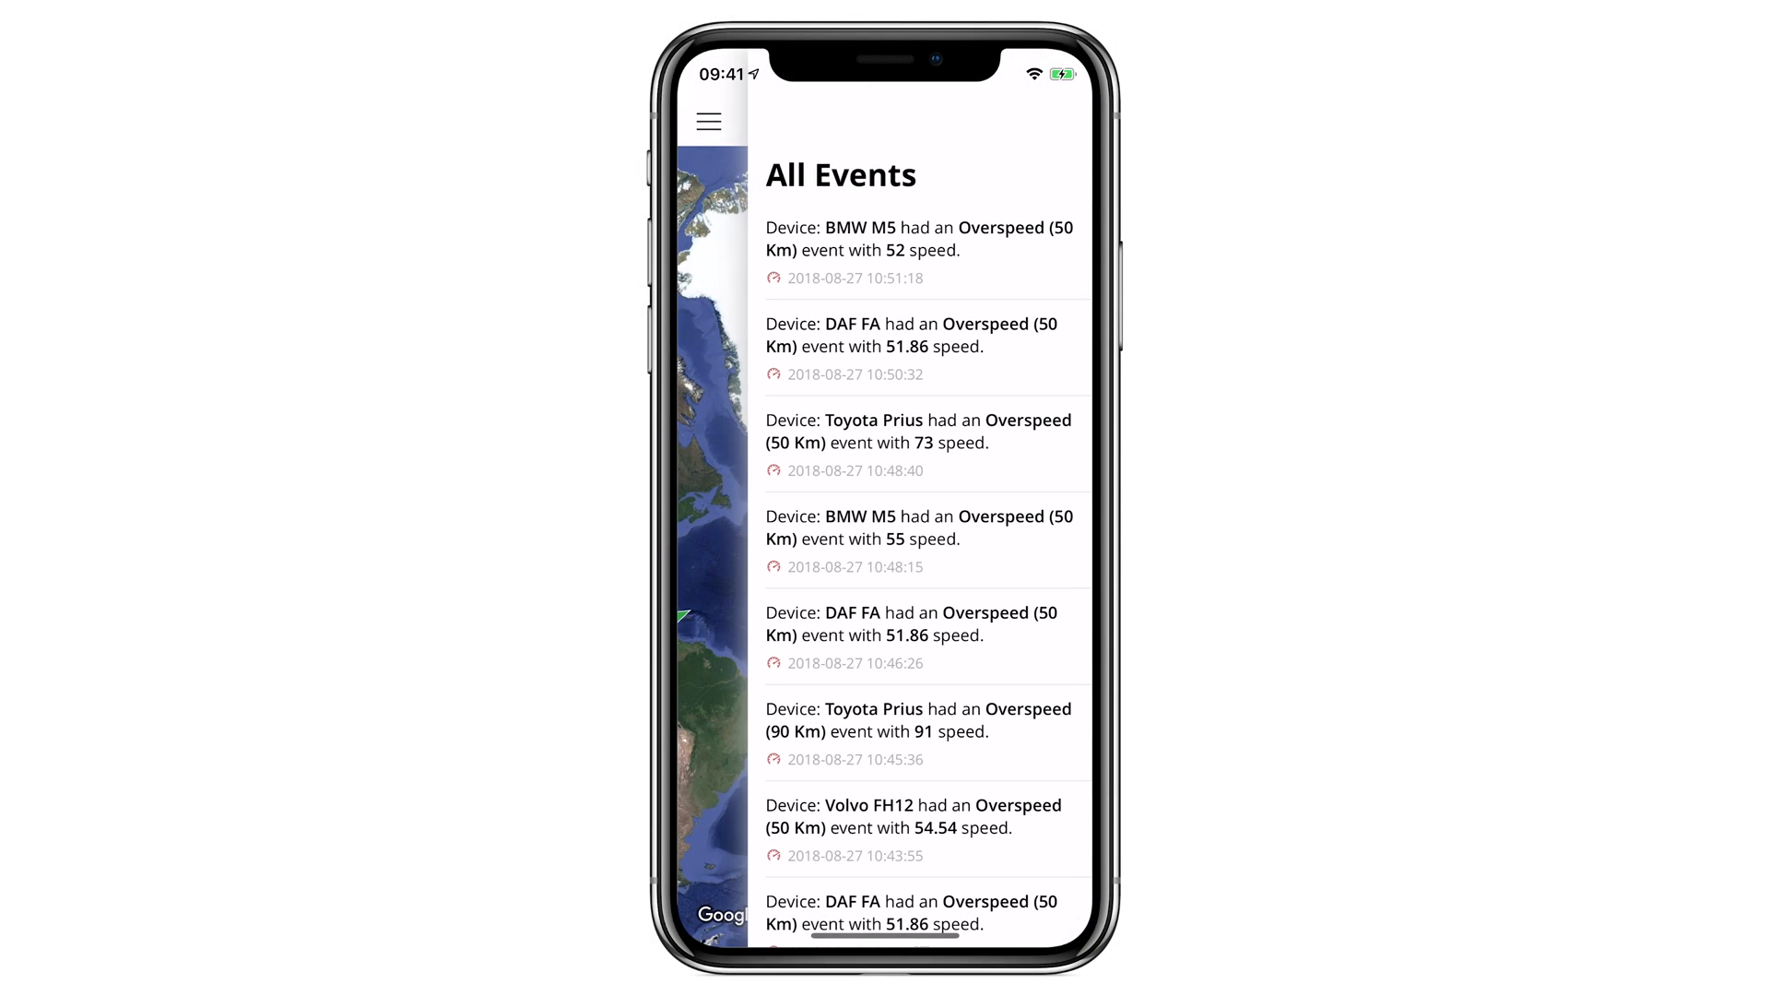
{"action": "scroll", "scroll_direction": "down", "scroll_amount": 3}
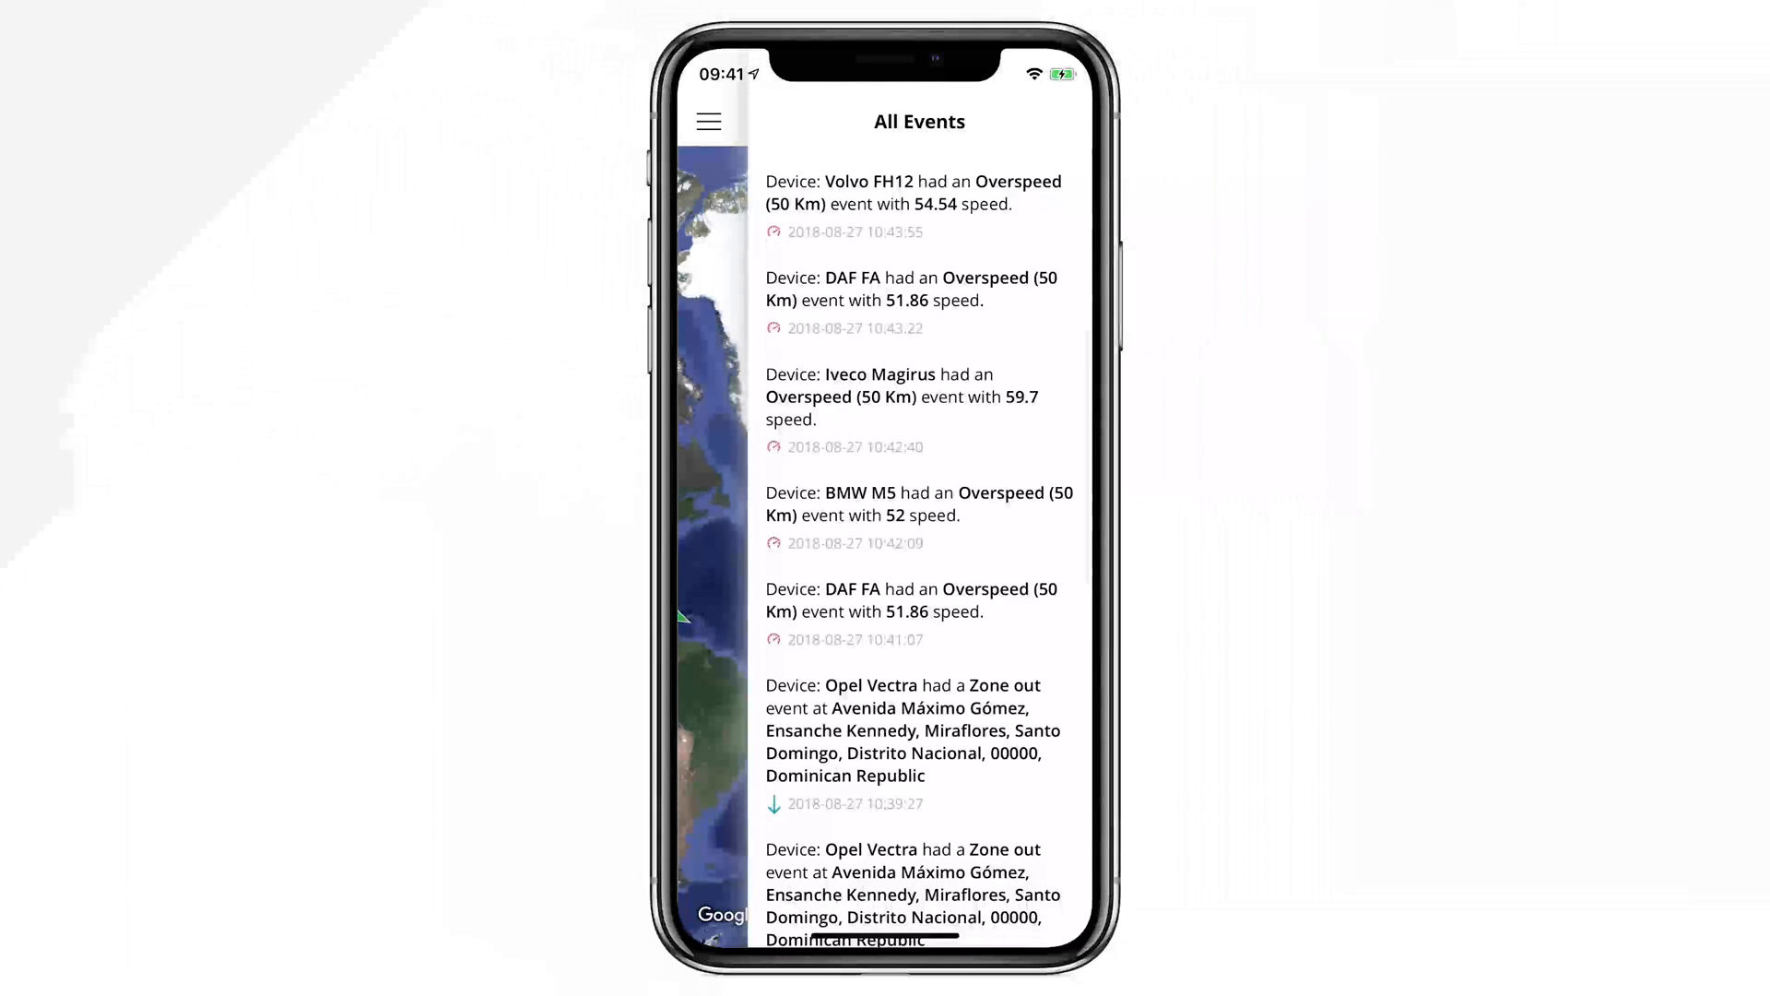
{"action": "left_click", "coordinate": [918, 302]}
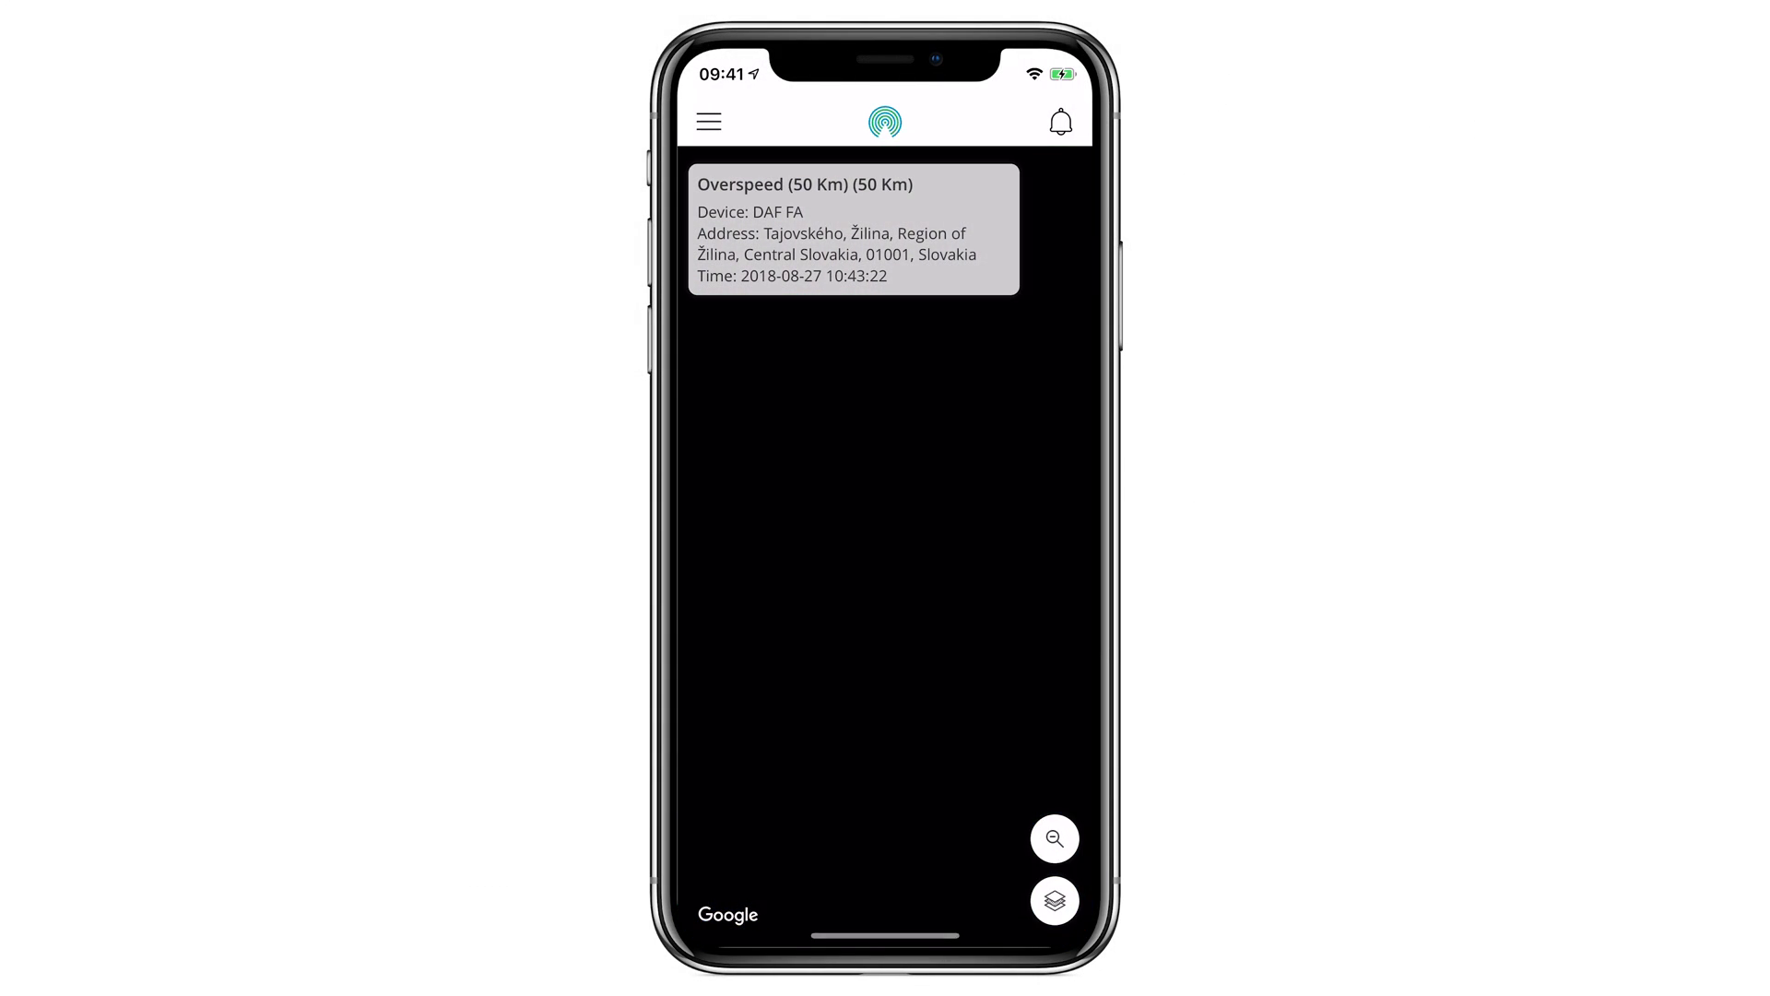